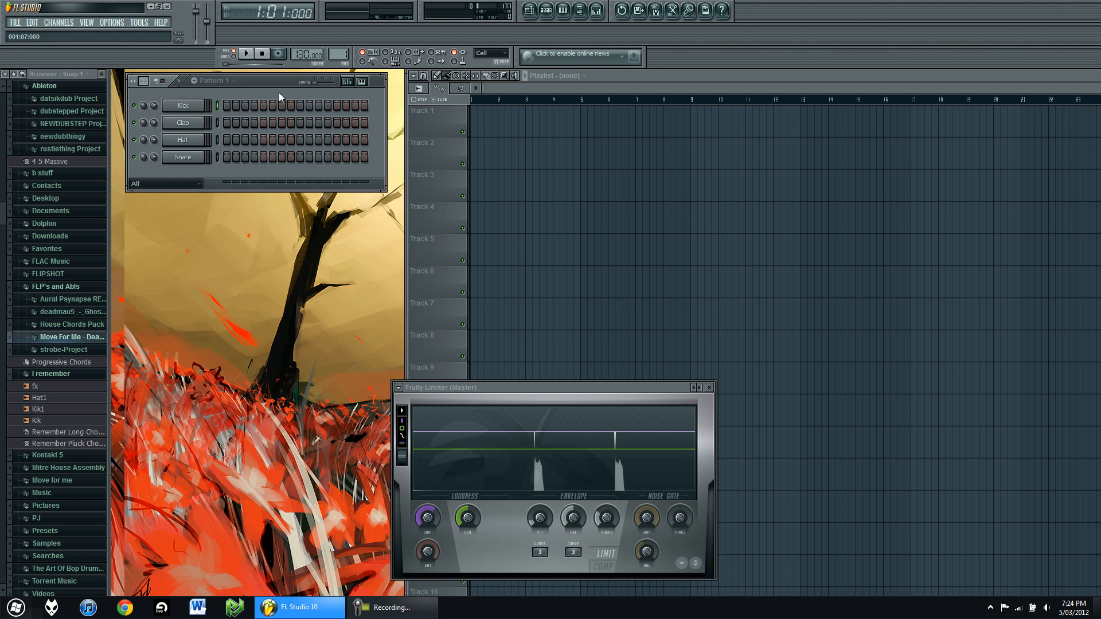
pyautogui.moveTo(283, 96)
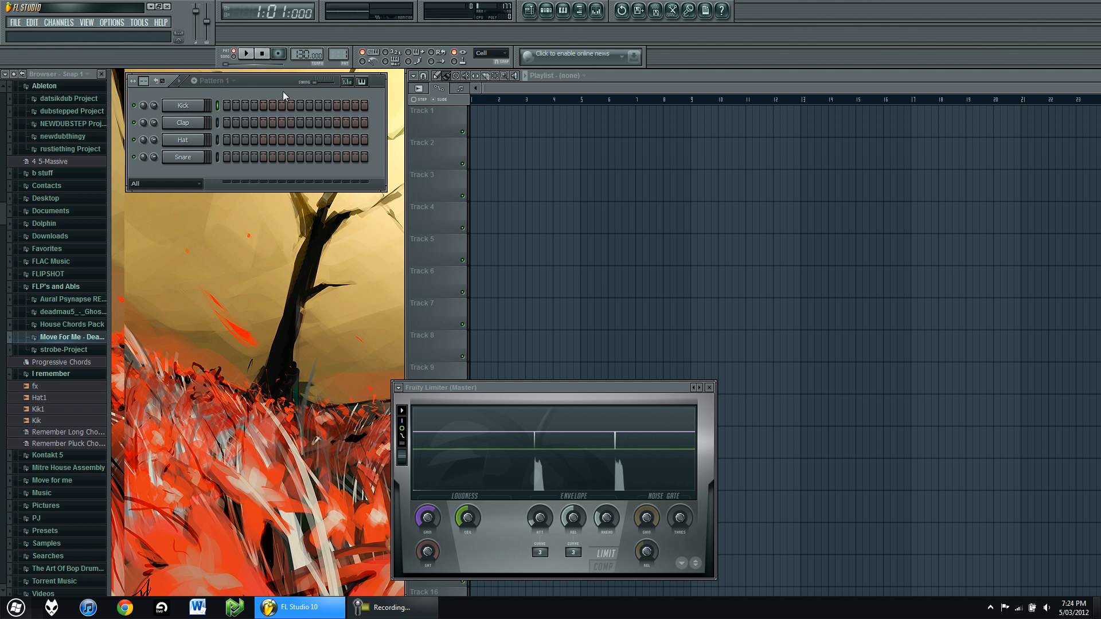
# Step: Insert a Sylenth1 channel above Snare and start loading a preset from Sylenth's menu
pyautogui.rightClick(182, 157)
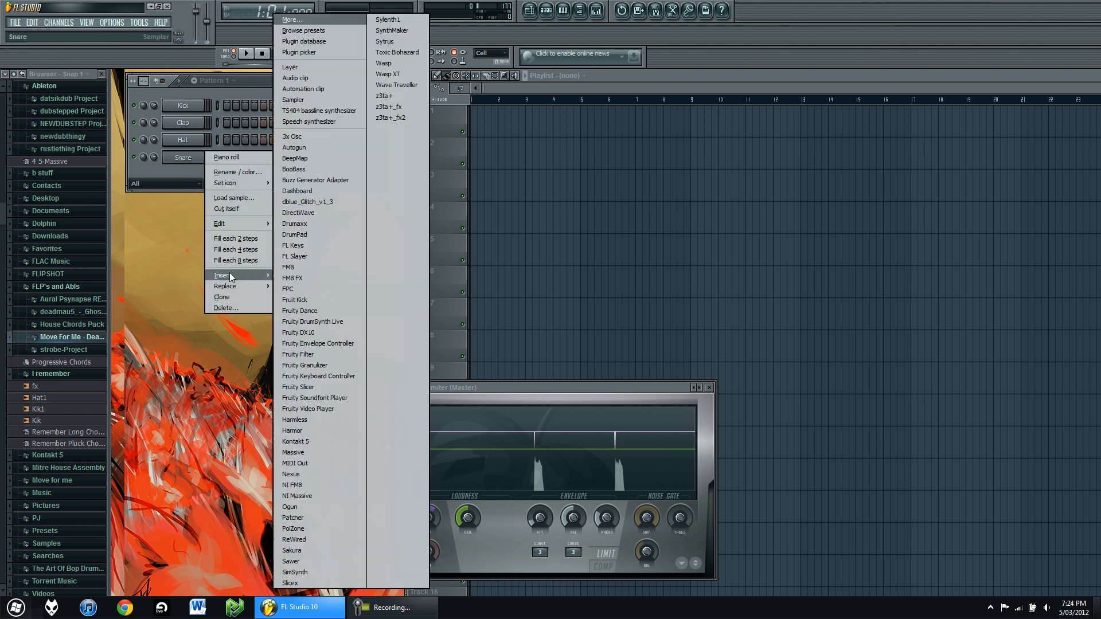
pyautogui.click(386, 20)
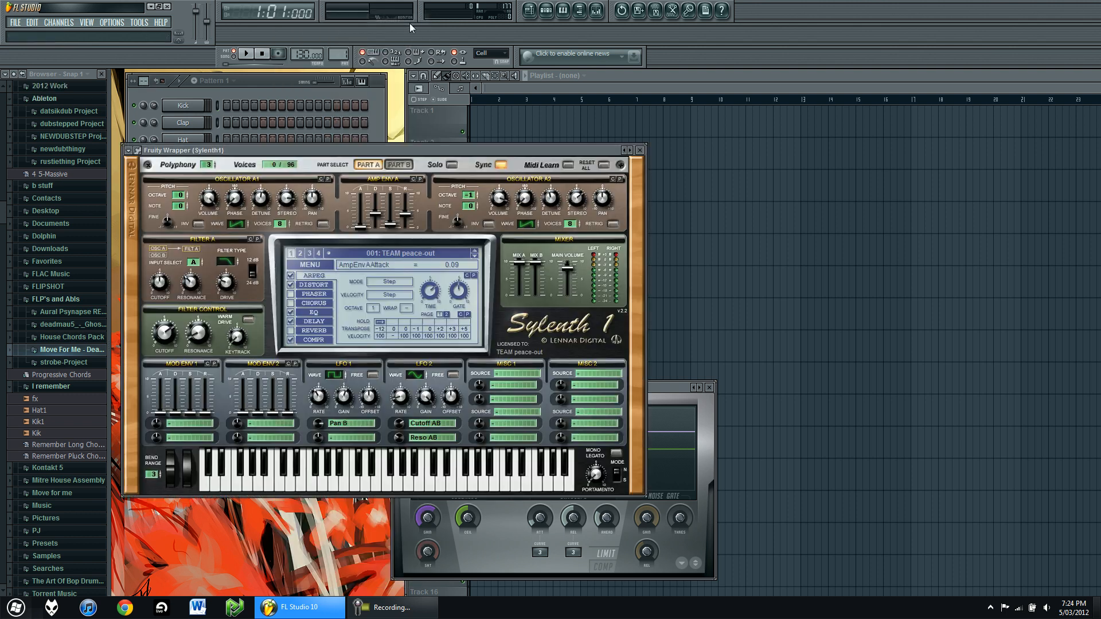
pyautogui.click(308, 263)
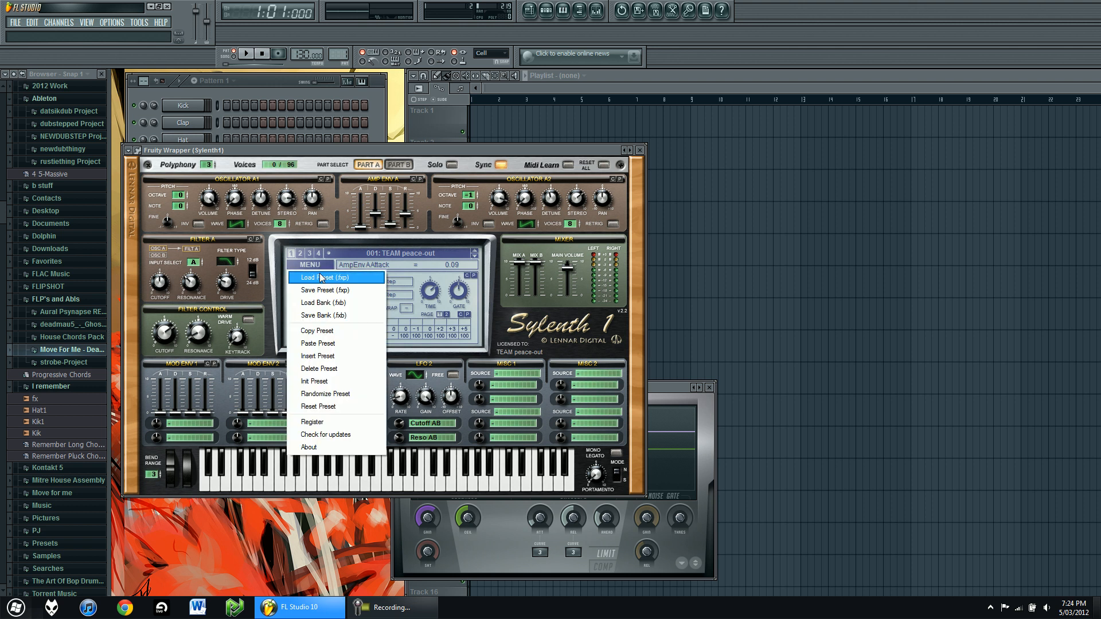
pyautogui.click(325, 276)
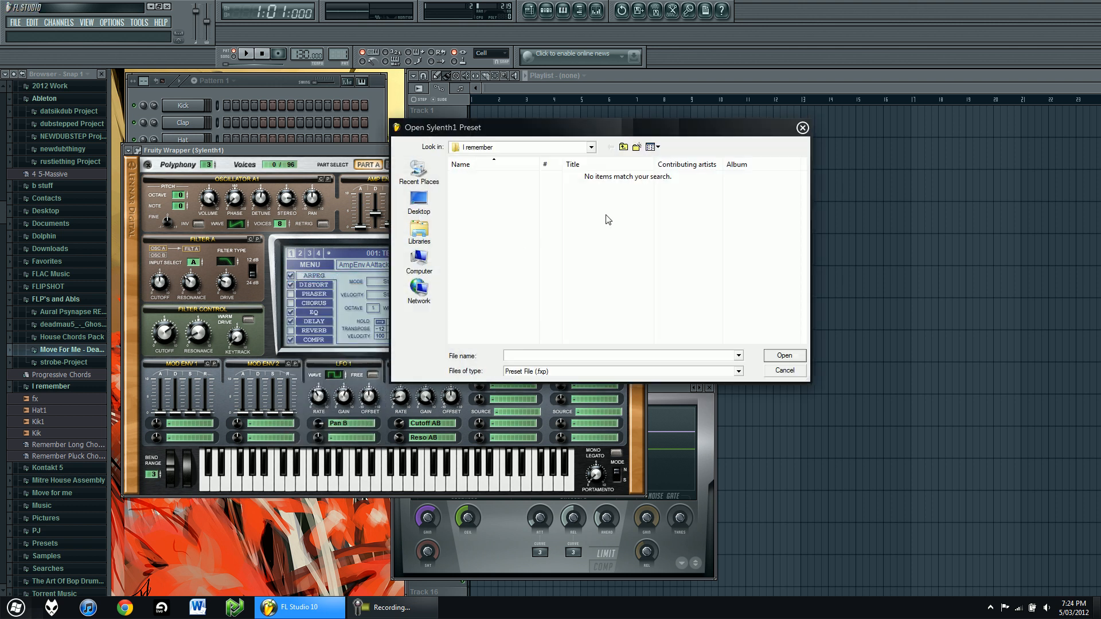
# Step: Browse to the IRemember folder in Downloads to reach the Sylenth1 preset file
pyautogui.click(621, 147)
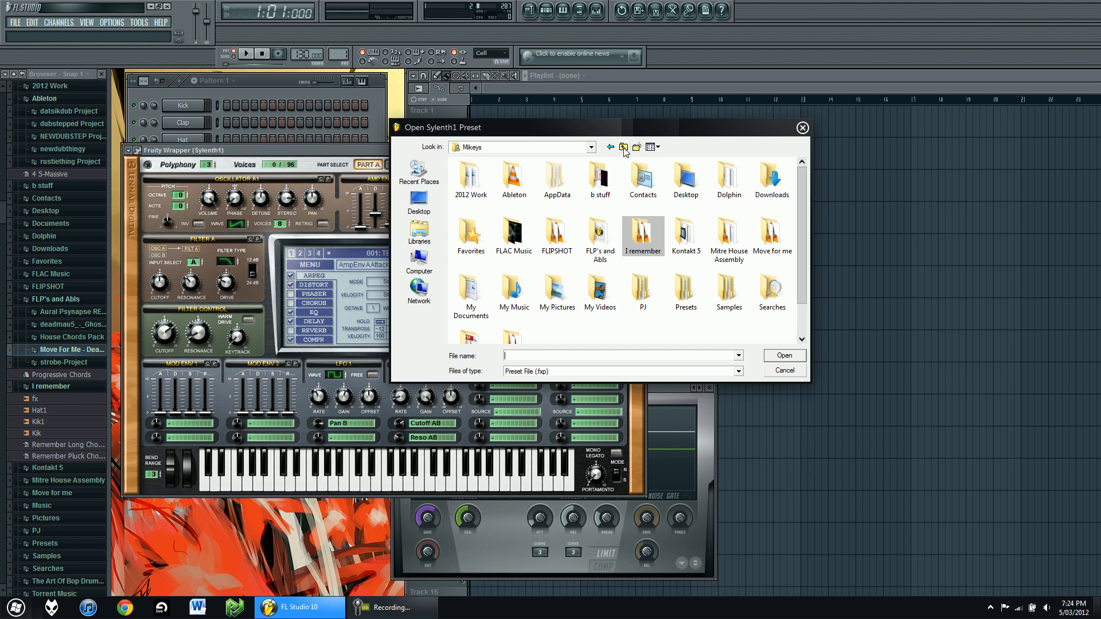
pyautogui.doubleClick(642, 235)
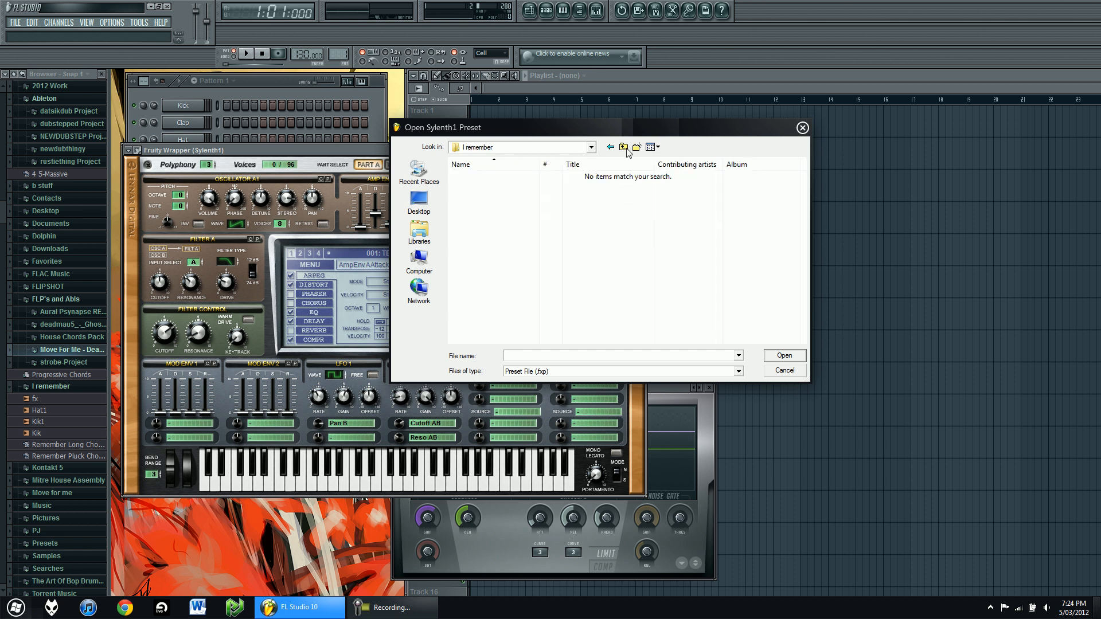
pyautogui.click(624, 147)
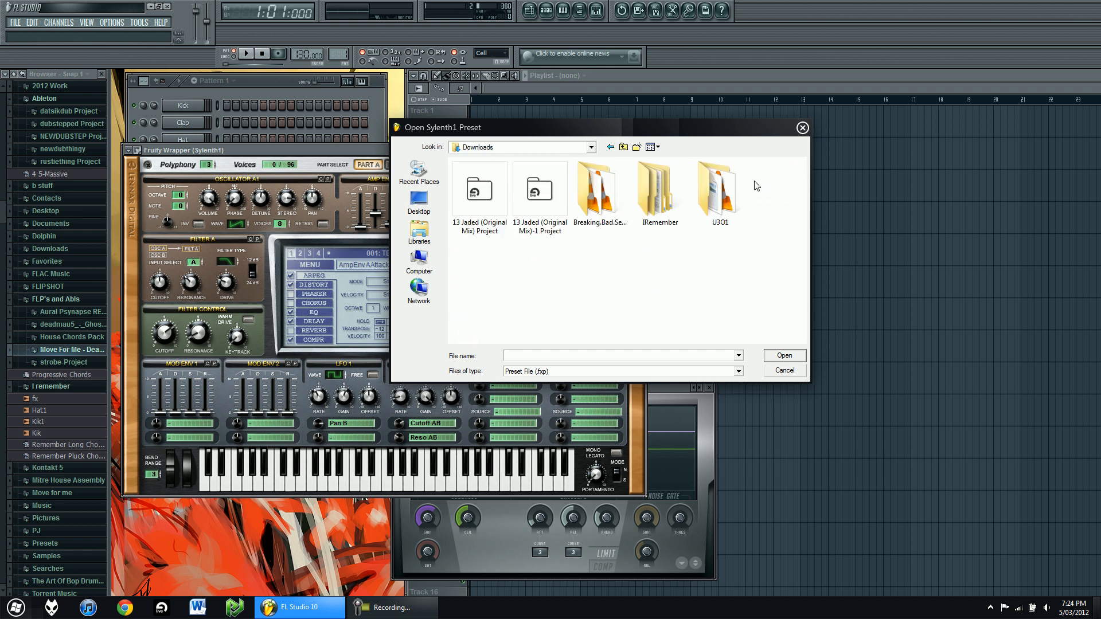
pyautogui.doubleClick(659, 189)
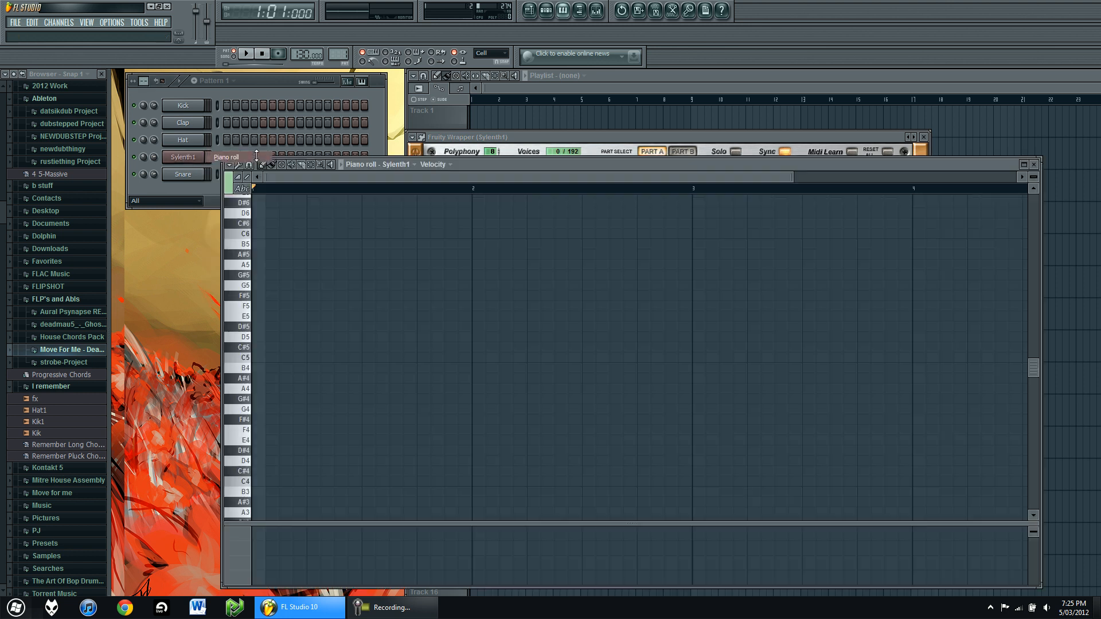
# Step: Import the long chords MIDI file from the I remember folder into the Sylenth1 piano roll and play it
pyautogui.click(232, 164)
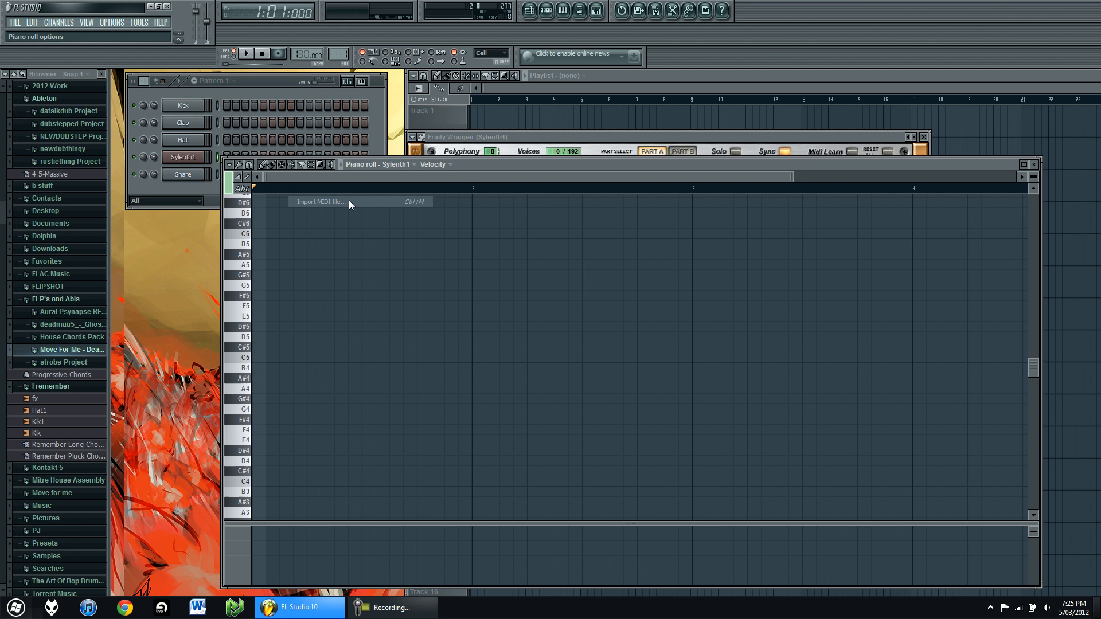
pyautogui.click(320, 202)
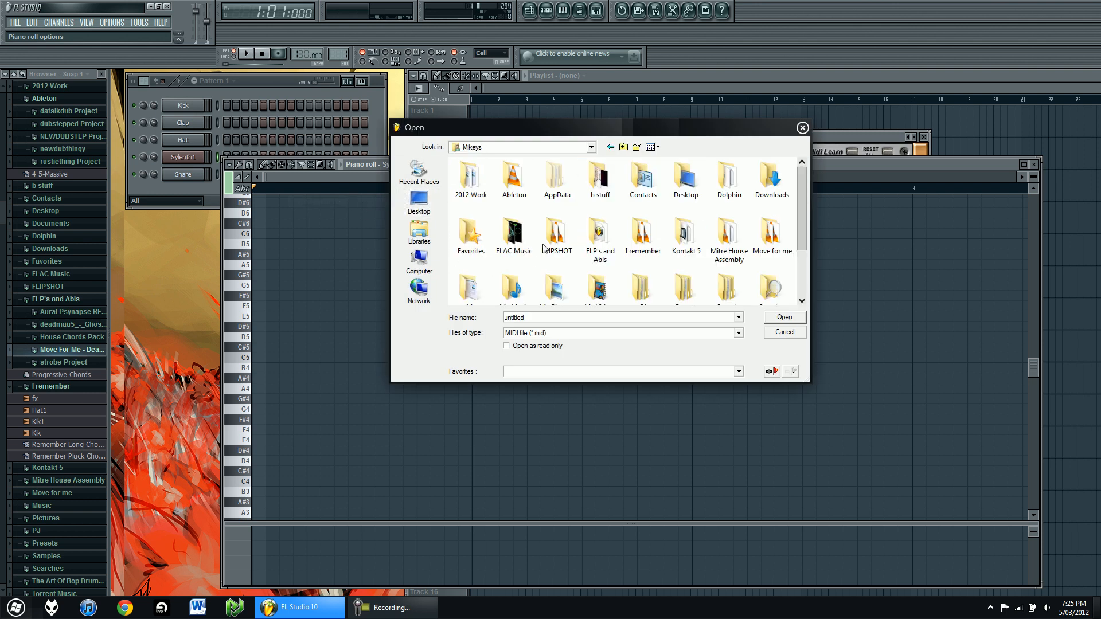
pyautogui.doubleClick(641, 238)
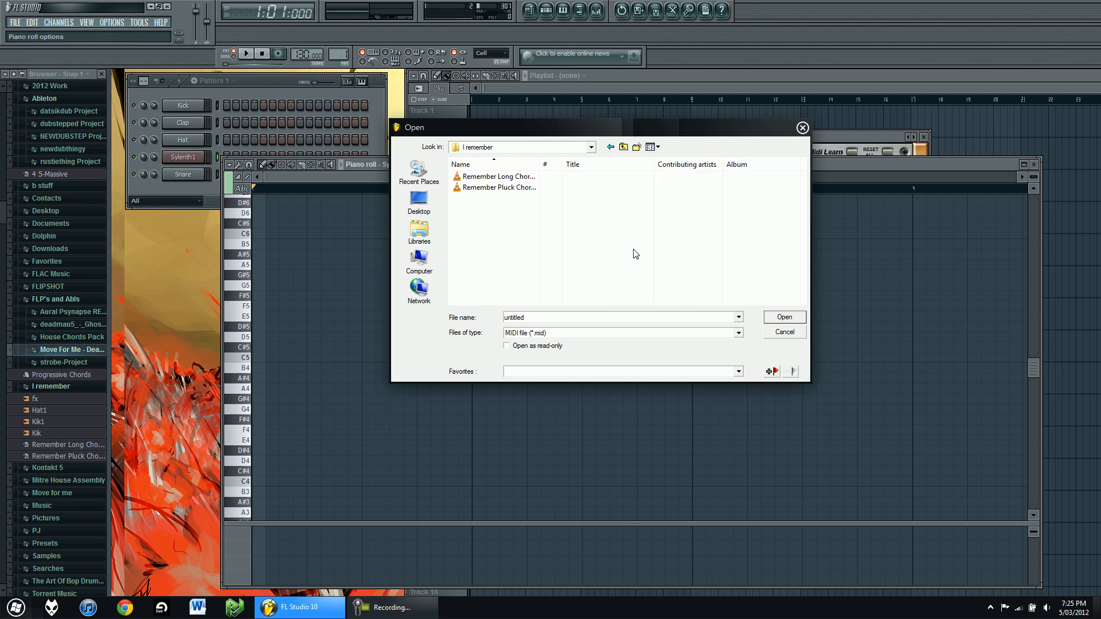
pyautogui.click(496, 187)
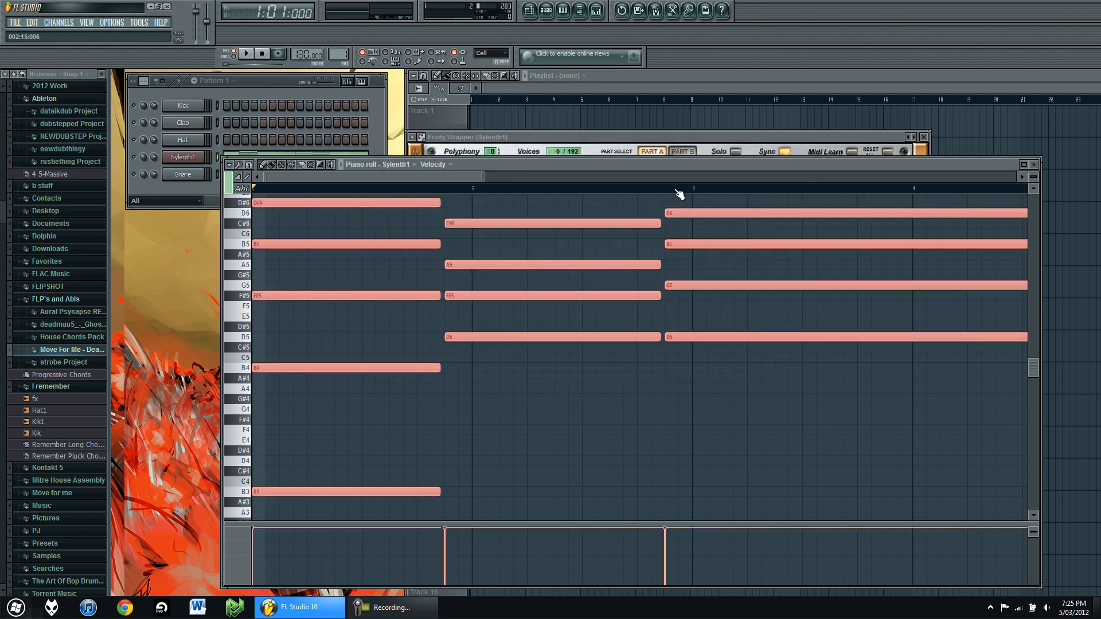
pyautogui.click(245, 54)
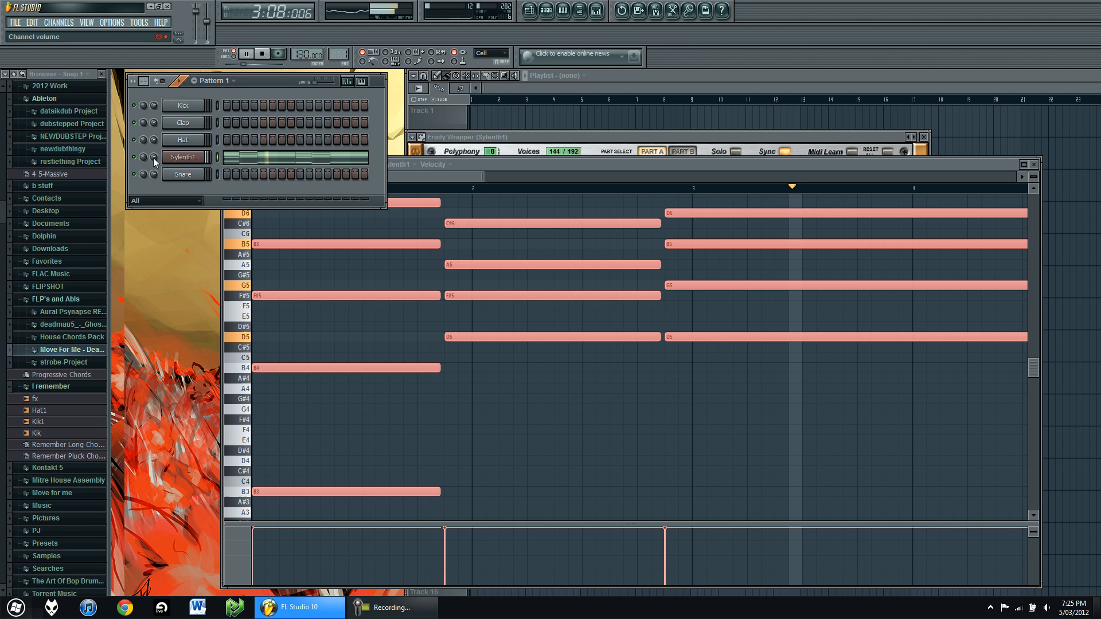
# Step: Route Sylenth1 to mixer insert 5 named 'Long Chords', add Fruity Reeverb on Send 1, and stop playback
pyautogui.click(184, 157)
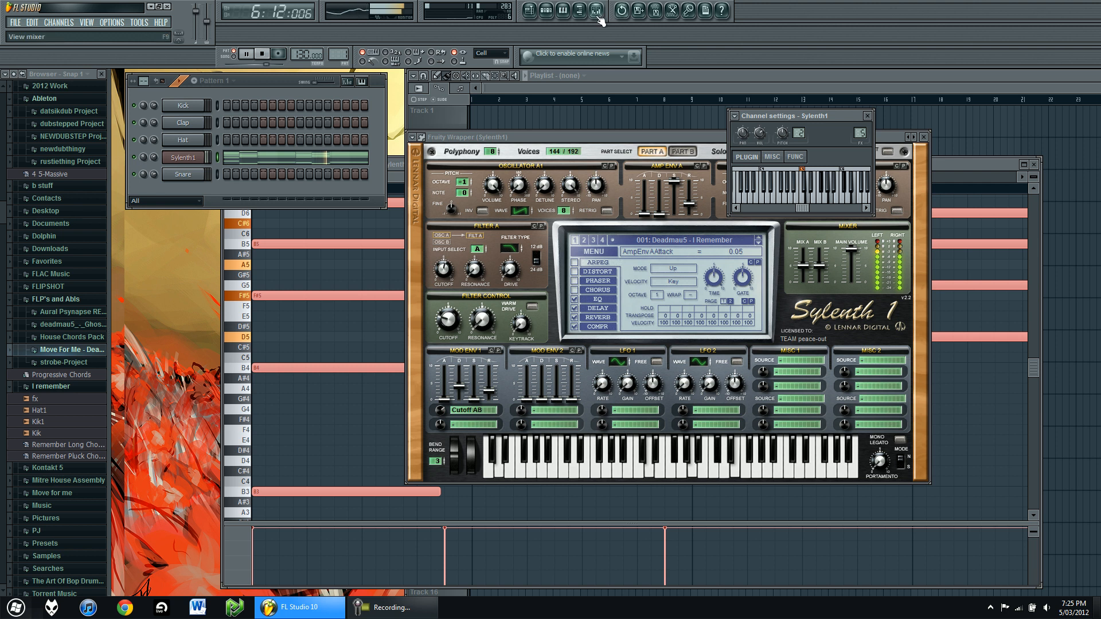
pyautogui.click(595, 10)
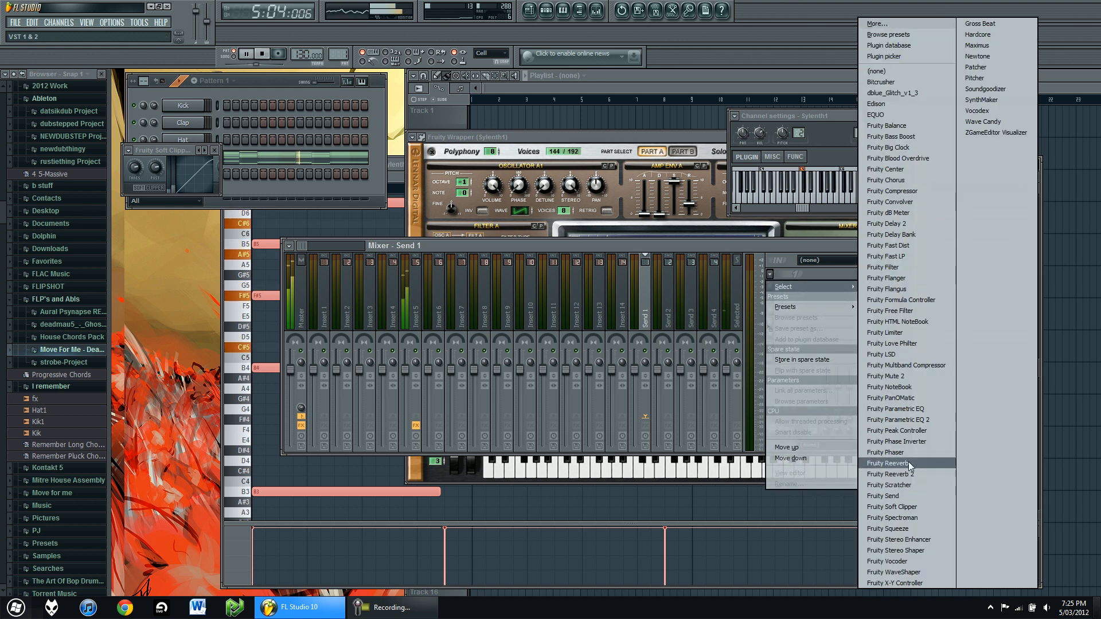
pyautogui.click(886, 462)
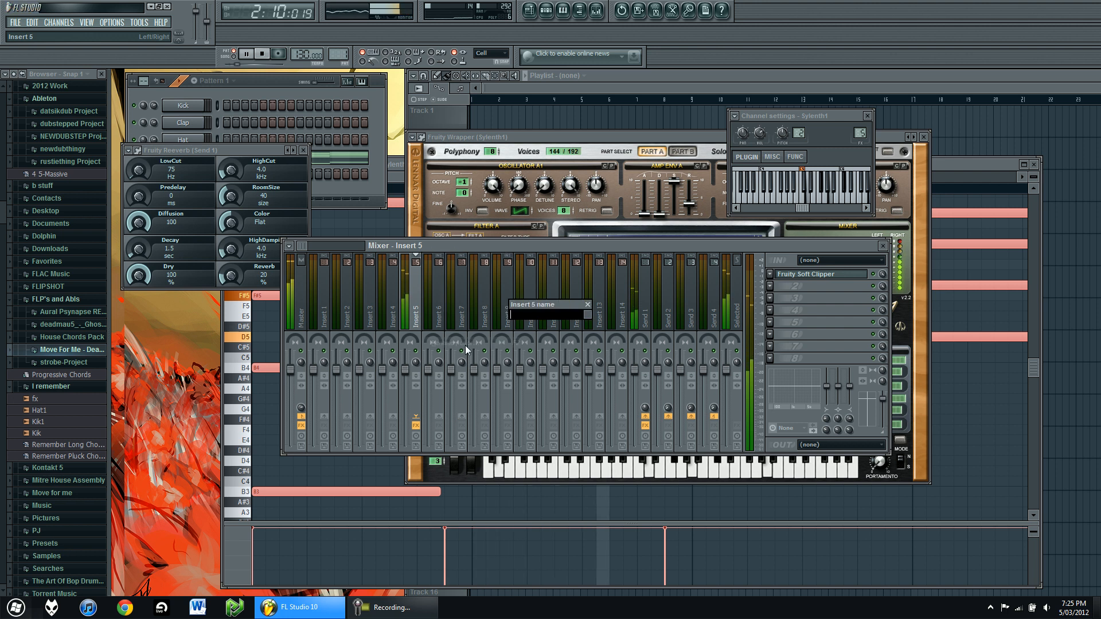
pyautogui.write('Long Chor')
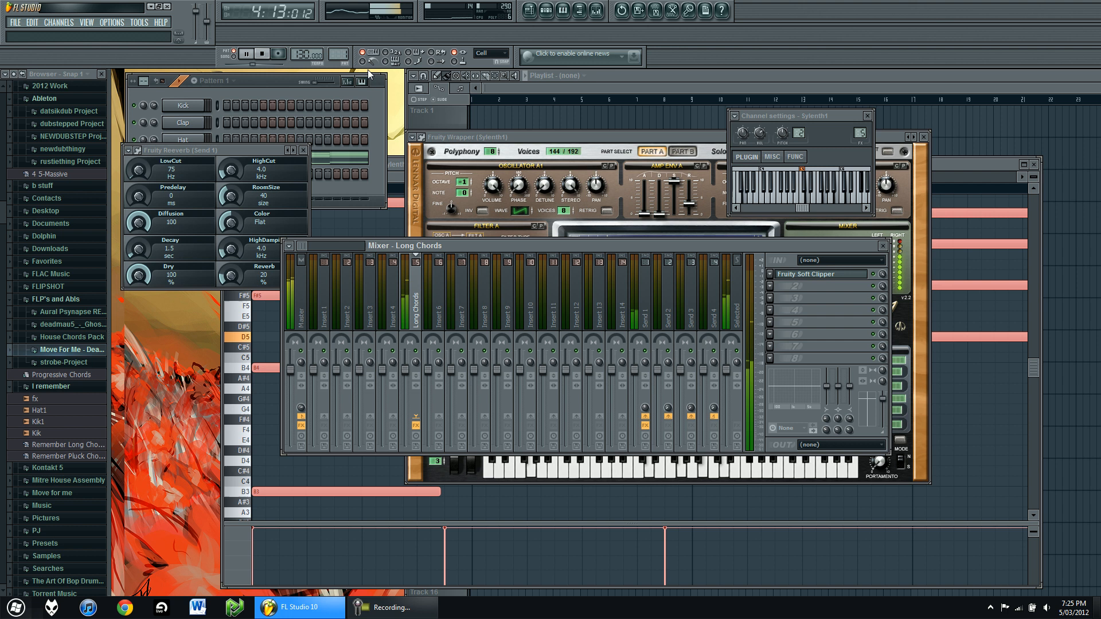
pyautogui.click(245, 54)
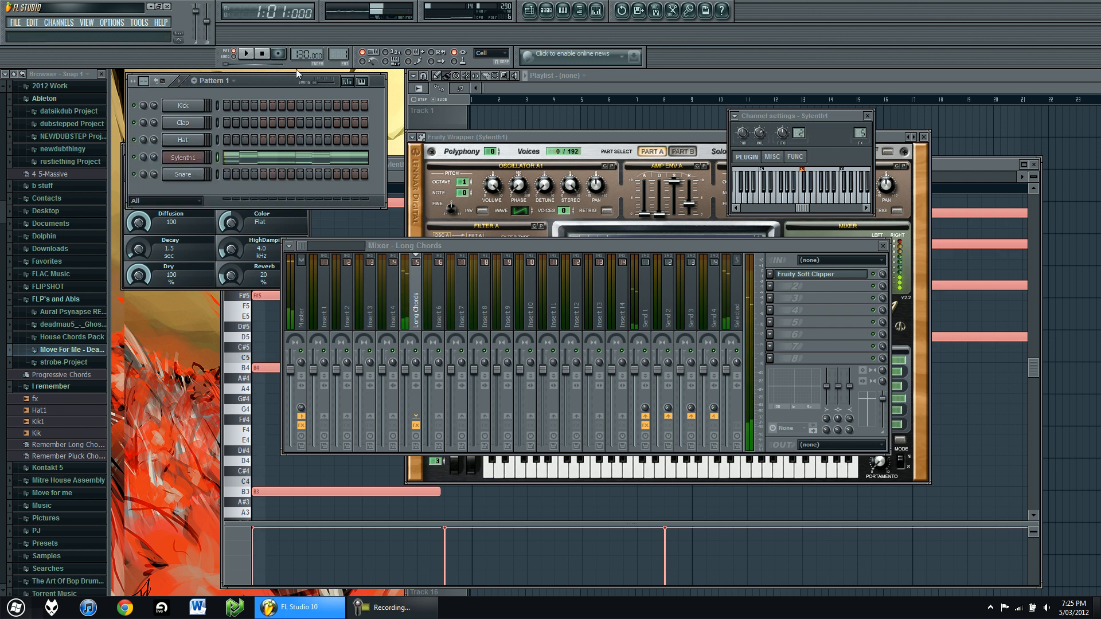
# Step: Insert a z3ta+ channel above Snare in Pattern 2 and reach its piano roll import option
pyautogui.rightClick(183, 174)
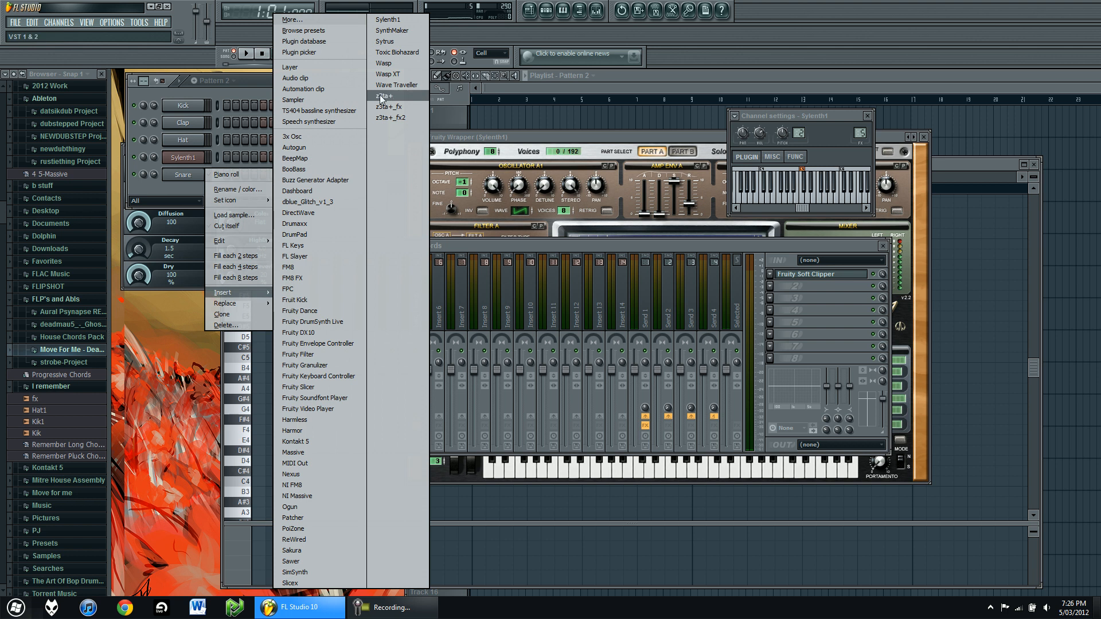
pyautogui.click(385, 96)
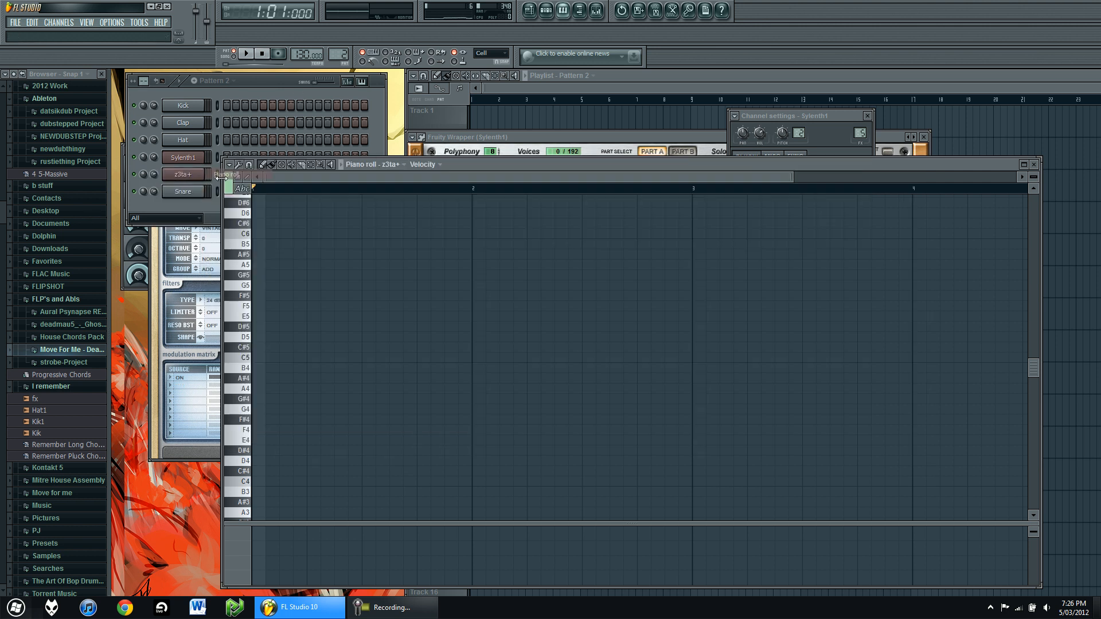
pyautogui.click(229, 164)
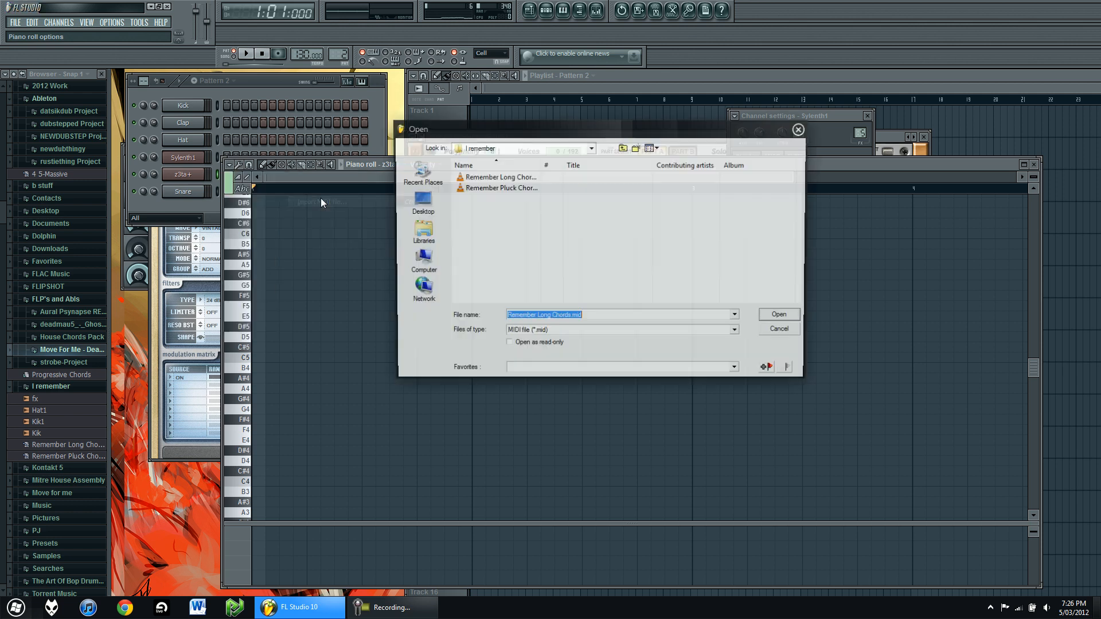
# Step: Import the pluck chords MIDI file into the z3ta+ piano roll and play the pattern
pyautogui.click(500, 177)
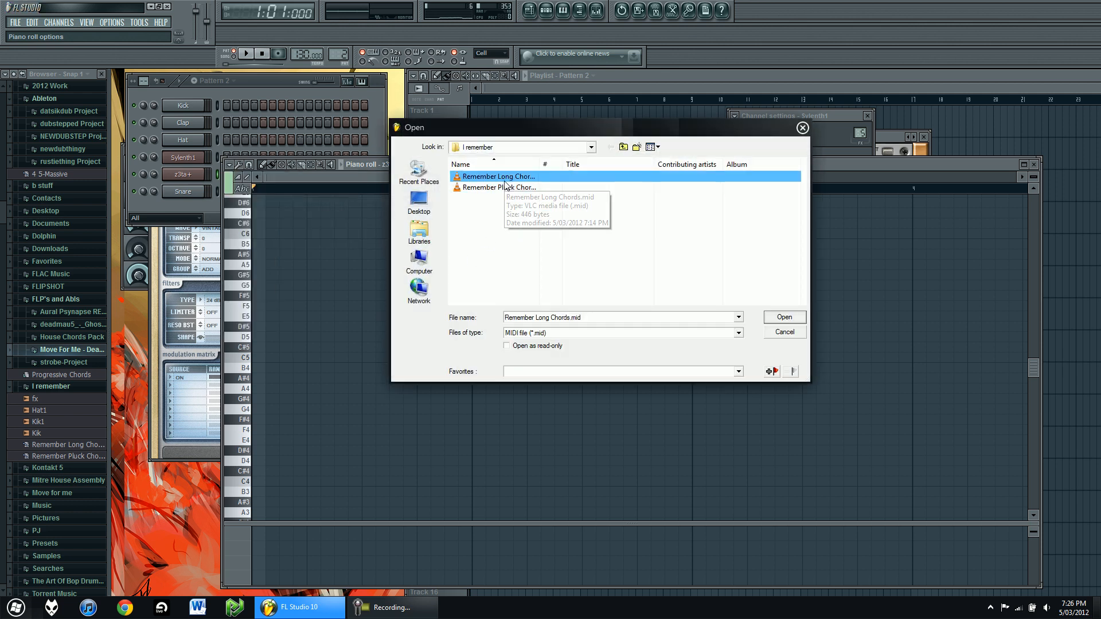
pyautogui.click(500, 187)
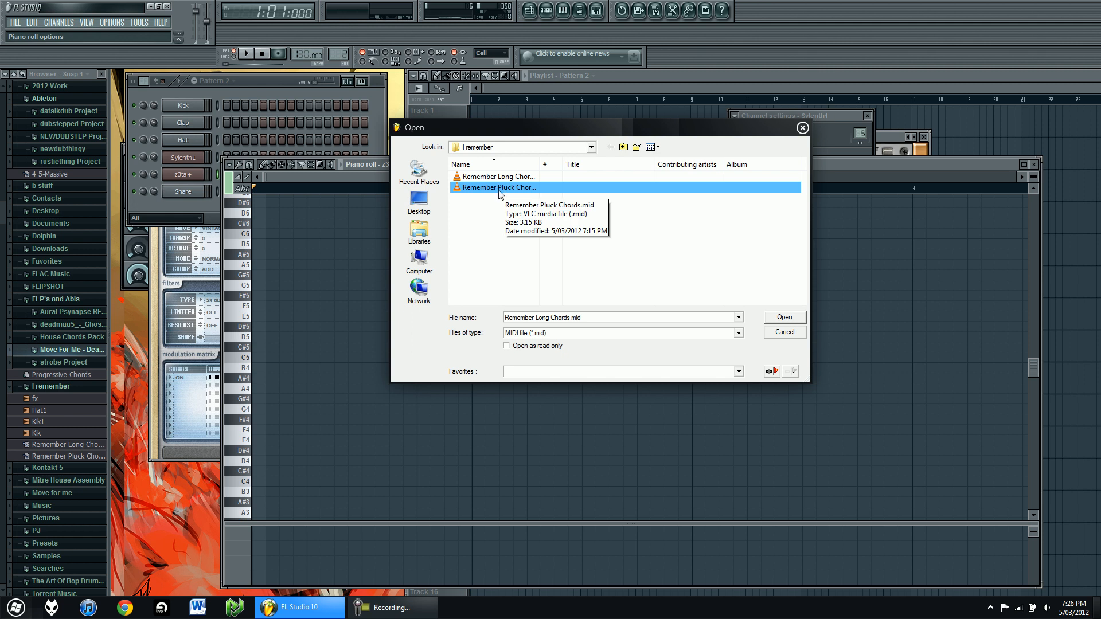
pyautogui.click(784, 316)
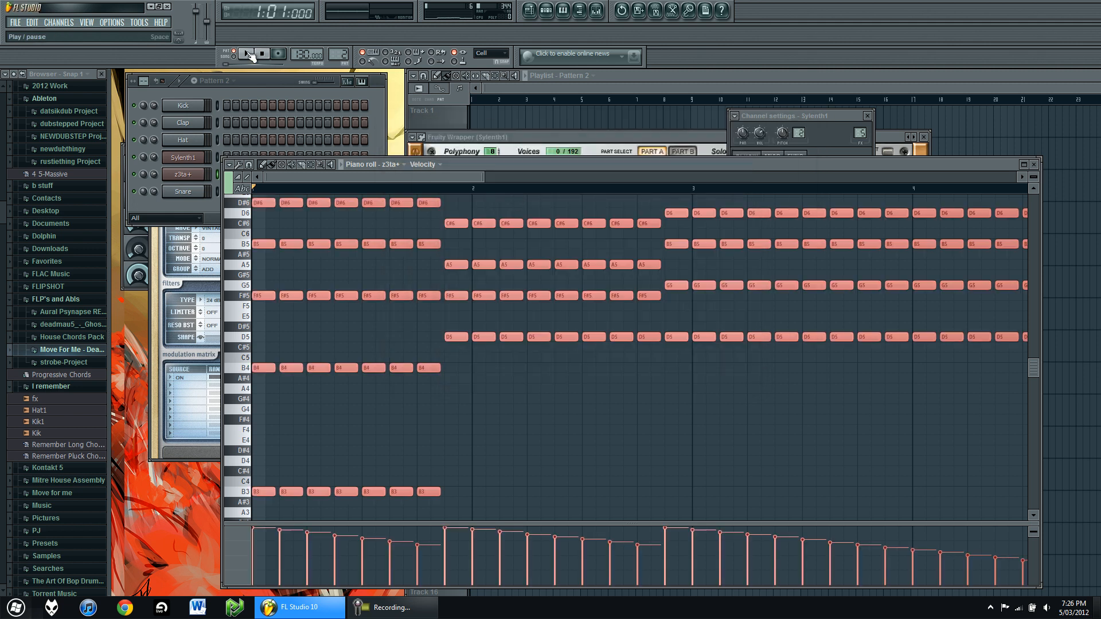
pyautogui.click(246, 54)
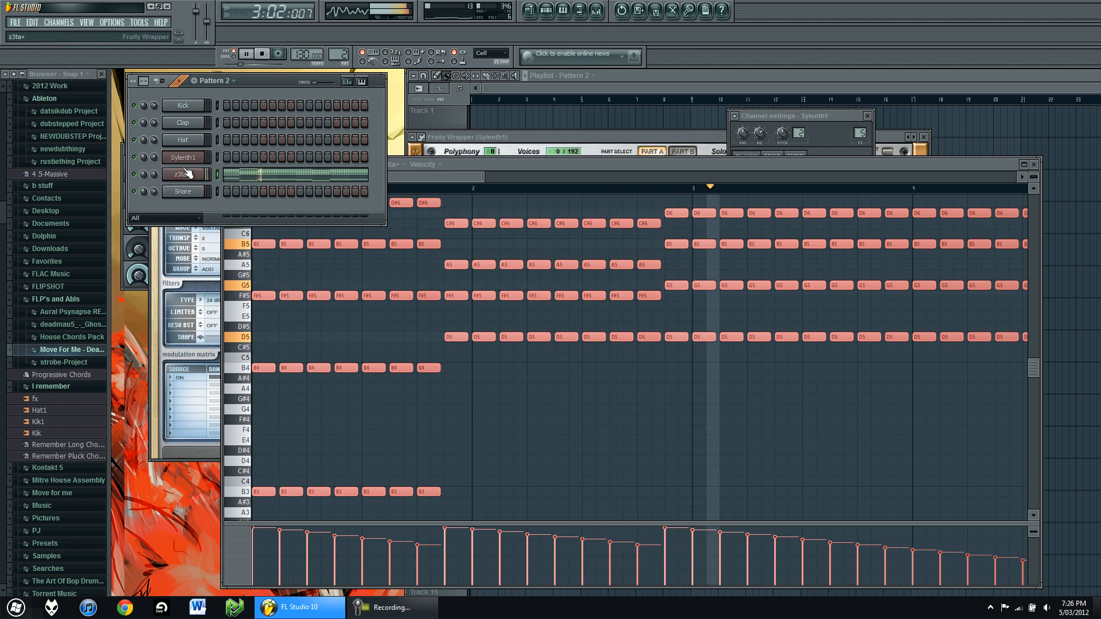
# Step: Route z3ta+ to mixer insert 6 and load a new effect onto that insert
pyautogui.click(184, 174)
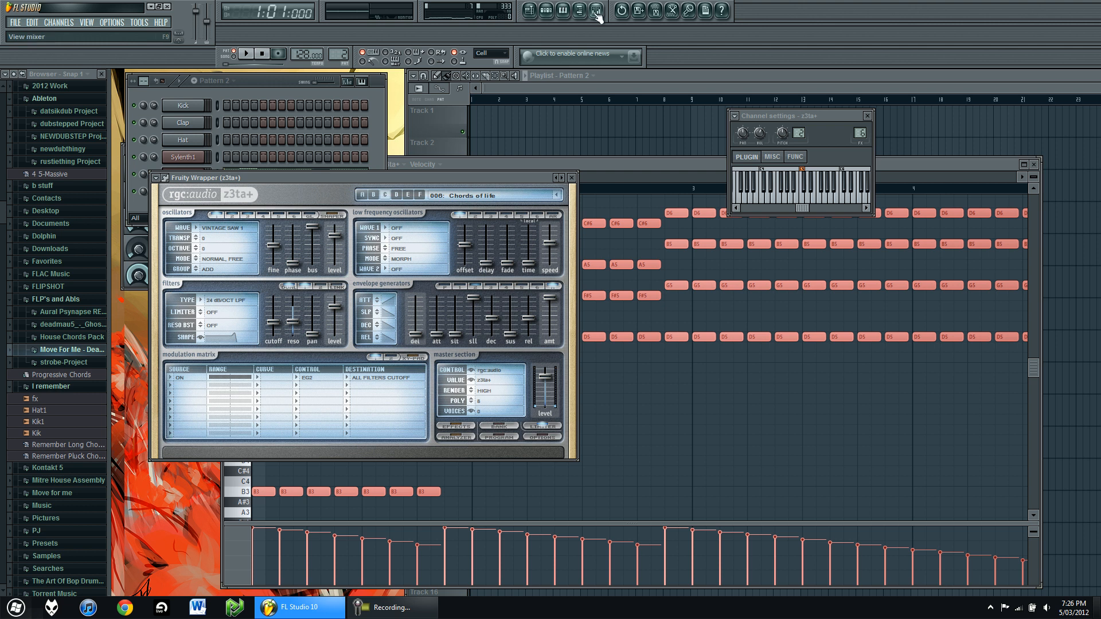
pyautogui.click(595, 11)
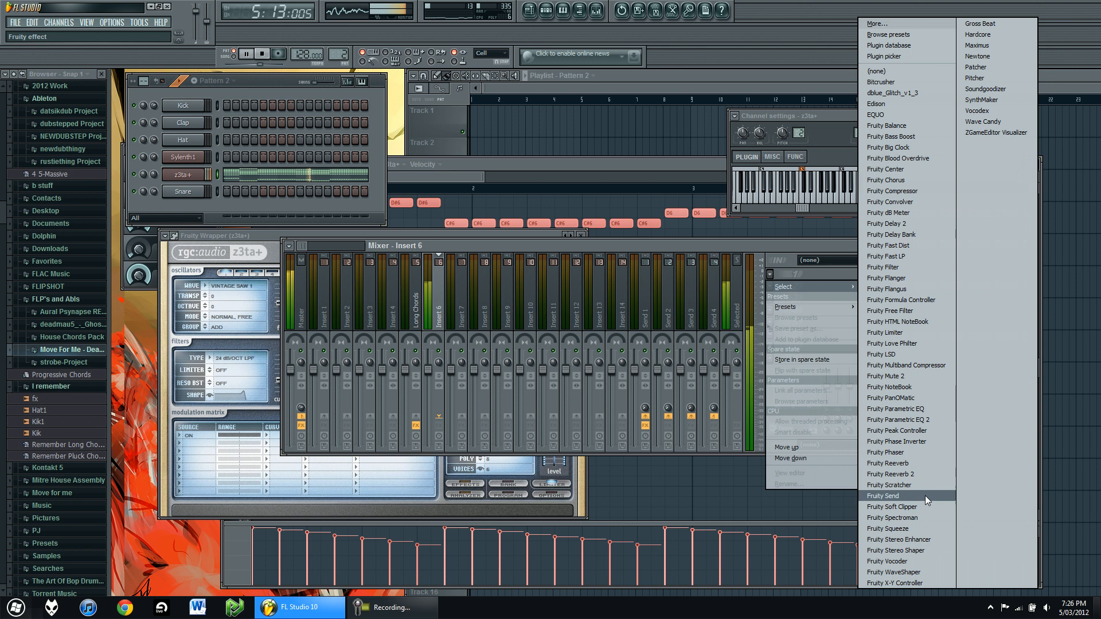
pyautogui.click(889, 506)
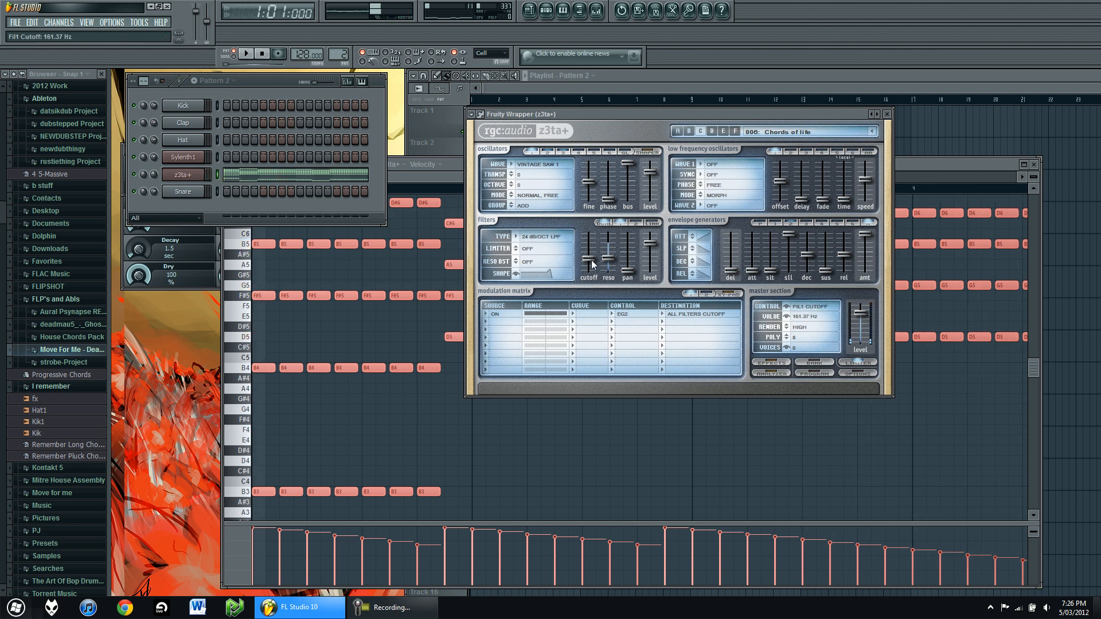
# Step: Sweep the z3ta+ filter cutoff from nearly closed up to almost fully open and back during playback, then stop
pyautogui.click(814, 306)
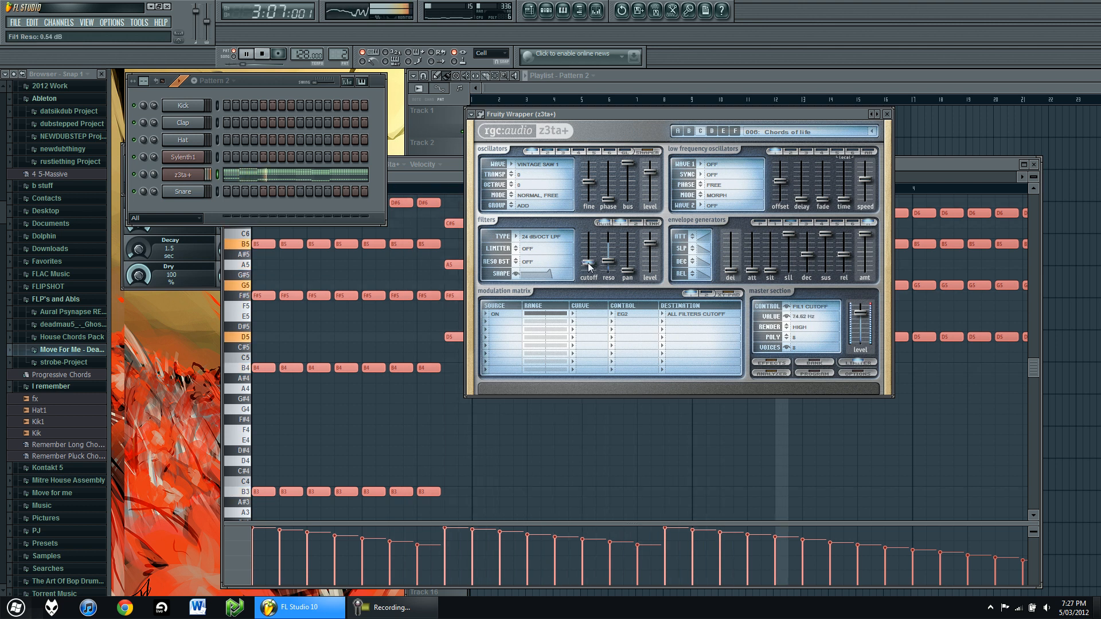
pyautogui.moveTo(587, 264); pyautogui.dragTo(587, 252)
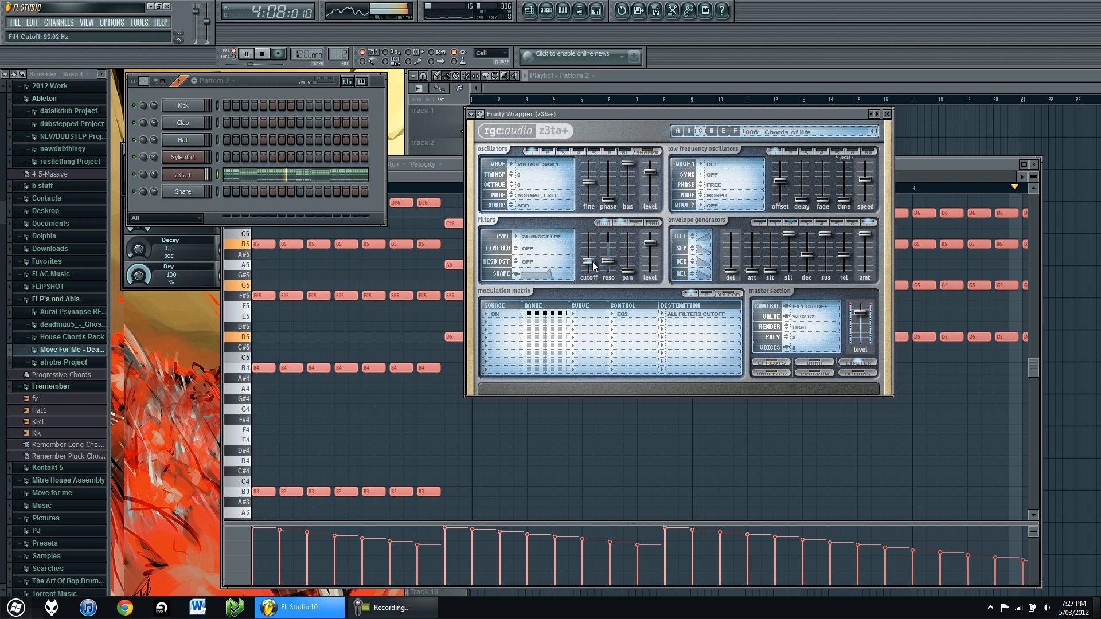
pyautogui.moveTo(587, 264); pyautogui.dragTo(585, 251)
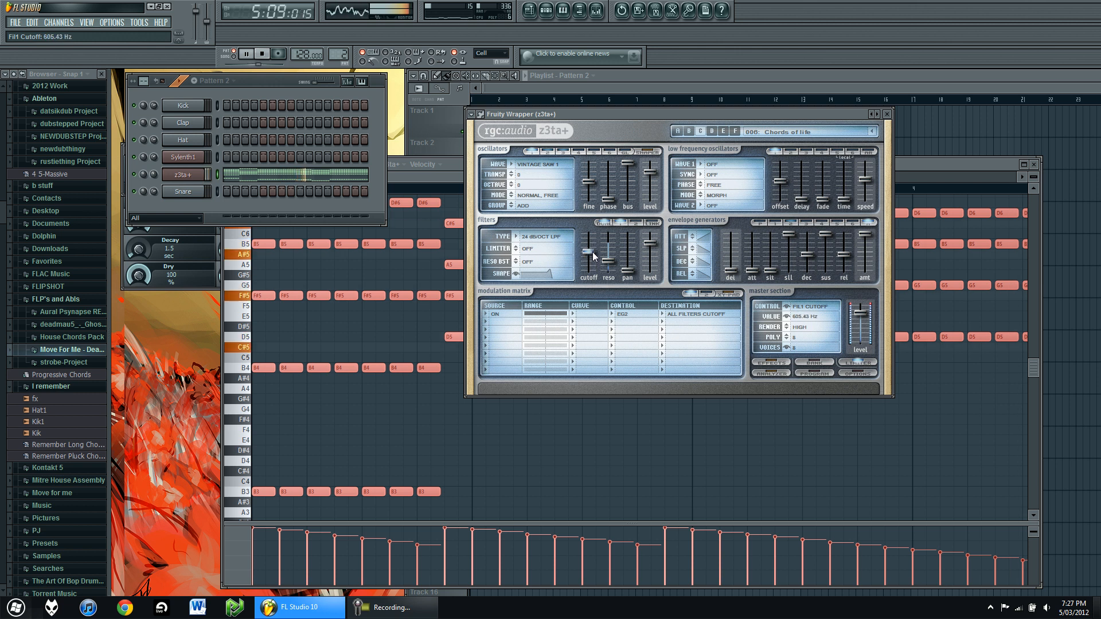
pyautogui.moveTo(590, 251); pyautogui.dragTo(589, 239)
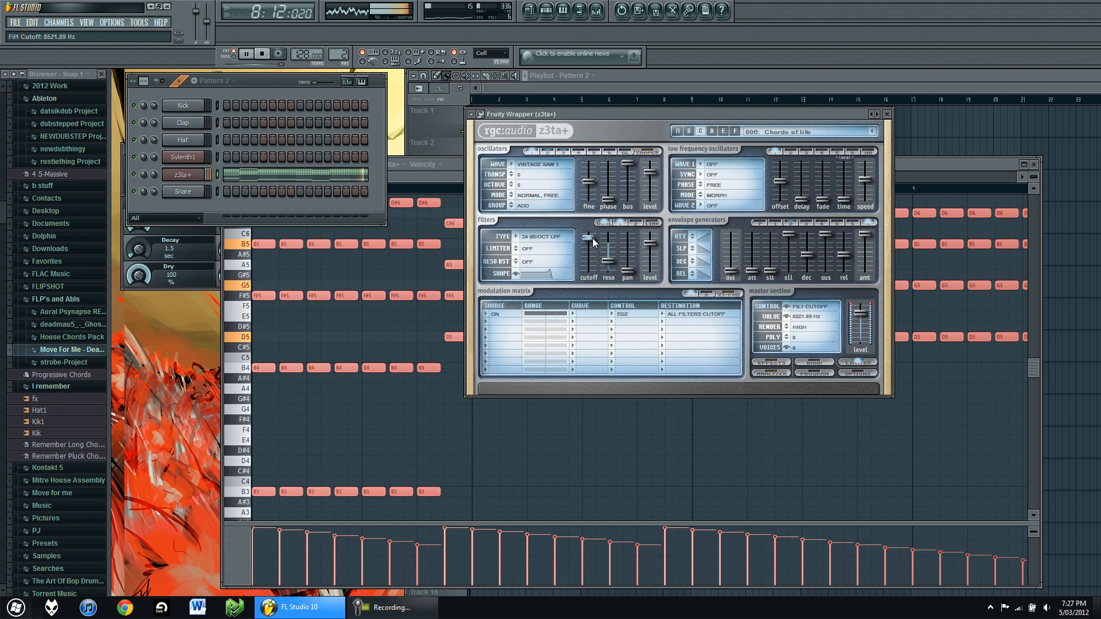
pyautogui.moveTo(587, 249); pyautogui.dragTo(587, 265)
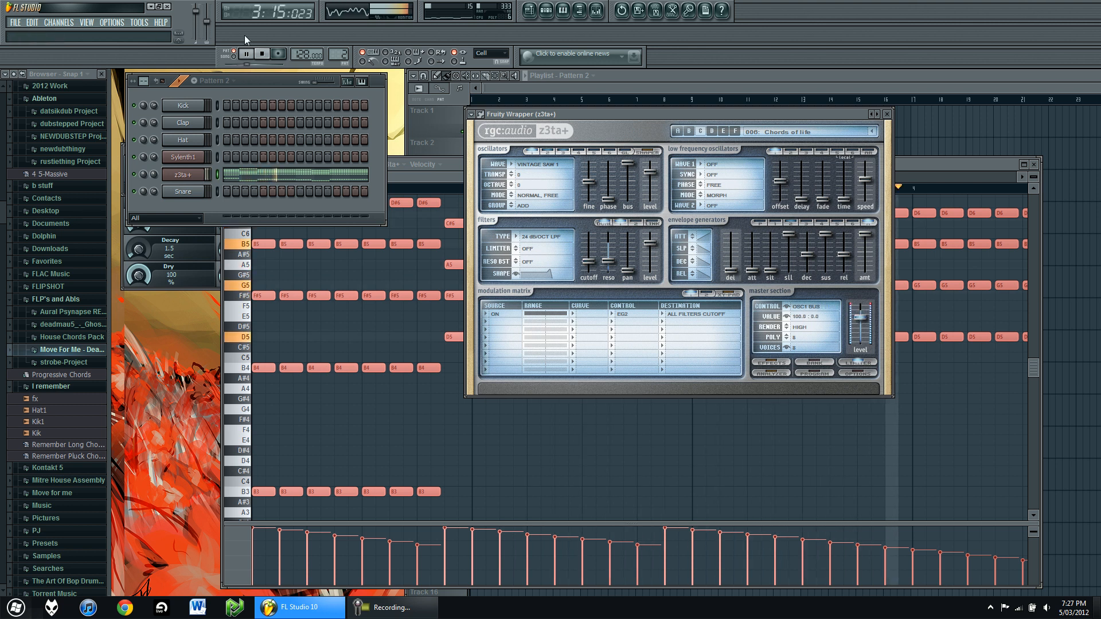
pyautogui.click(246, 54)
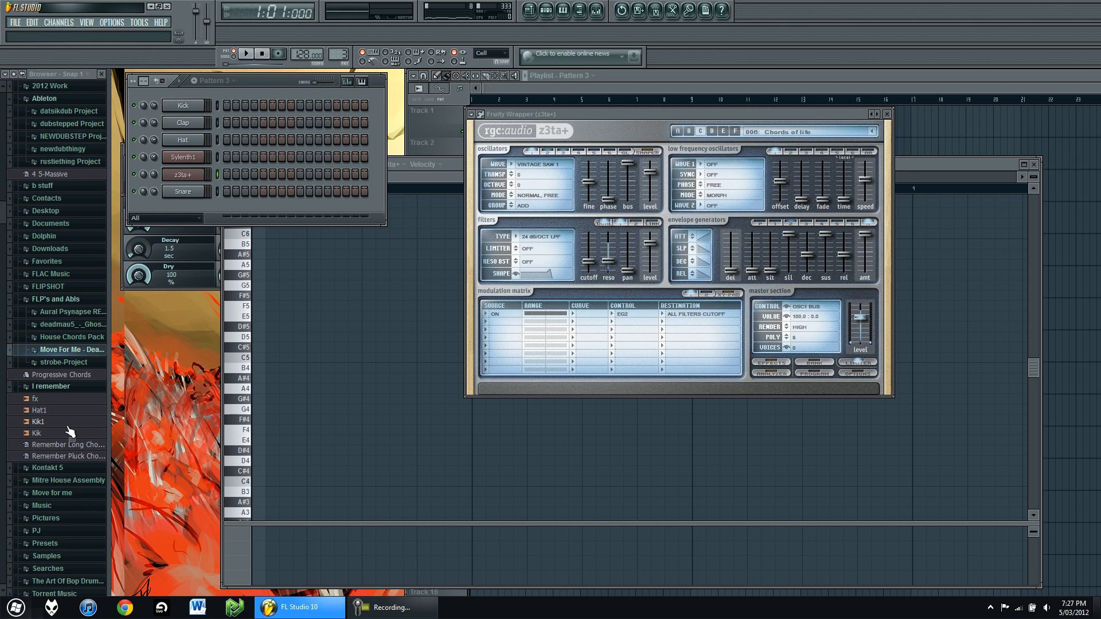
# Step: Load the Kik sample into Pattern 3's first channel, fill its steps, and play it
pyautogui.click(37, 433)
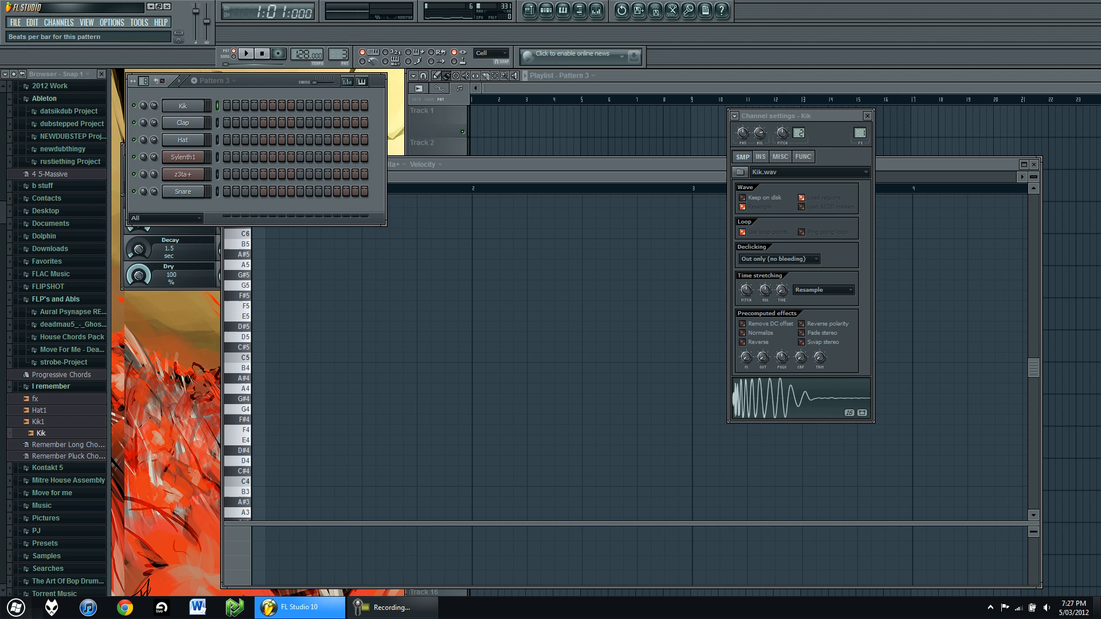
pyautogui.rightClick(182, 106)
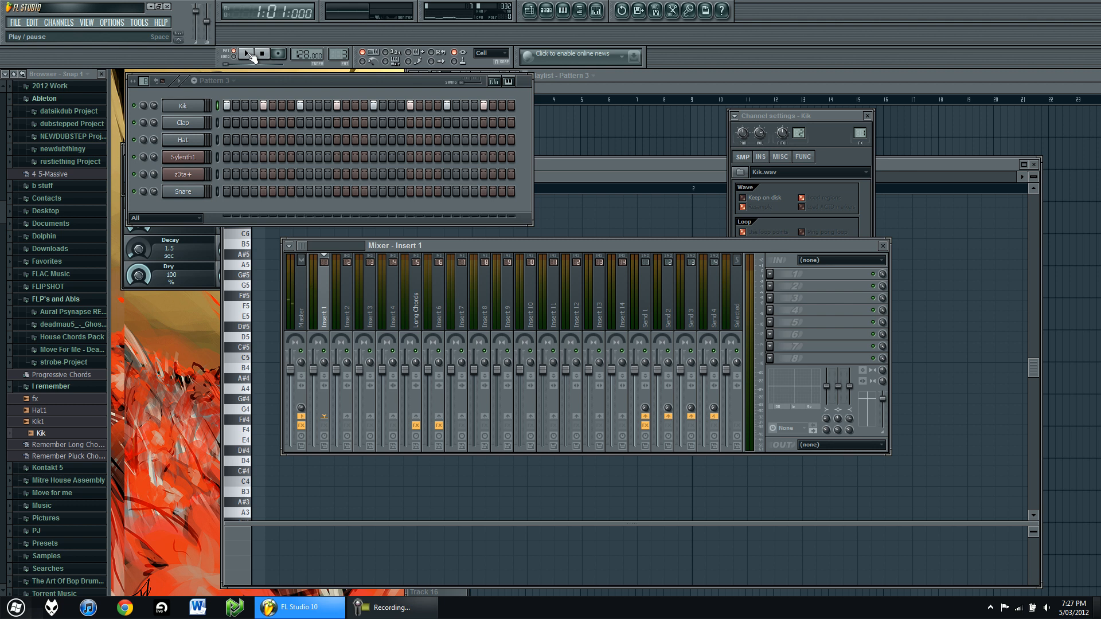
pyautogui.click(245, 54)
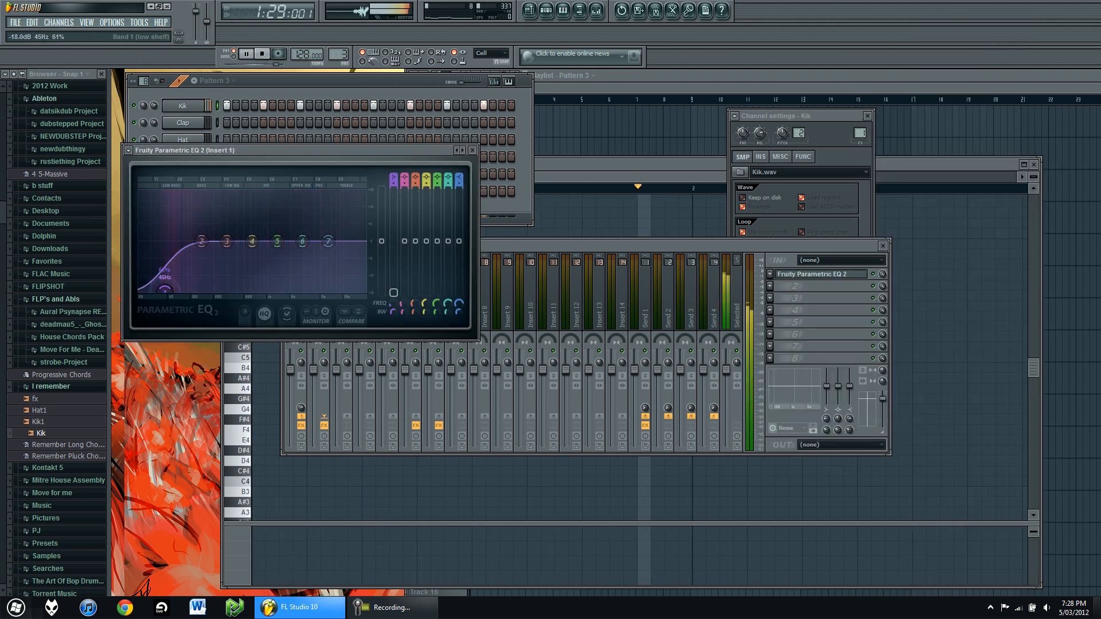
# Step: On insert 1's Parametric EQ 2, boost the kick's low end and cut its mids around 2.7 kHz and 680 Hz
pyautogui.moveTo(202, 242); pyautogui.dragTo(176, 232)
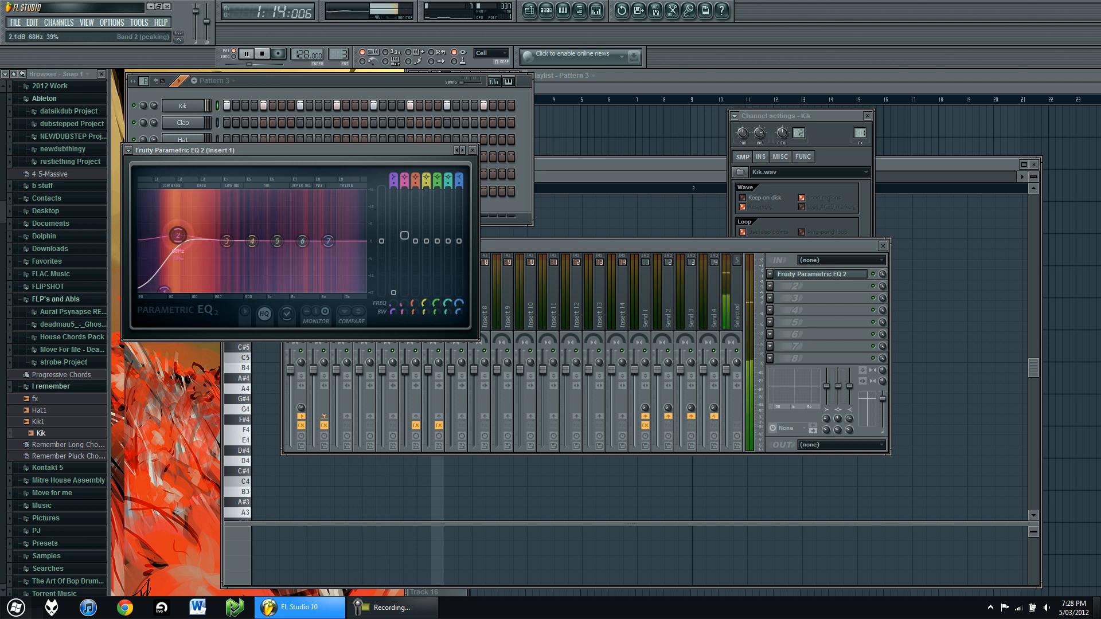
pyautogui.moveTo(177, 233); pyautogui.dragTo(159, 223)
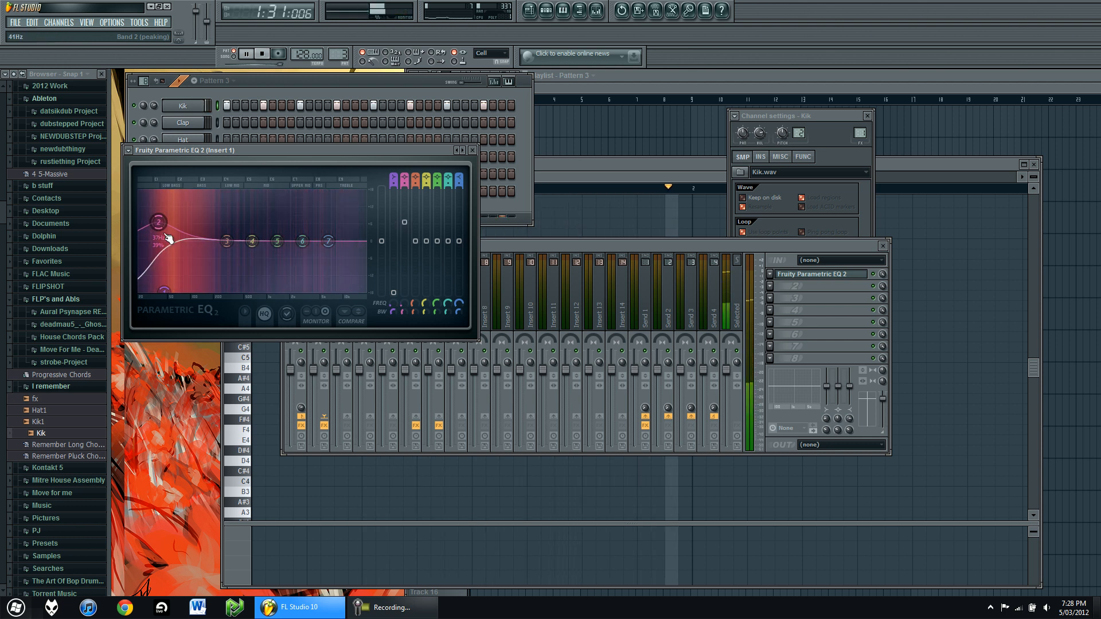
pyautogui.moveTo(168, 238); pyautogui.dragTo(172, 221)
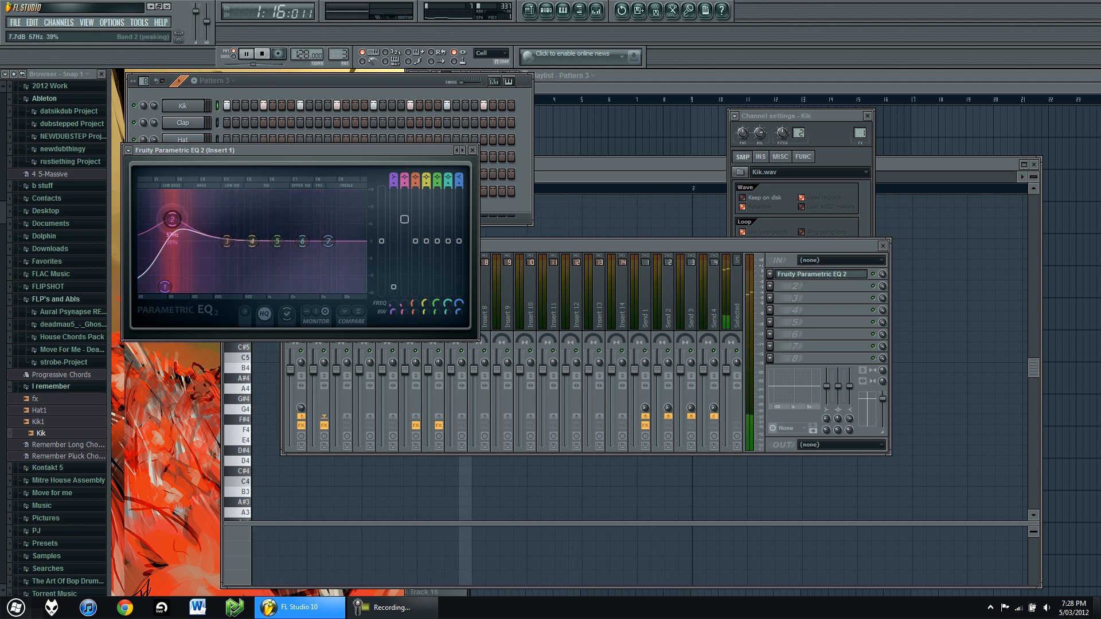
pyautogui.moveTo(301, 242); pyautogui.dragTo(300, 251)
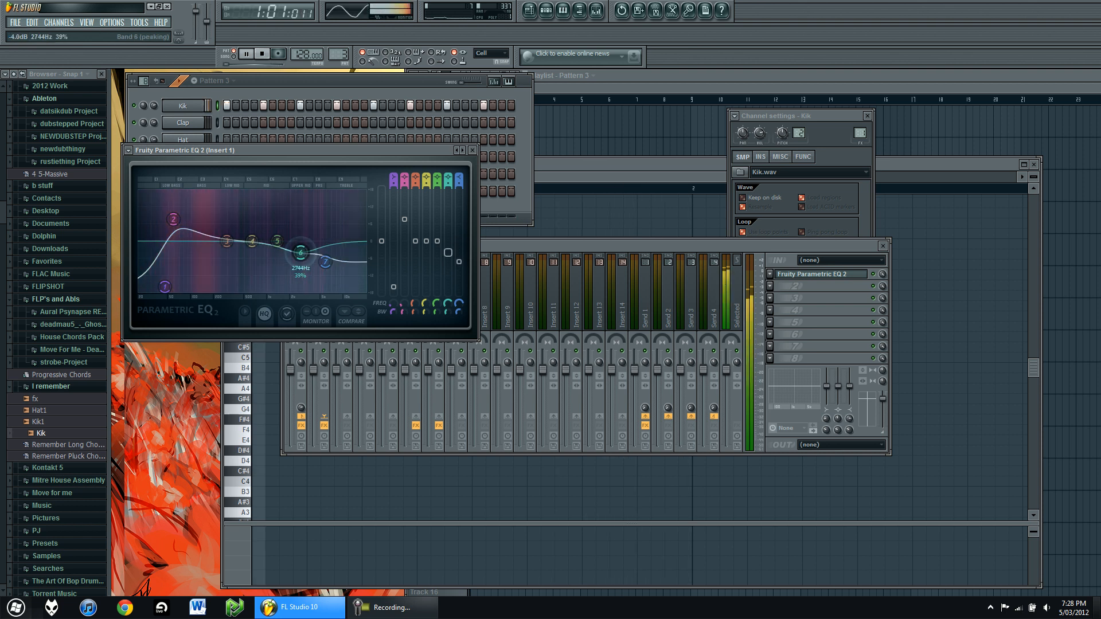
pyautogui.moveTo(301, 252); pyautogui.dragTo(330, 265)
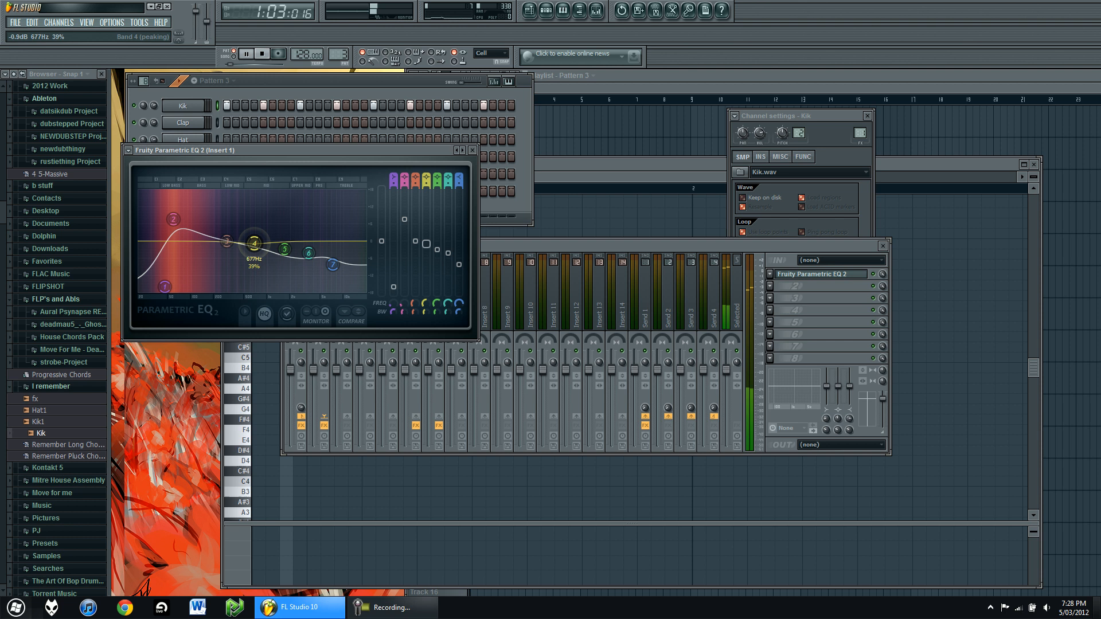
# Step: Strongly boost the kick's sub bass around 54 Hz and fine-tune the EQ curve
pyautogui.moveTo(255, 241); pyautogui.dragTo(191, 239)
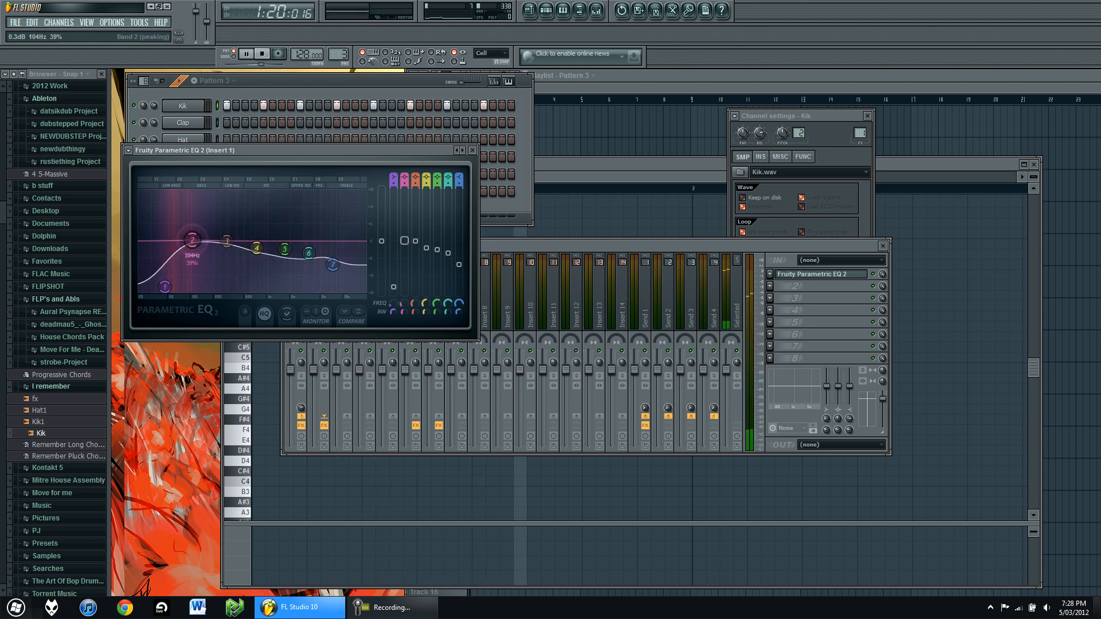
pyautogui.moveTo(192, 239); pyautogui.dragTo(191, 212)
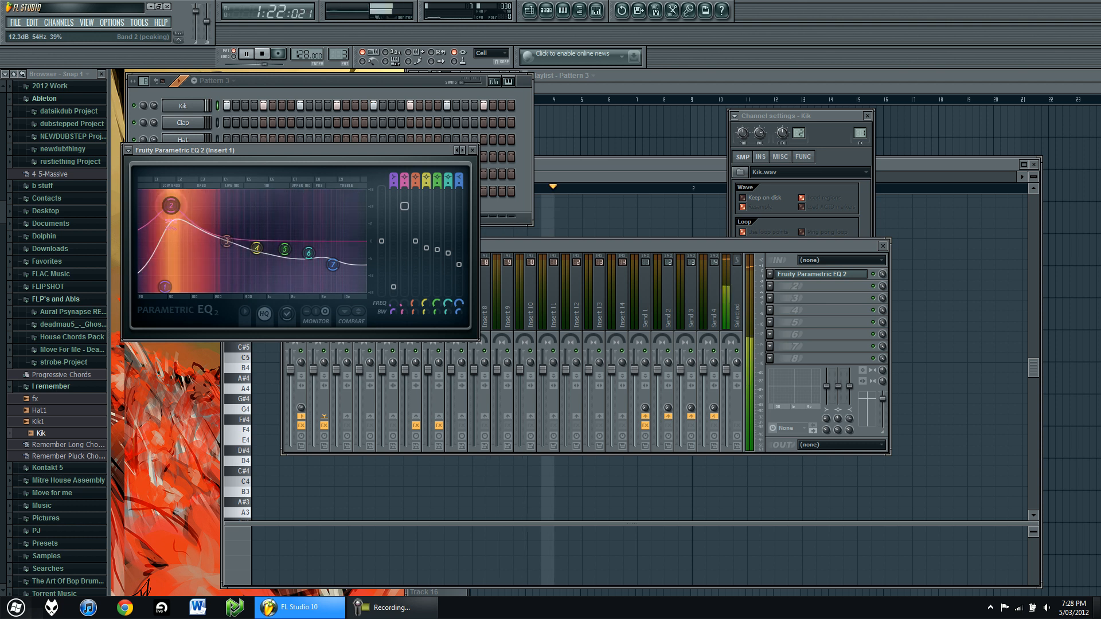
pyautogui.moveTo(310, 252); pyautogui.dragTo(309, 265)
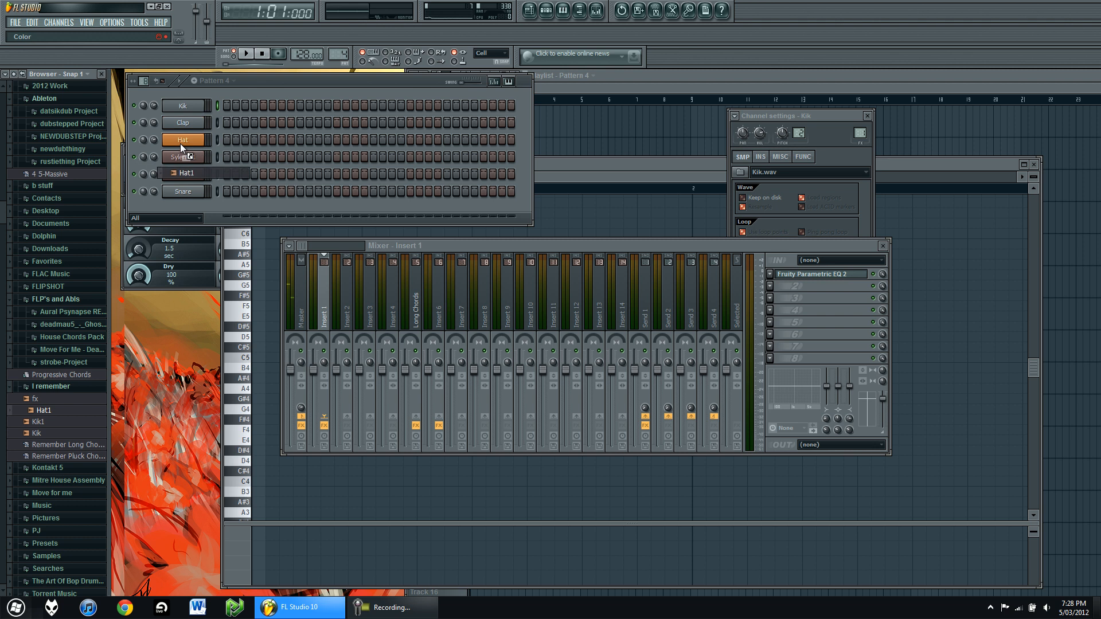
# Step: Fill Hat1 every four steps in Pattern 4, play it, and add Parametric EQ 2 to insert 3
pyautogui.rightClick(184, 139)
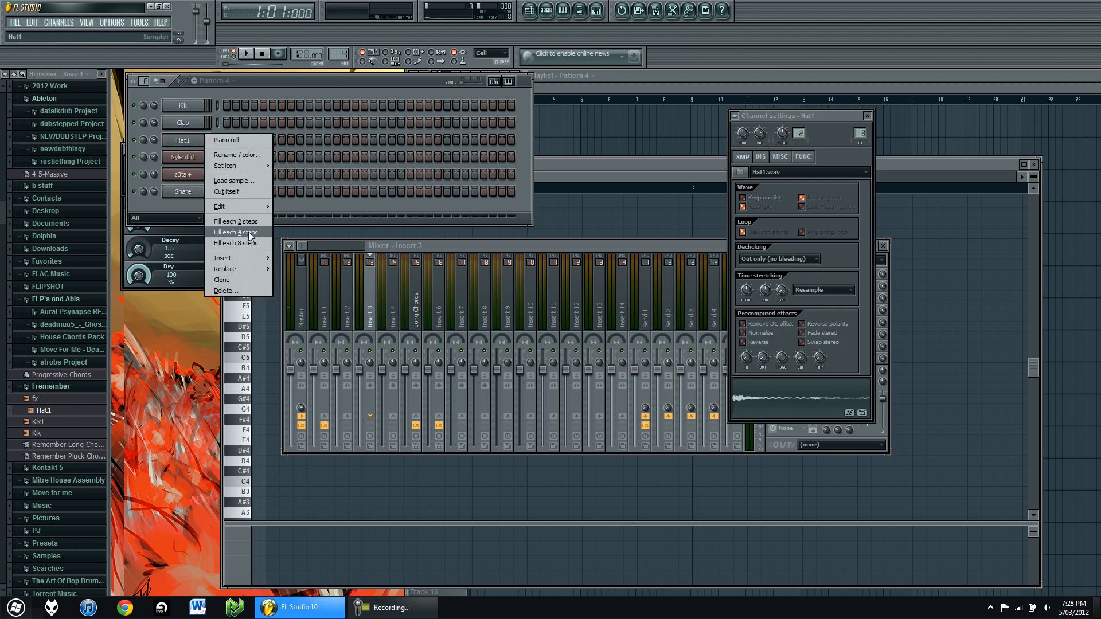
pyautogui.click(236, 231)
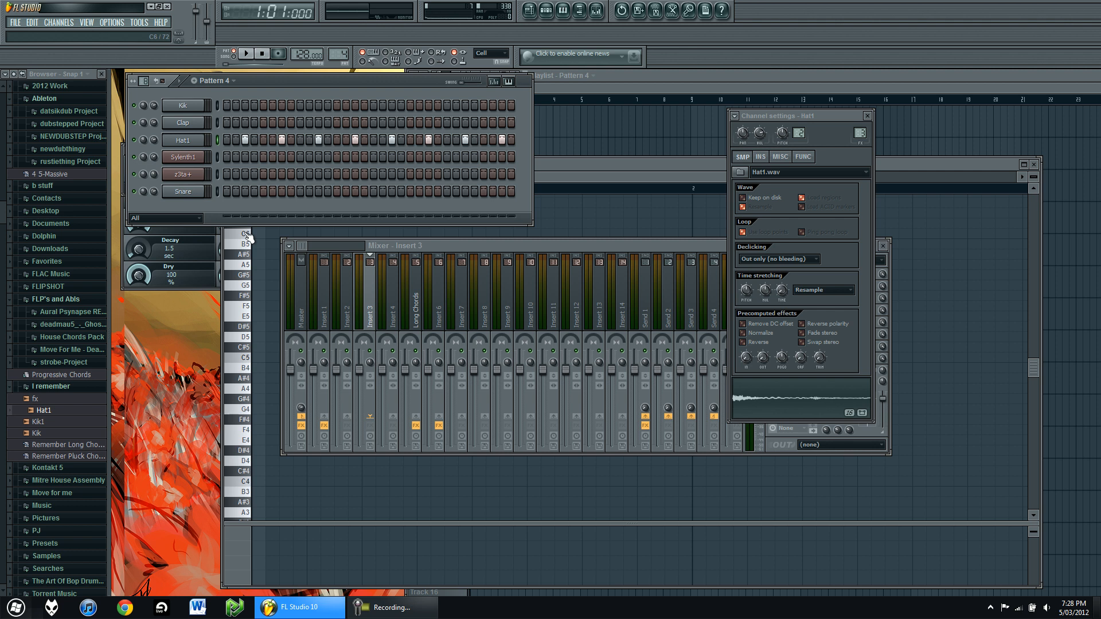
pyautogui.click(245, 53)
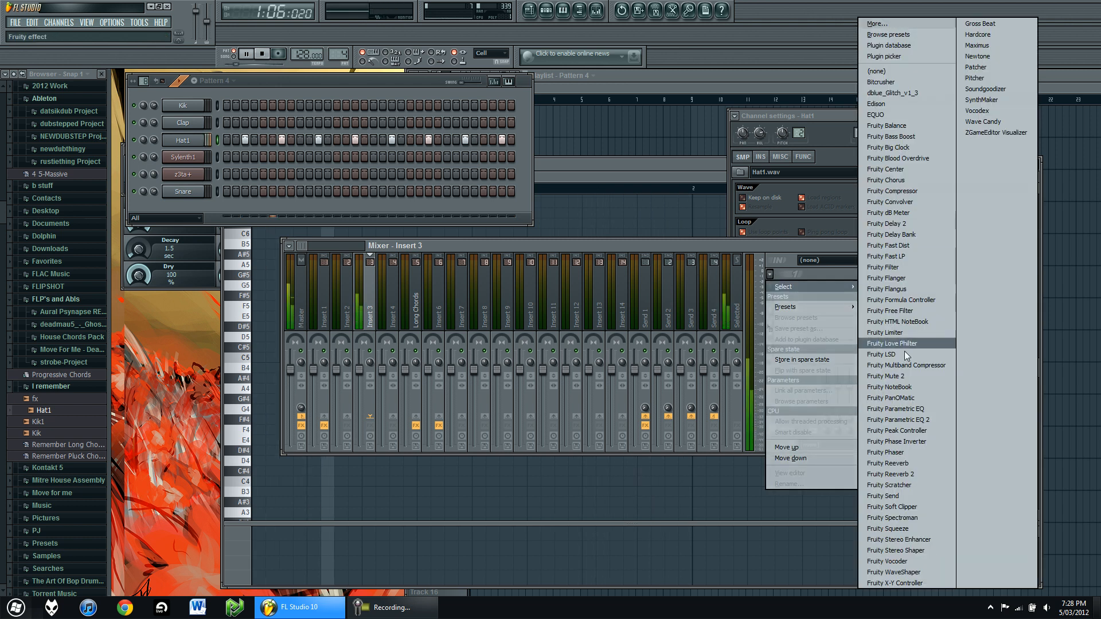
pyautogui.click(895, 419)
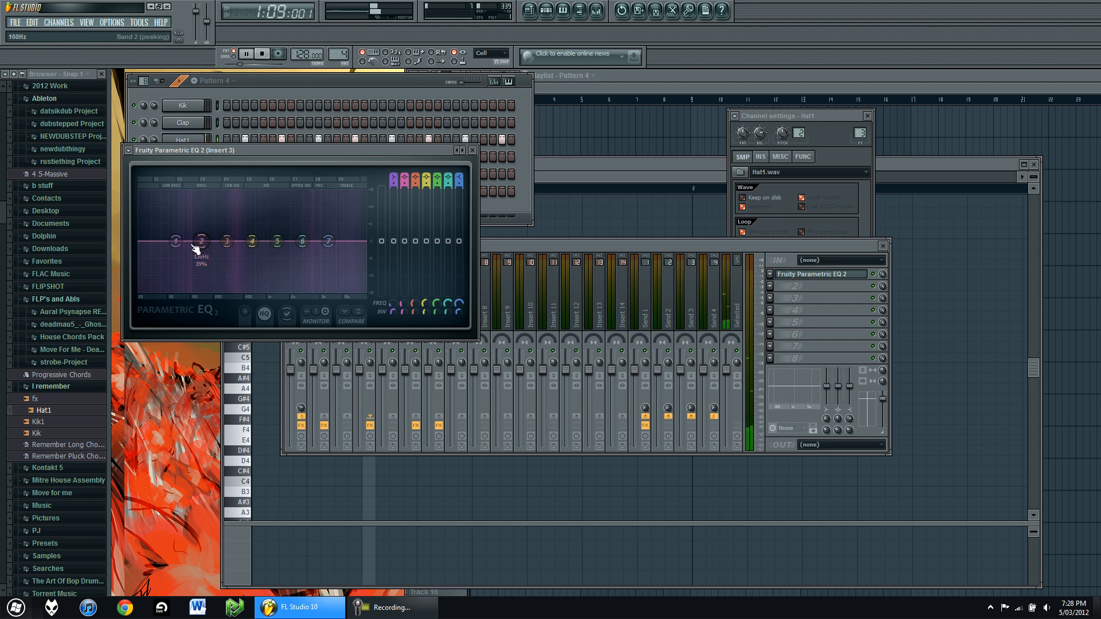
# Step: Cut the hi-hat's low frequencies and lower its top end around 7.8 kHz
pyautogui.moveTo(199, 241); pyautogui.dragTo(227, 252)
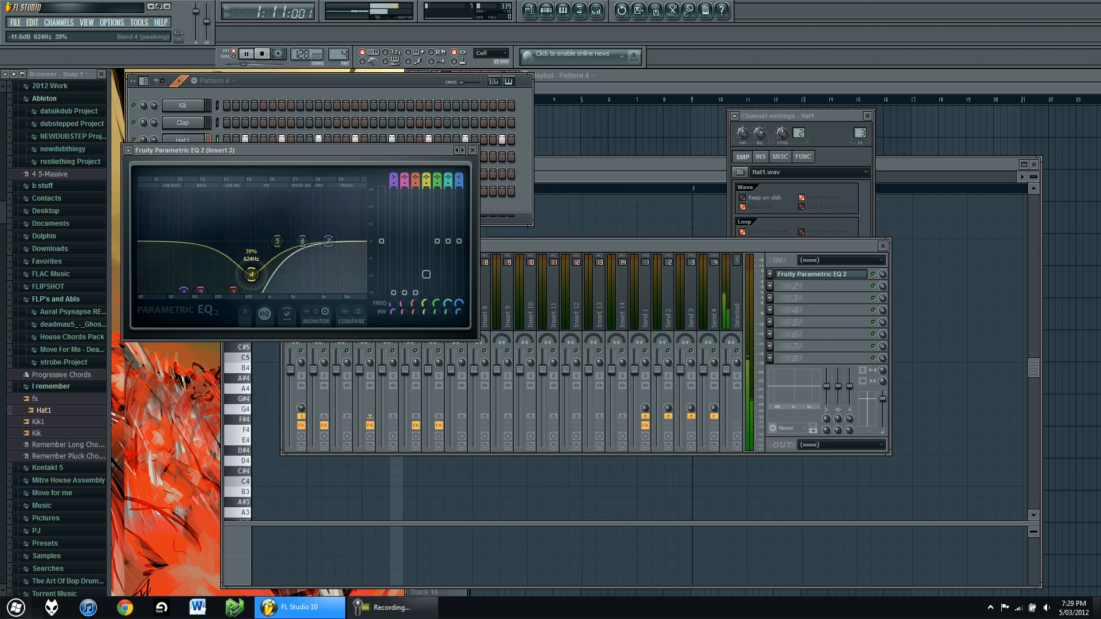
pyautogui.moveTo(303, 241); pyautogui.dragTo(334, 258)
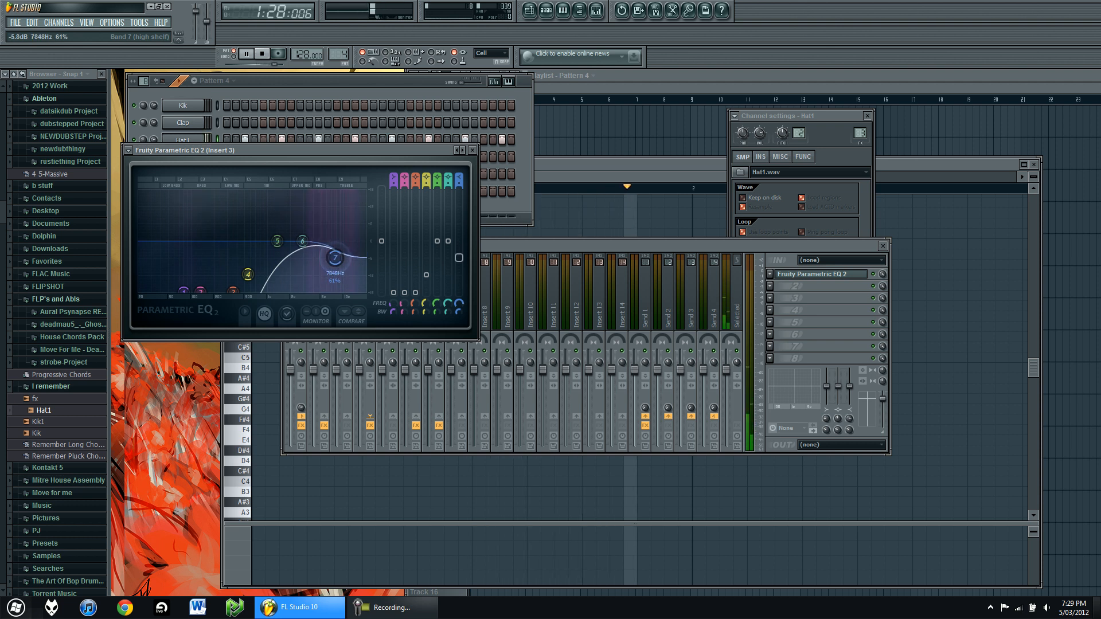
pyautogui.moveTo(303, 241); pyautogui.dragTo(303, 241)
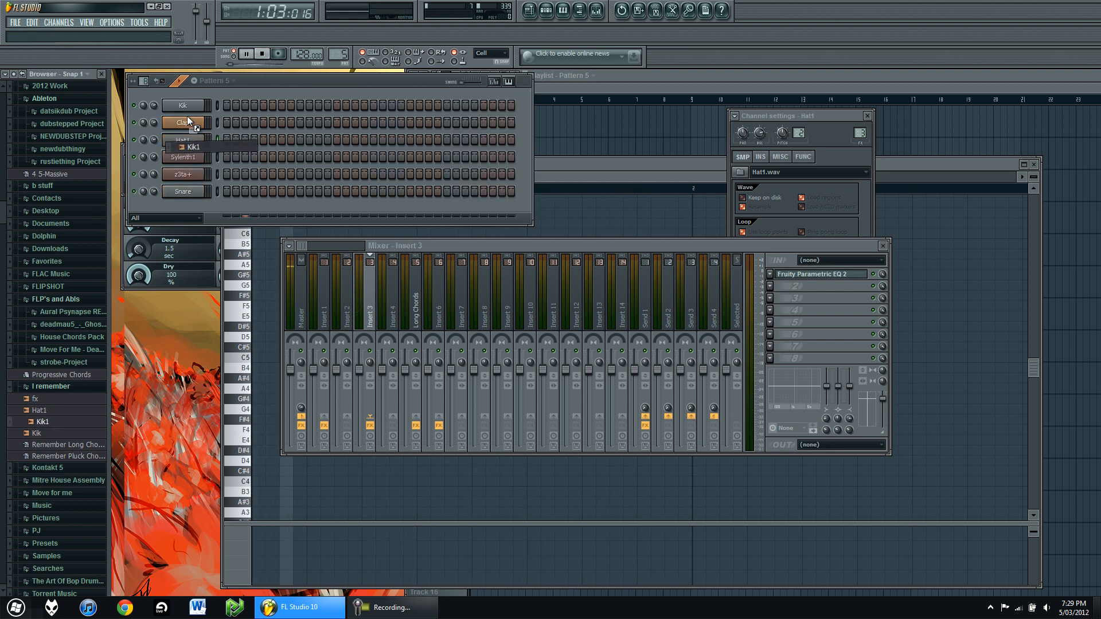
# Step: Fill Kik1 every eight steps and select the lowest band of insert 2's kick EQ
pyautogui.rightClick(184, 123)
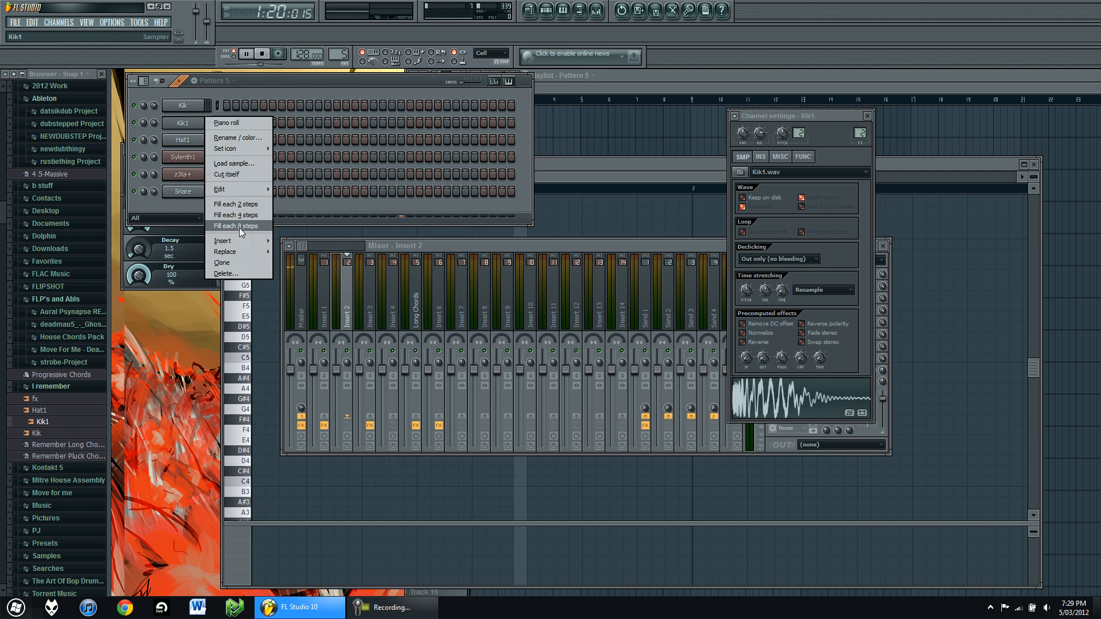
pyautogui.click(234, 215)
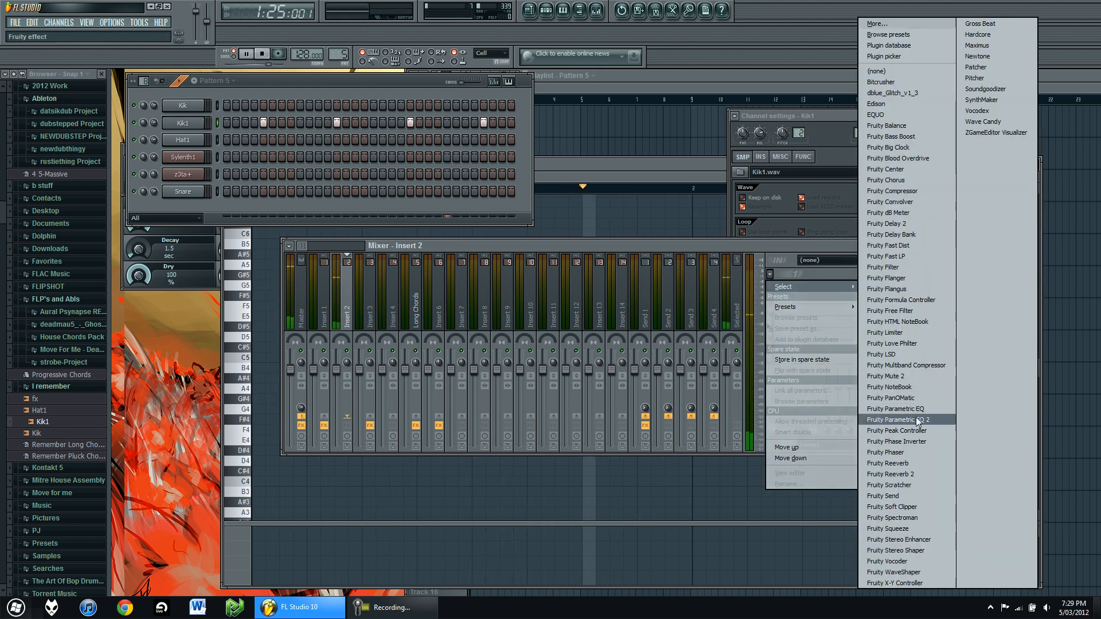
pyautogui.click(897, 420)
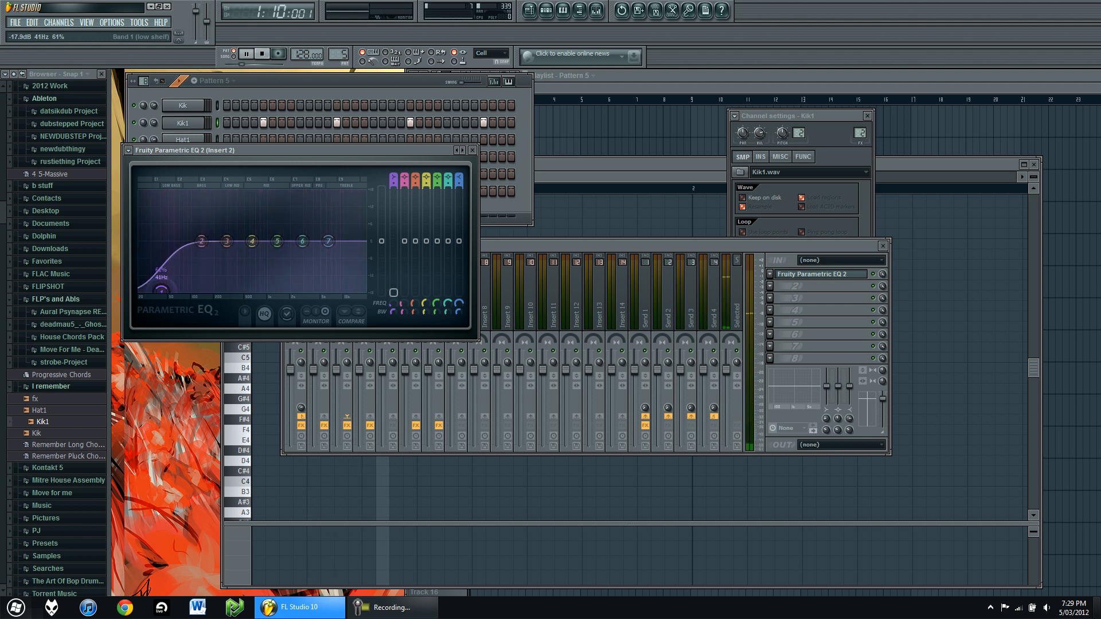
# Step: Boost a low band of the kick EQ and lower the high shelf to soften its top end
pyautogui.moveTo(206, 241); pyautogui.dragTo(211, 232)
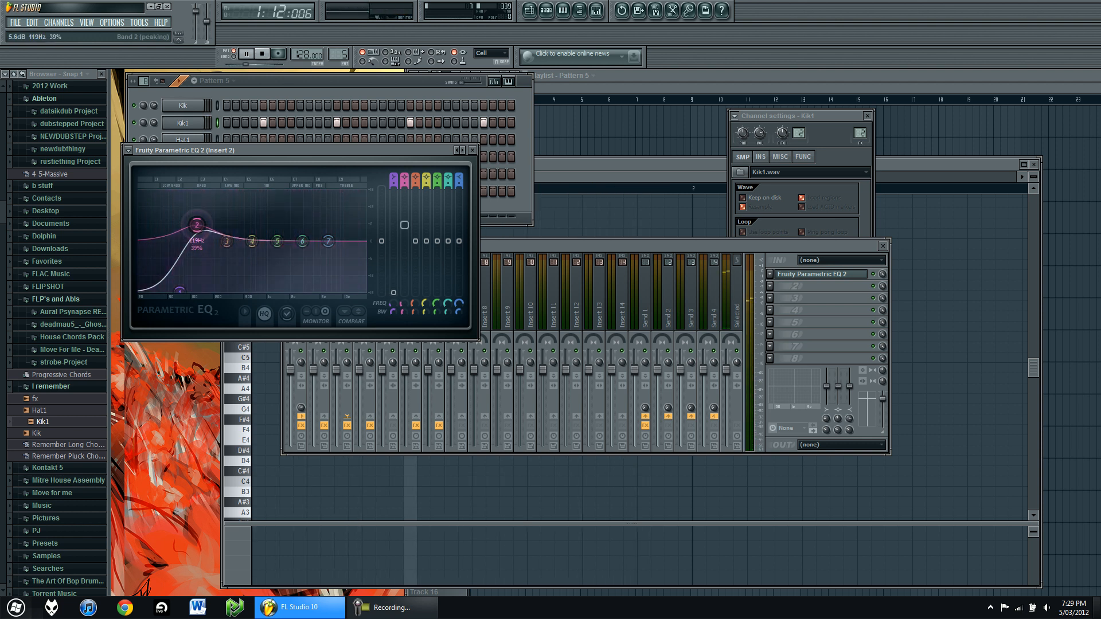
pyautogui.moveTo(196, 224); pyautogui.dragTo(213, 239)
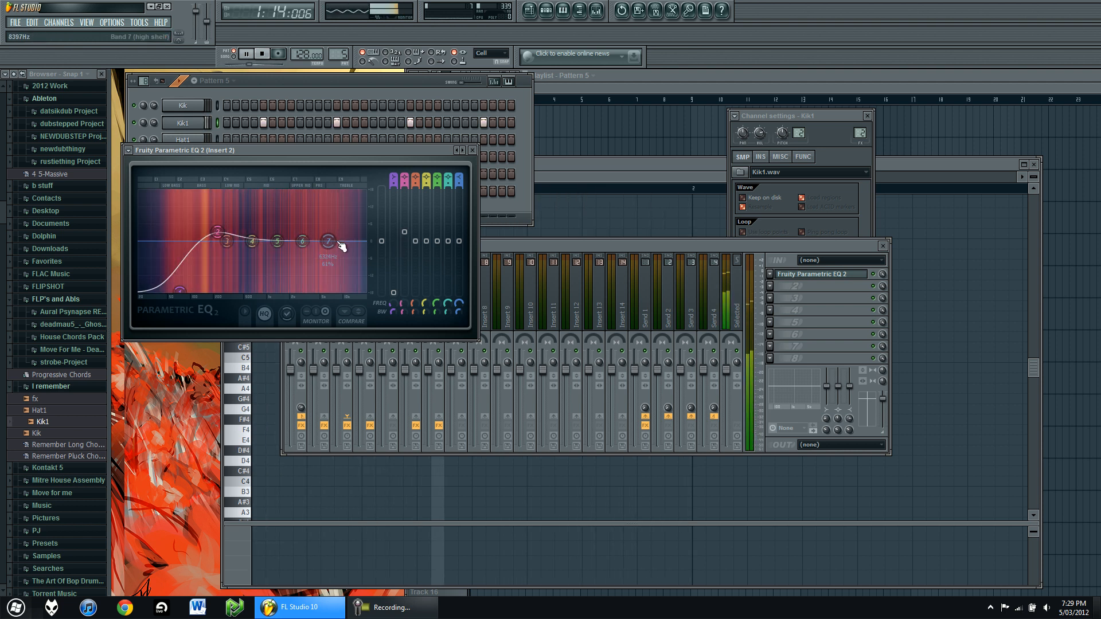
pyautogui.moveTo(300, 241); pyautogui.dragTo(277, 247)
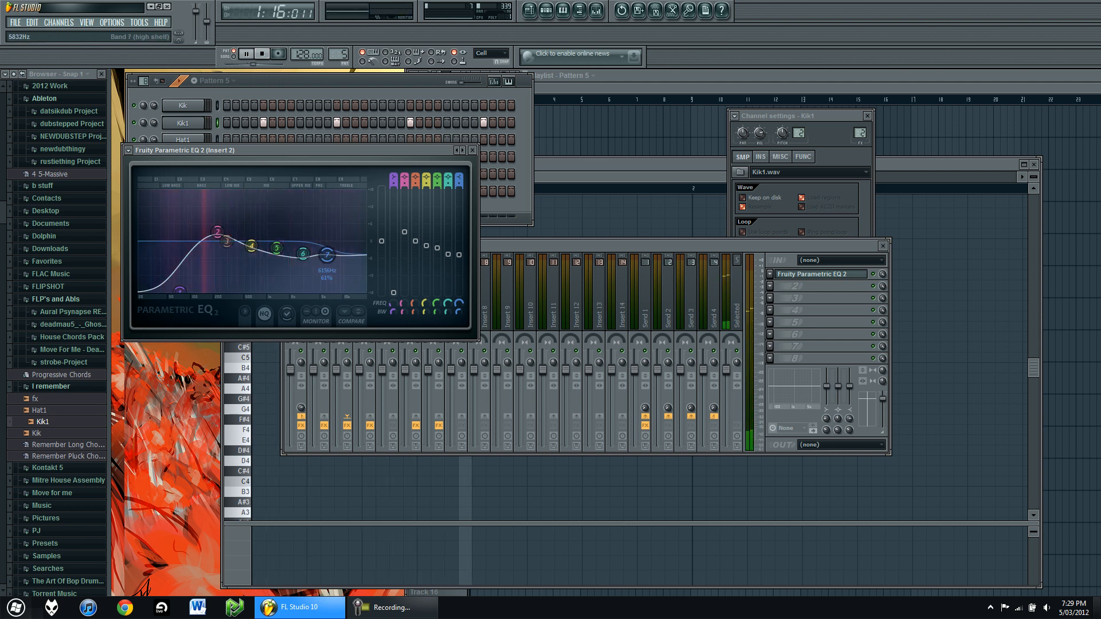
pyautogui.moveTo(299, 252); pyautogui.dragTo(274, 248)
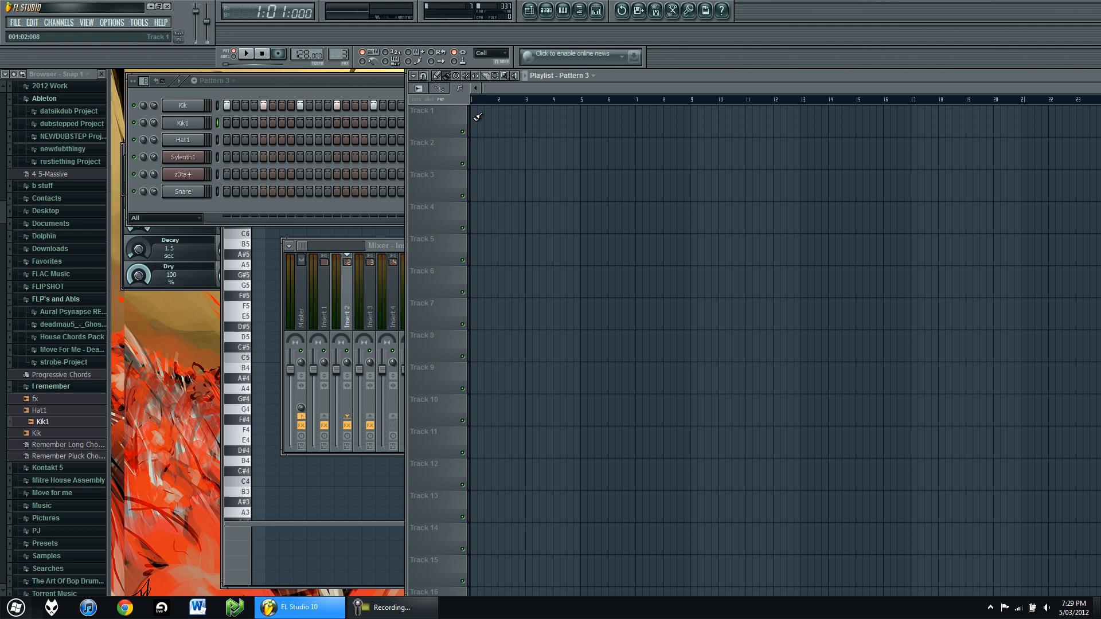
# Step: Paint Patterns 3 and 4 on Tracks 1-2 through bar 16 and Pattern 5 on Track 3 from bar 9
pyautogui.moveTo(478, 117); pyautogui.dragTo(629, 125)
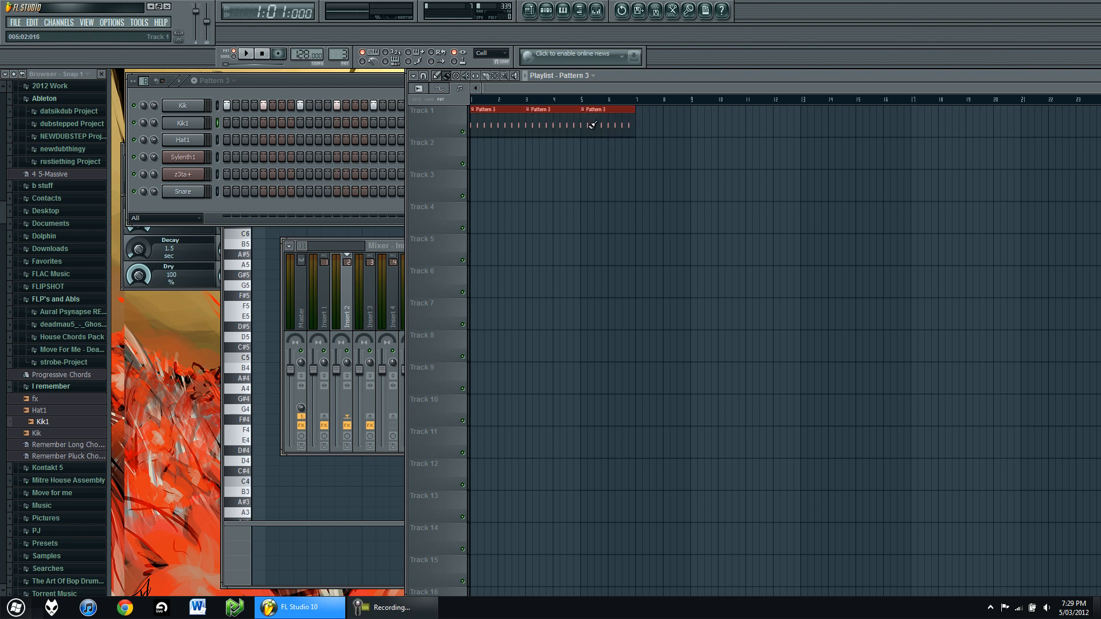
pyautogui.moveTo(592, 125); pyautogui.dragTo(892, 125)
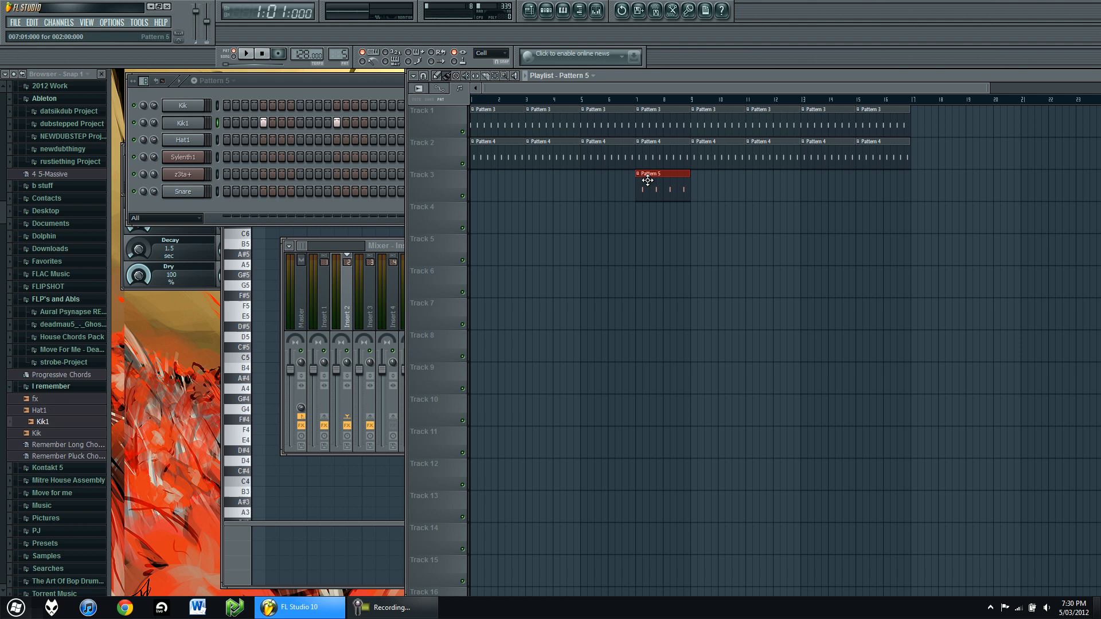
pyautogui.moveTo(644, 181); pyautogui.dragTo(714, 187)
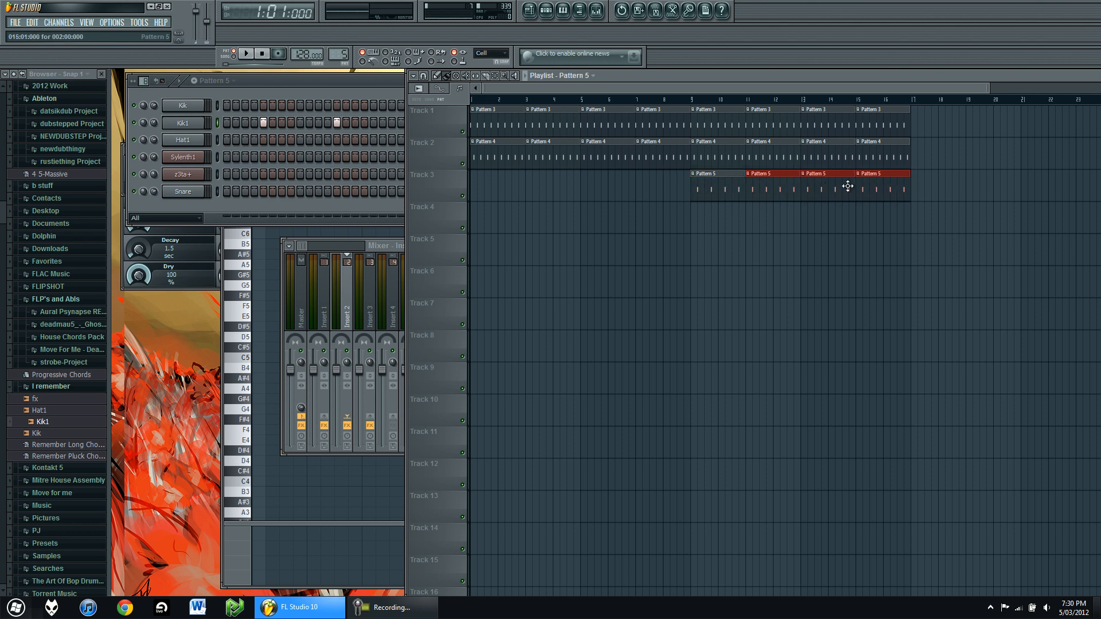
# Step: Play the playlist arrangement to audition it, then stop playback
pyautogui.click(246, 54)
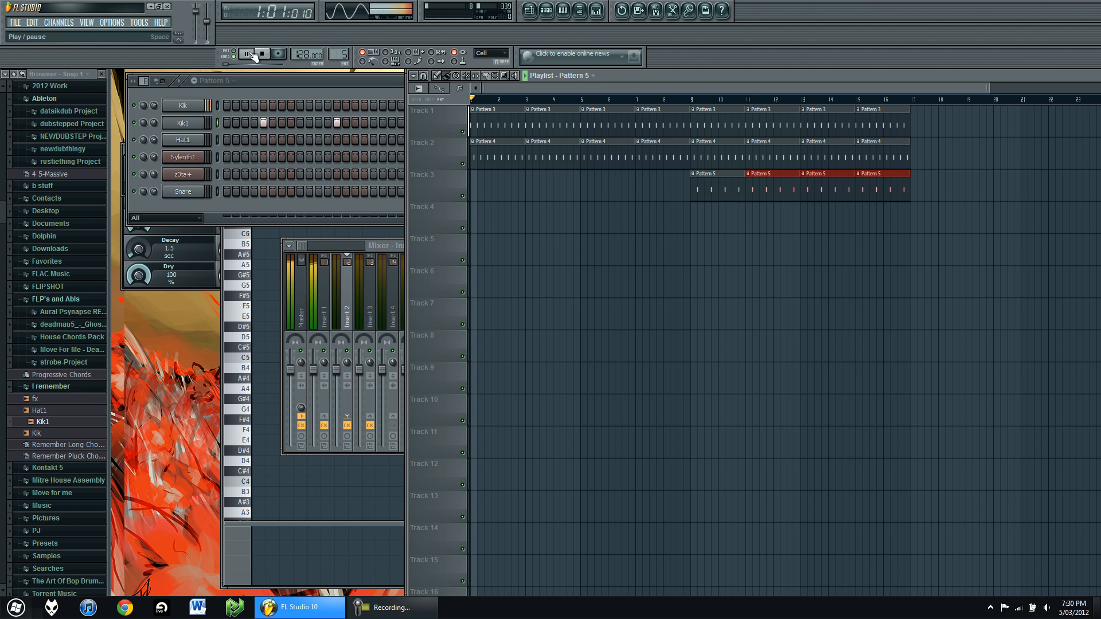
pyautogui.click(247, 54)
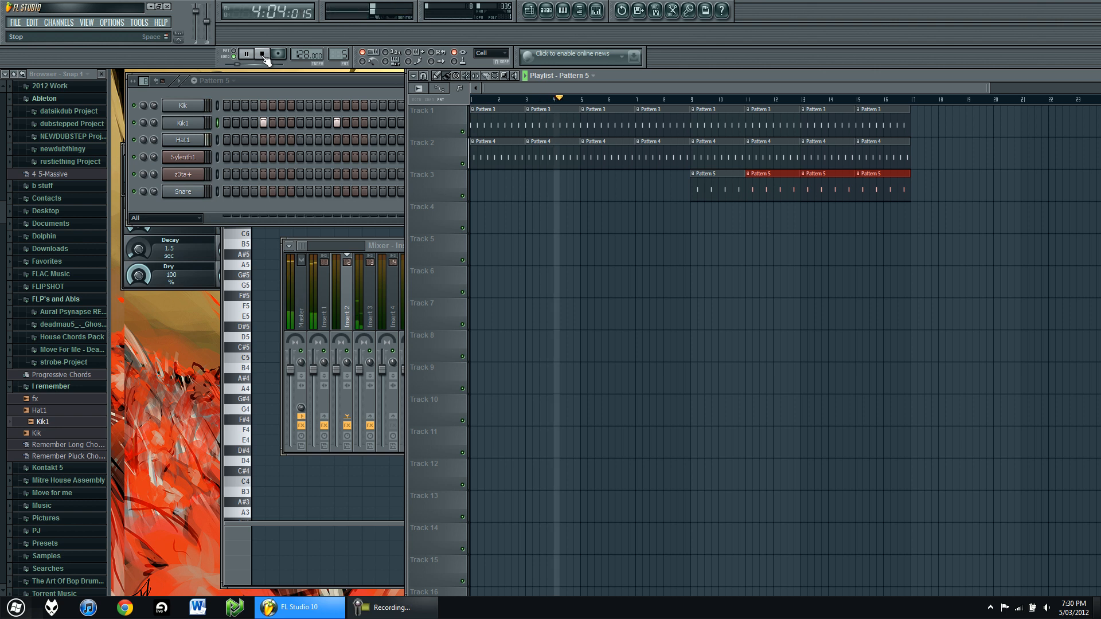
pyautogui.click(261, 53)
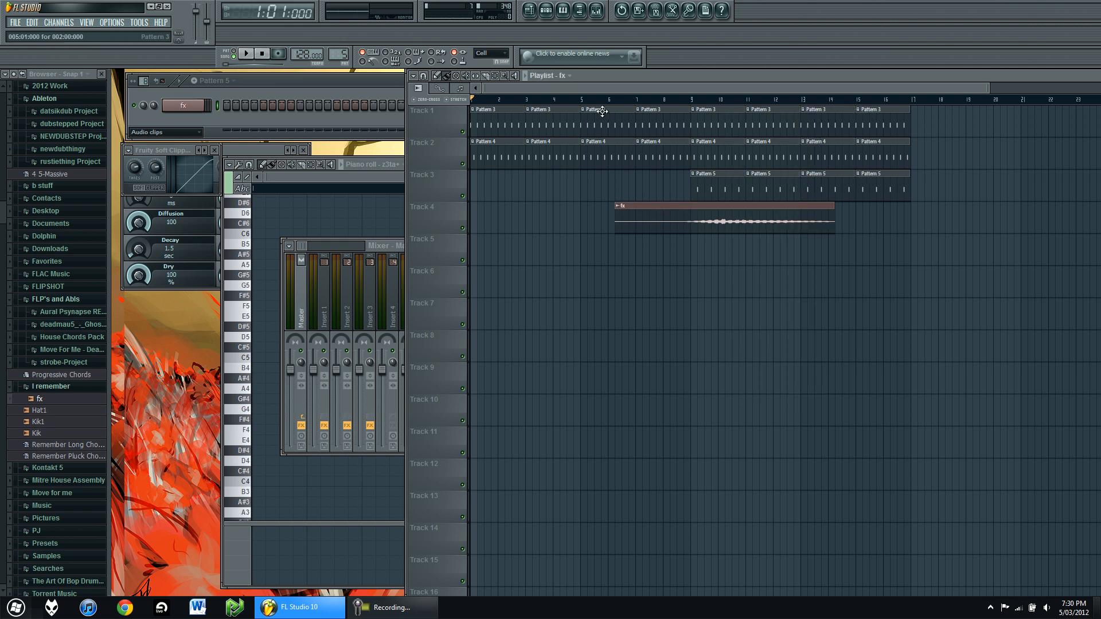
# Step: Preview from bar 6 and nudge the Track 4 fx clip to start just before bar 6
pyautogui.click(246, 54)
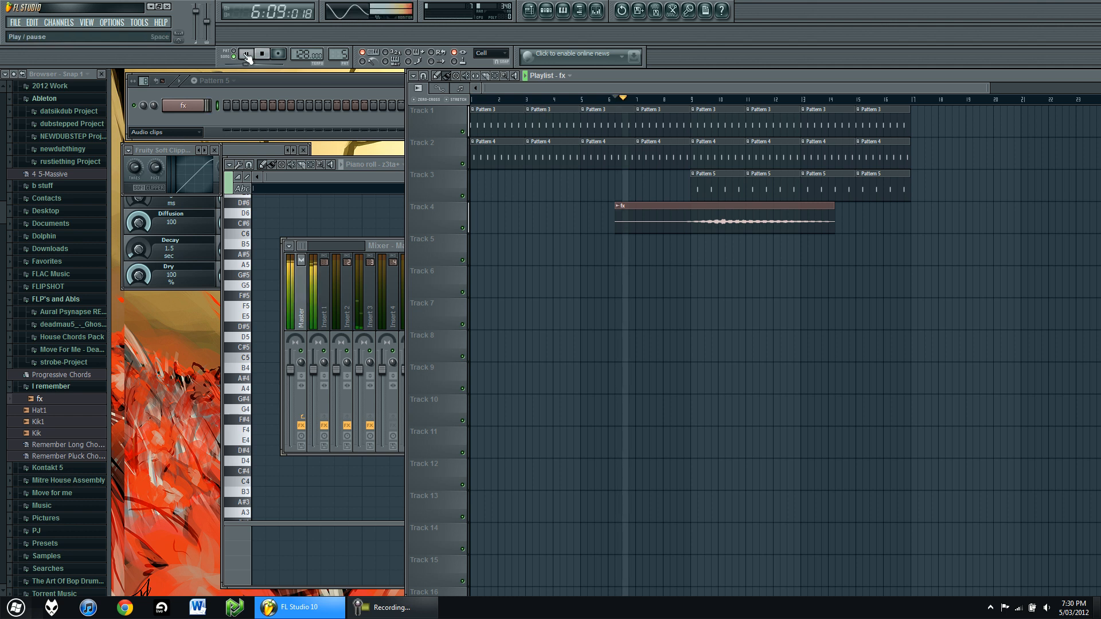
pyautogui.click(246, 54)
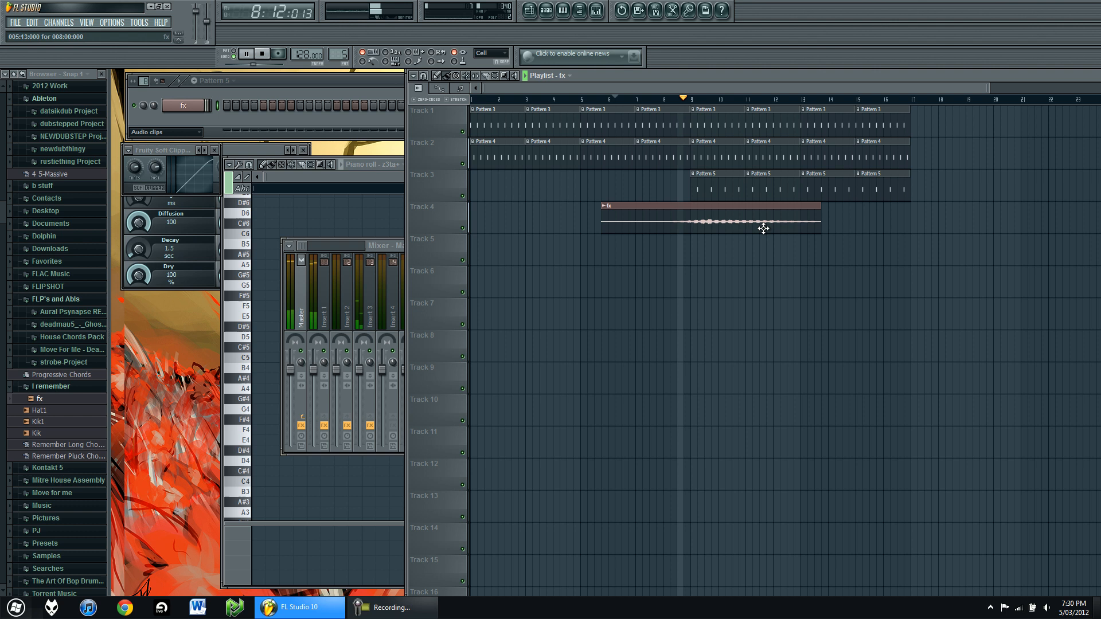
pyautogui.click(246, 54)
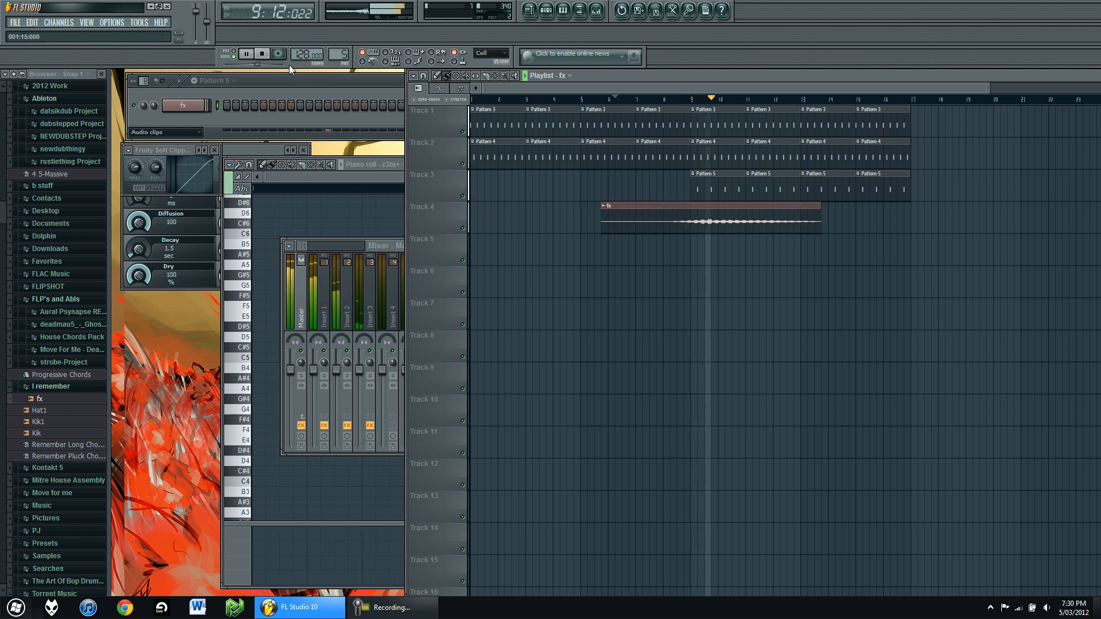
pyautogui.click(246, 54)
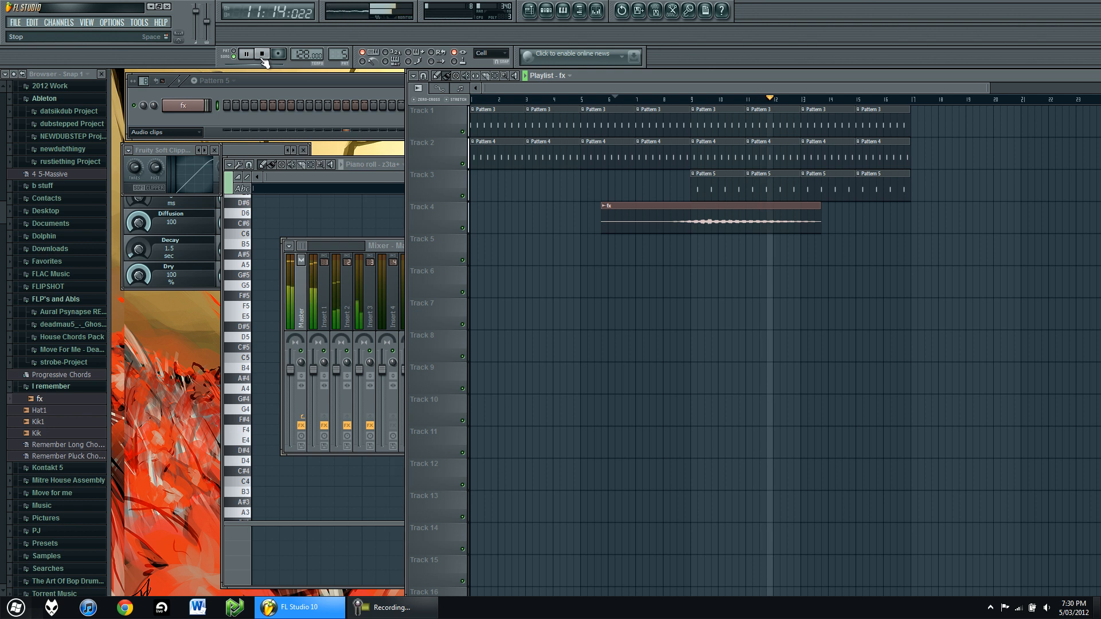
pyautogui.click(245, 54)
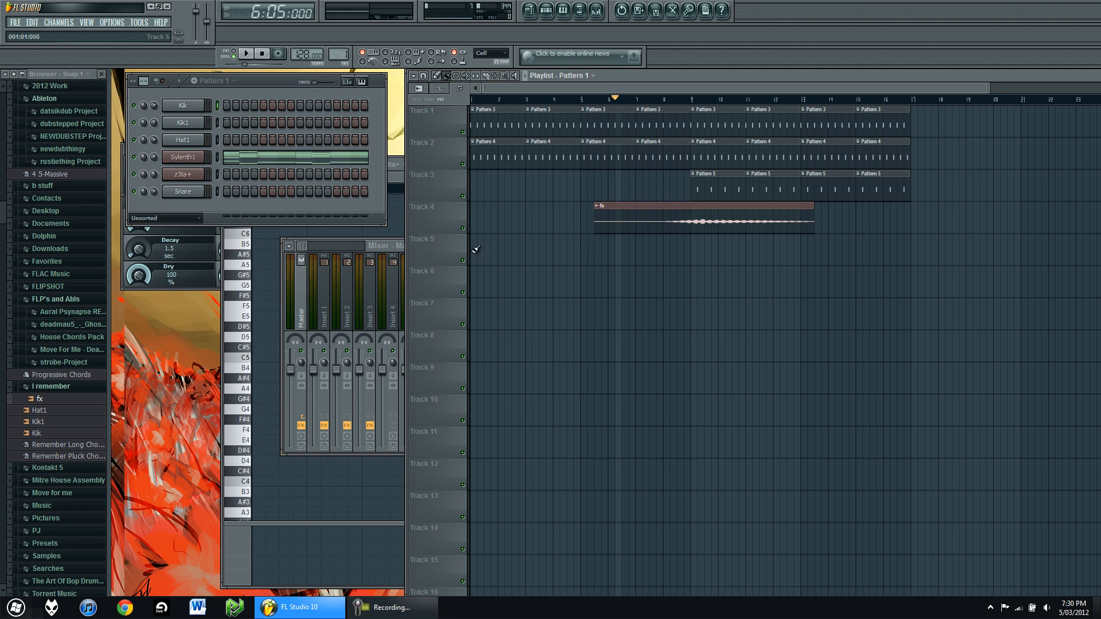
# Step: Paint a long run of Pattern 1 chord clips on Track 5 and stop the preview
pyautogui.click(484, 238)
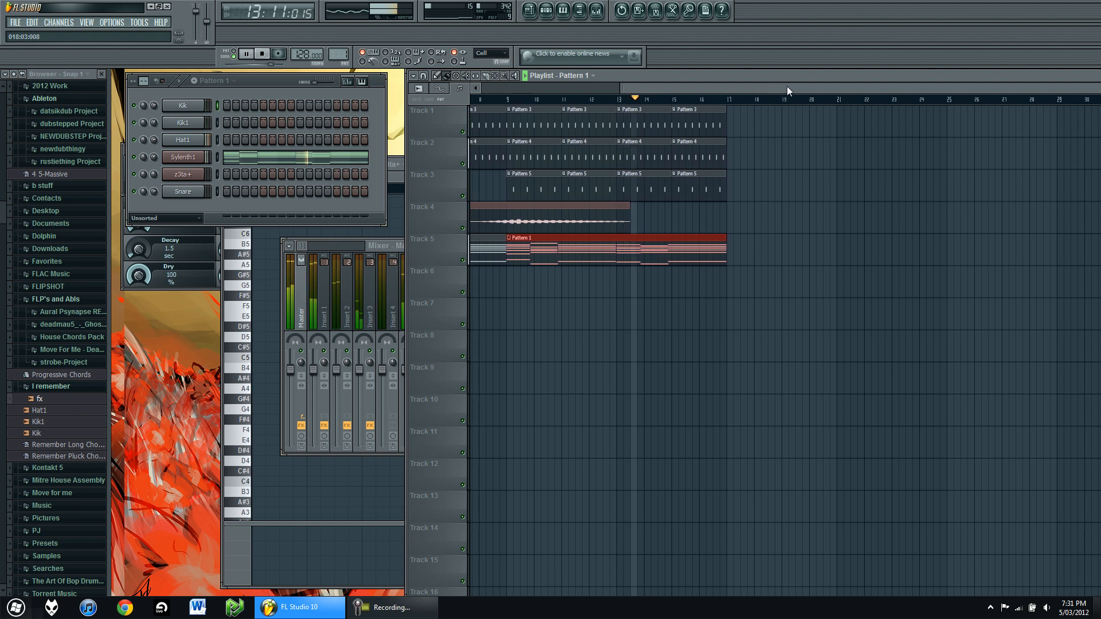
pyautogui.click(261, 53)
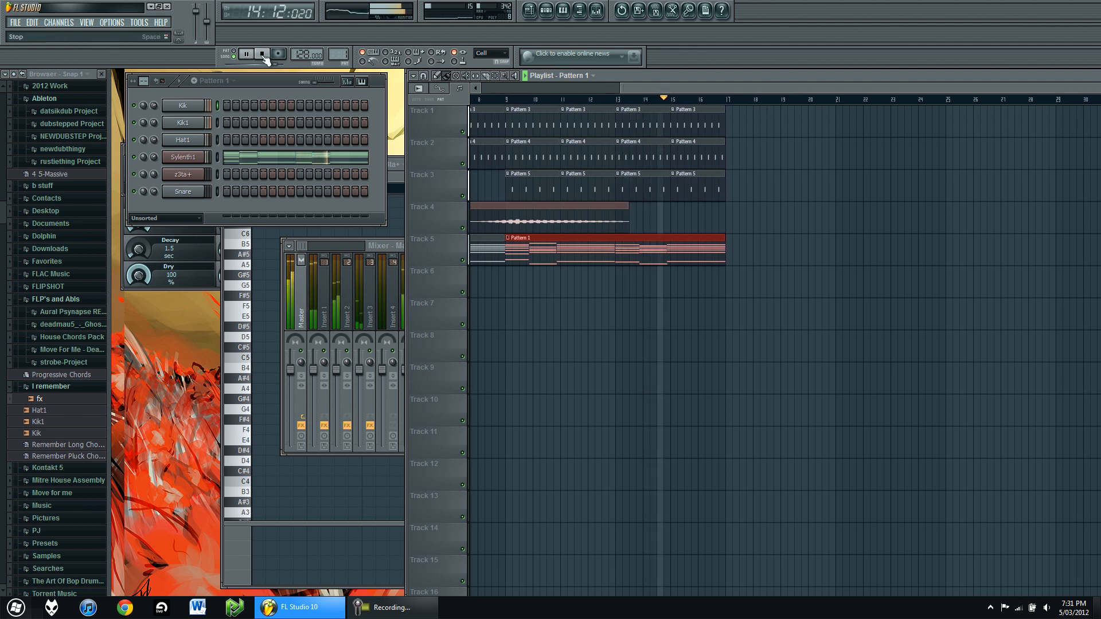
pyautogui.click(245, 54)
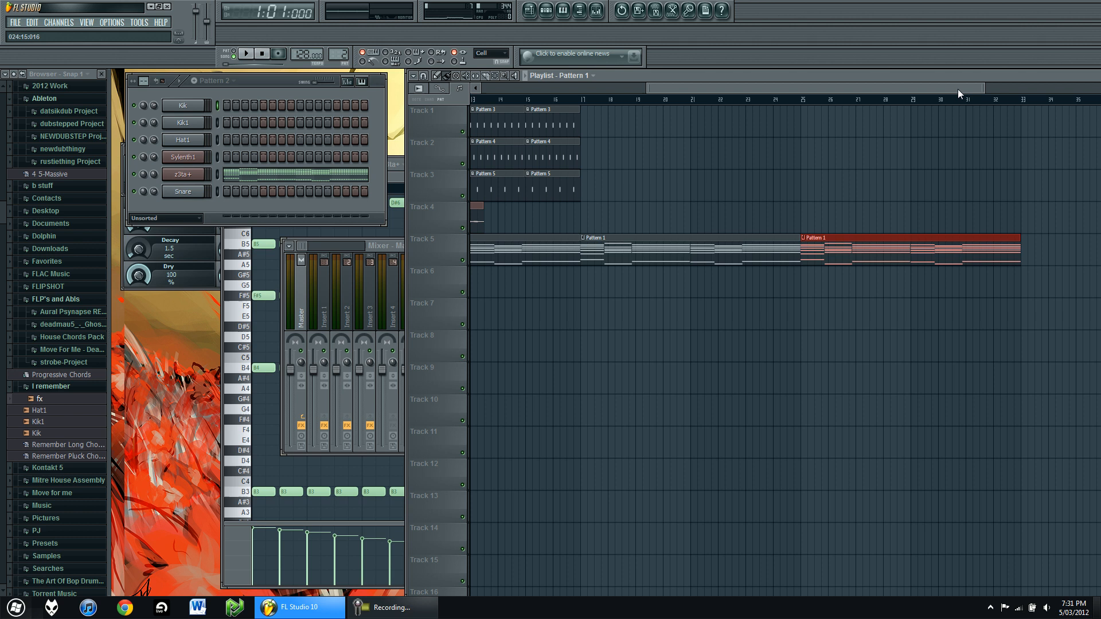
# Step: Place Pattern 2 pluck clips on Track 6 at bars 17 and 25
pyautogui.click(184, 175)
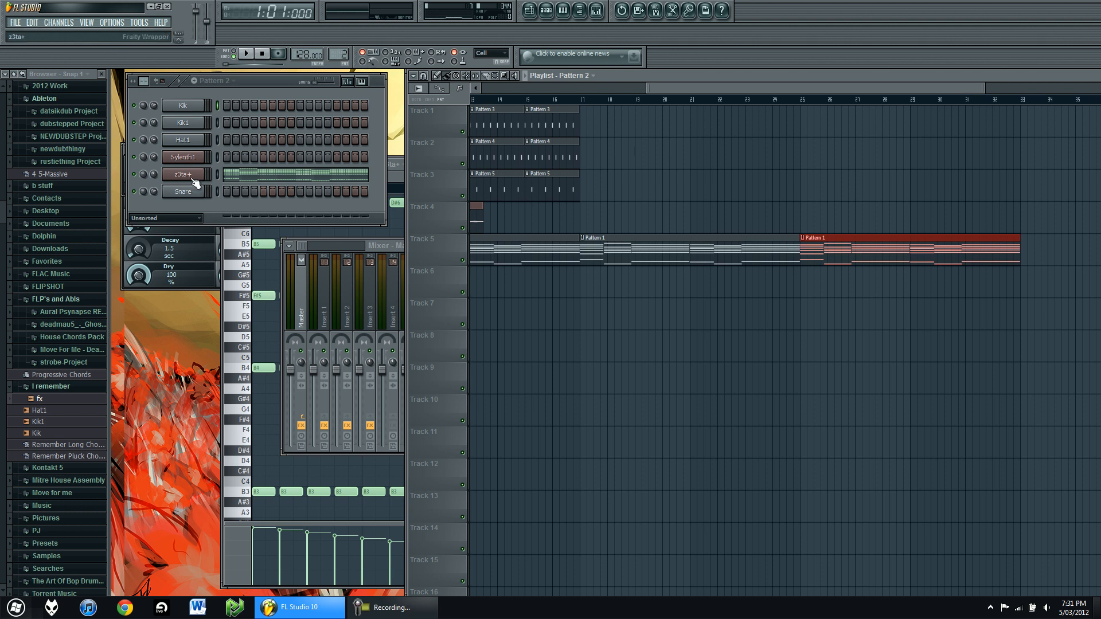
pyautogui.click(708, 274)
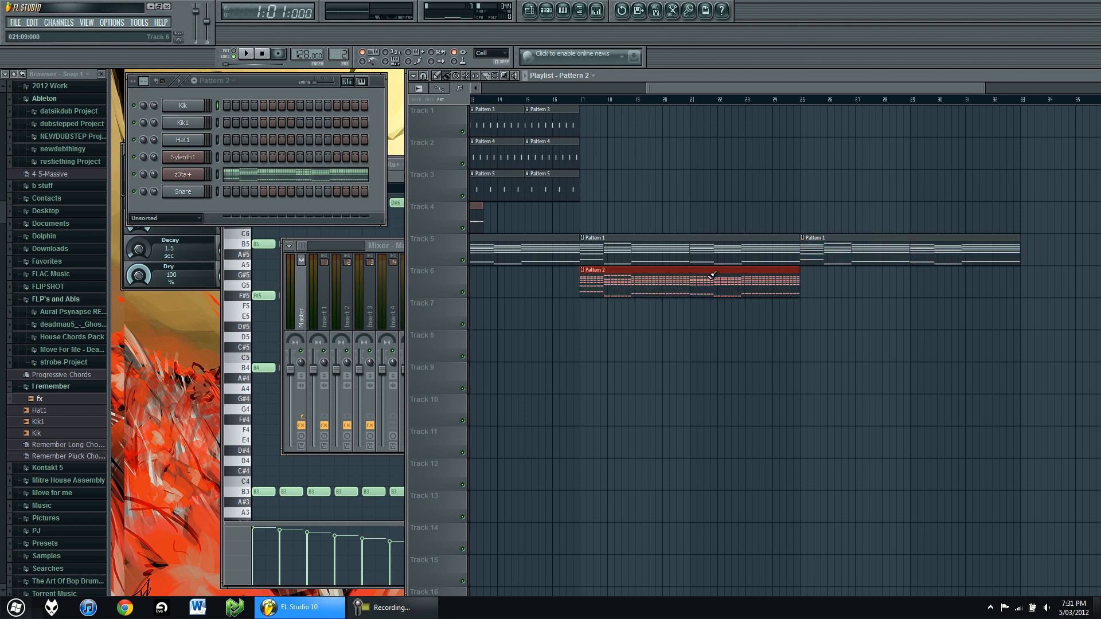
pyautogui.click(245, 54)
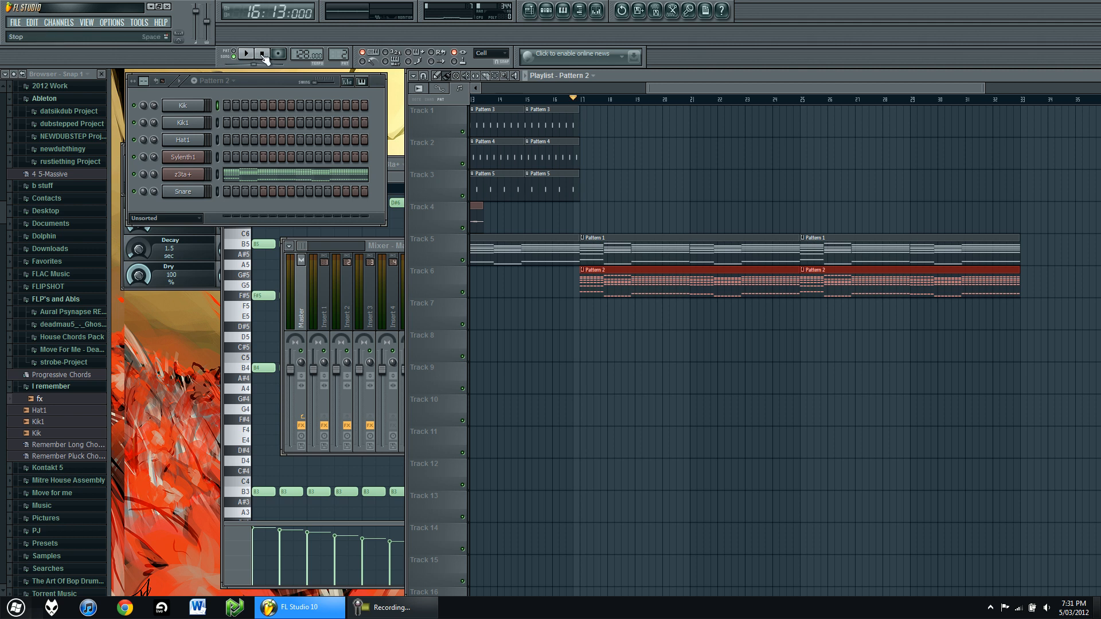
pyautogui.click(246, 54)
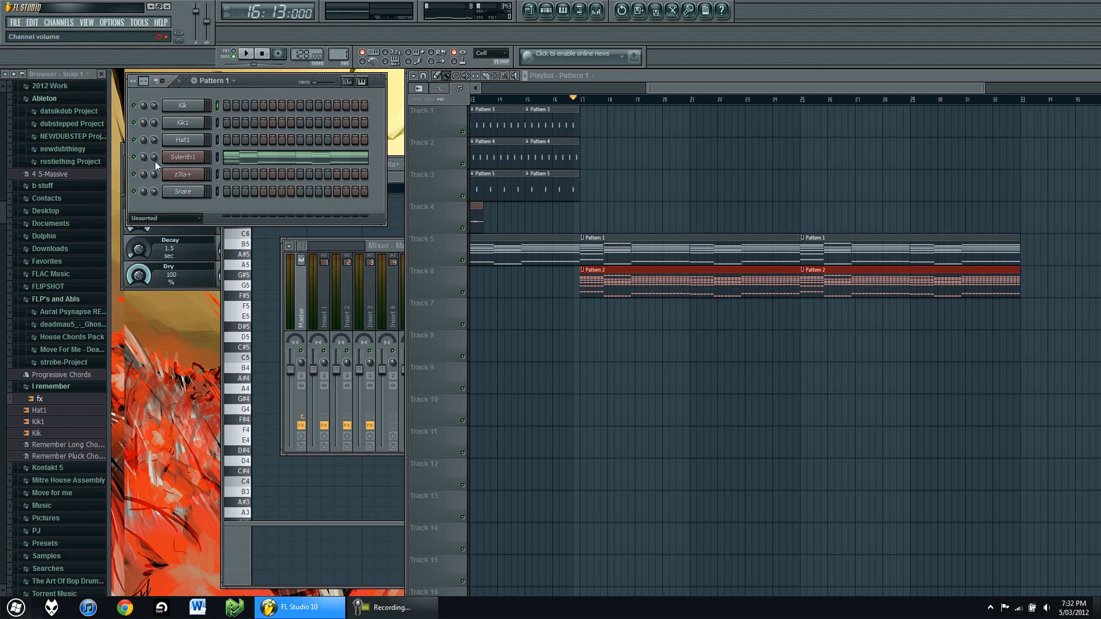
# Step: Create Sylenth1 and z3ta+ channel-volume automation clips, shaped as a falling and a rising ramp
pyautogui.rightClick(185, 157)
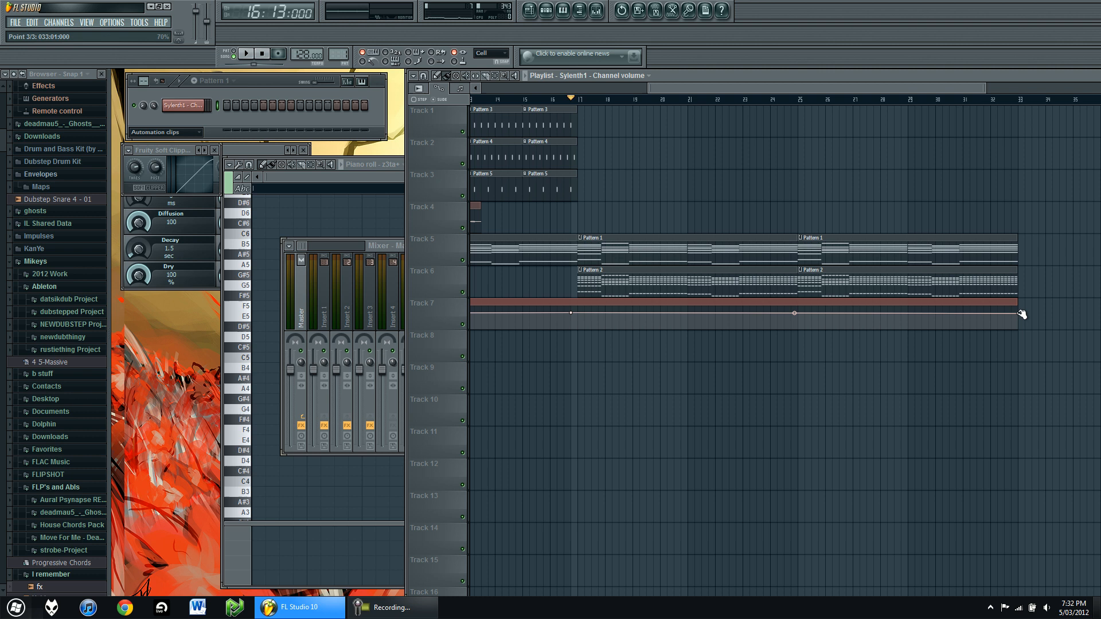
pyautogui.moveTo(1022, 314); pyautogui.dragTo(1022, 325)
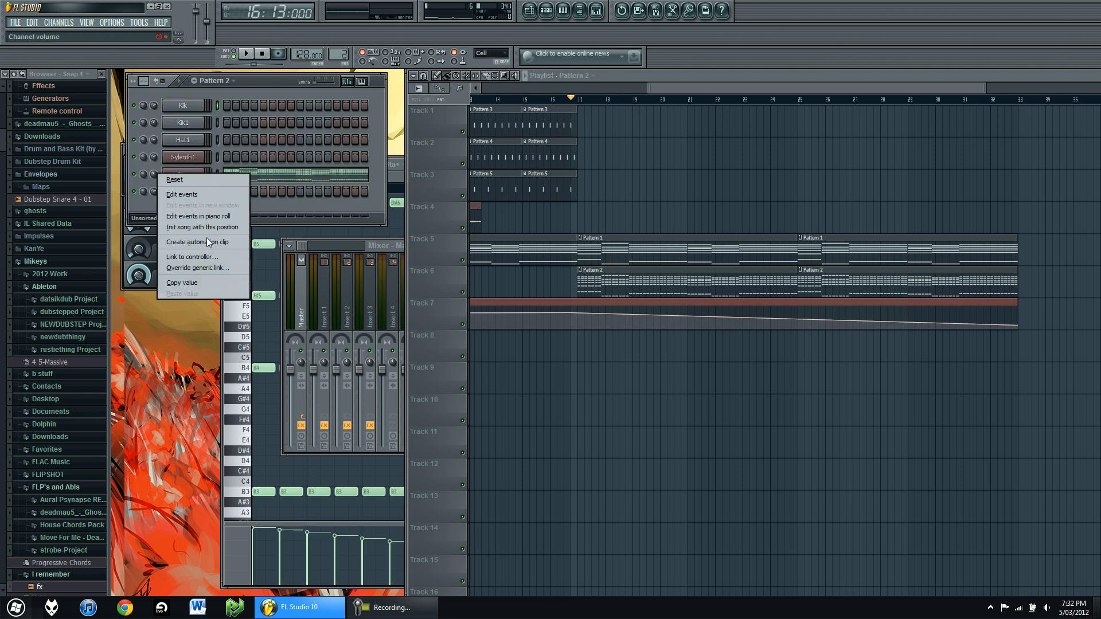
pyautogui.click(198, 242)
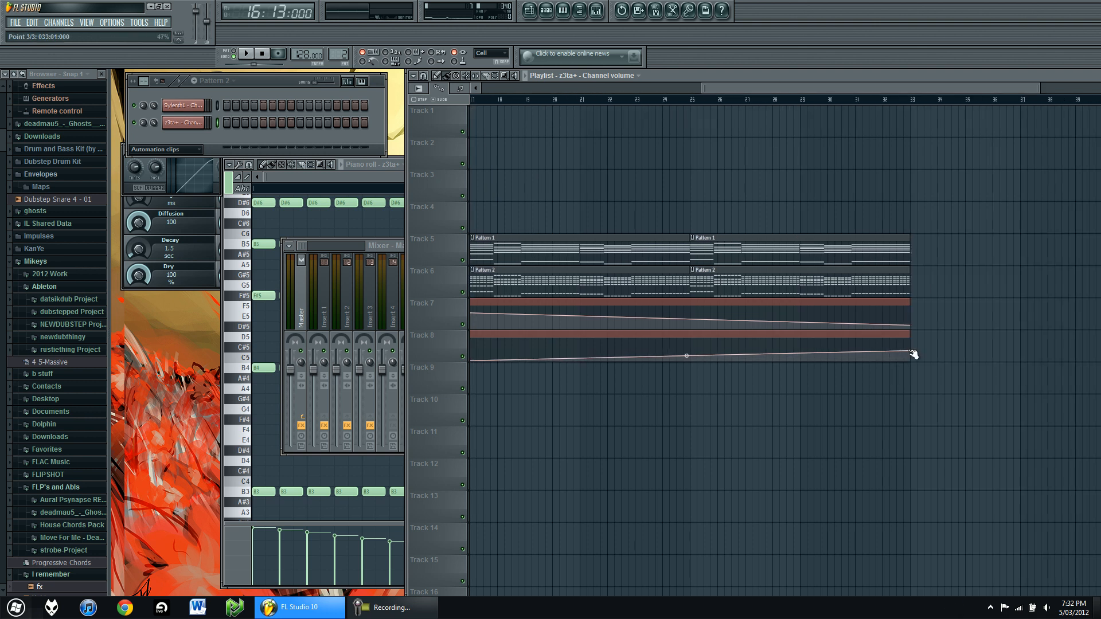
pyautogui.moveTo(912, 355); pyautogui.dragTo(913, 341)
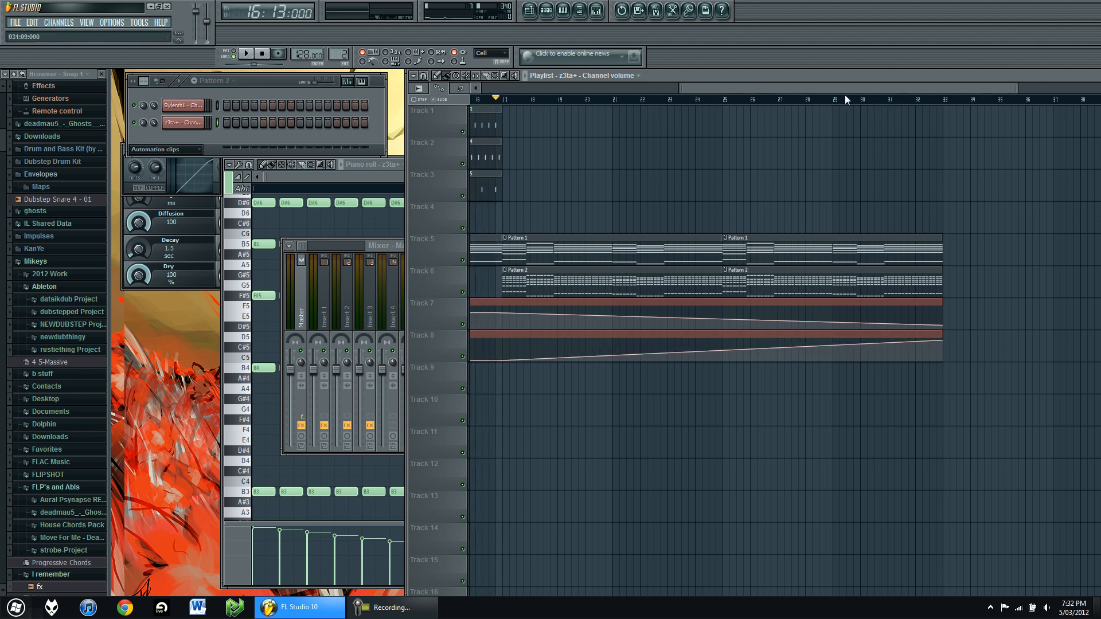
# Step: Play from bar 16 to hear the two volume ramps under the chords
pyautogui.click(245, 54)
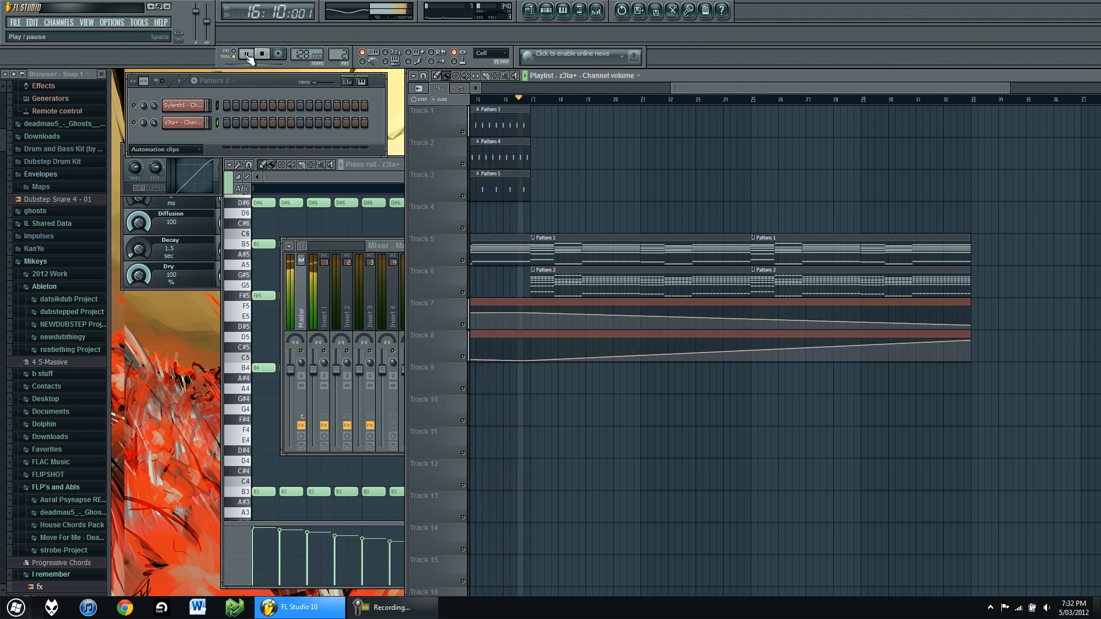
pyautogui.click(245, 53)
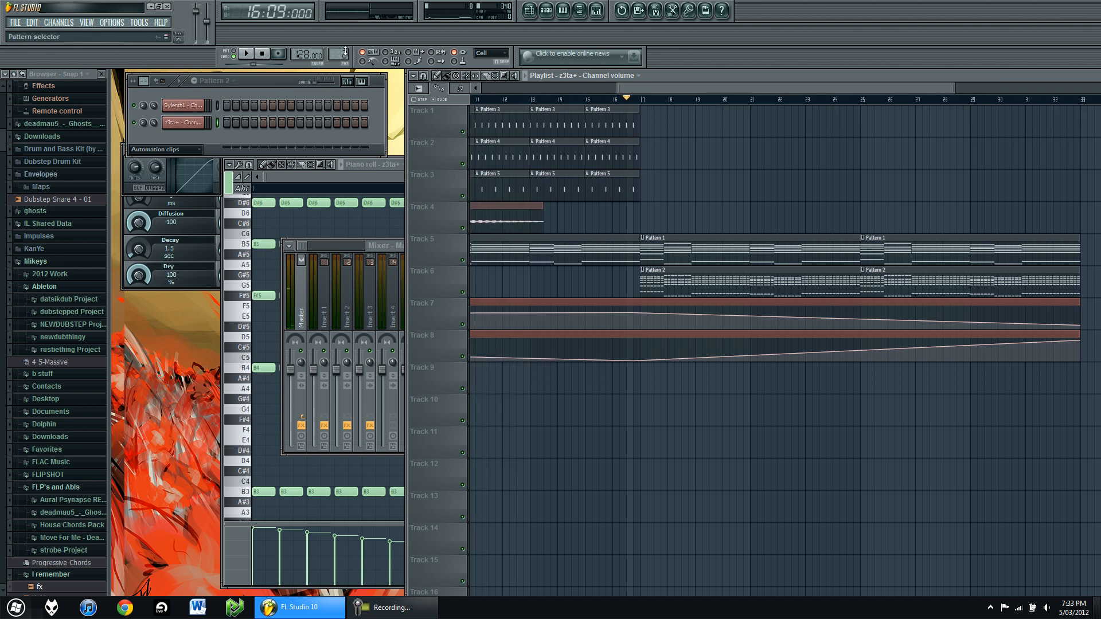
# Step: Create an automation clip for the z3ta+ Flt1 Cutoff parameter via the browser
pyautogui.click(182, 174)
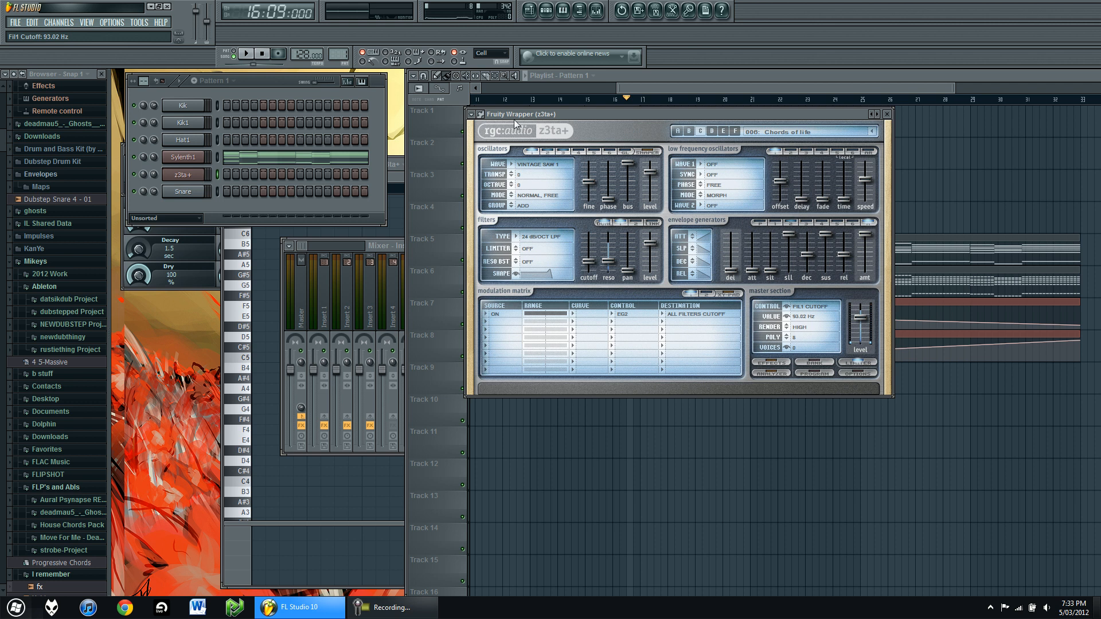
pyautogui.moveTo(586, 265)
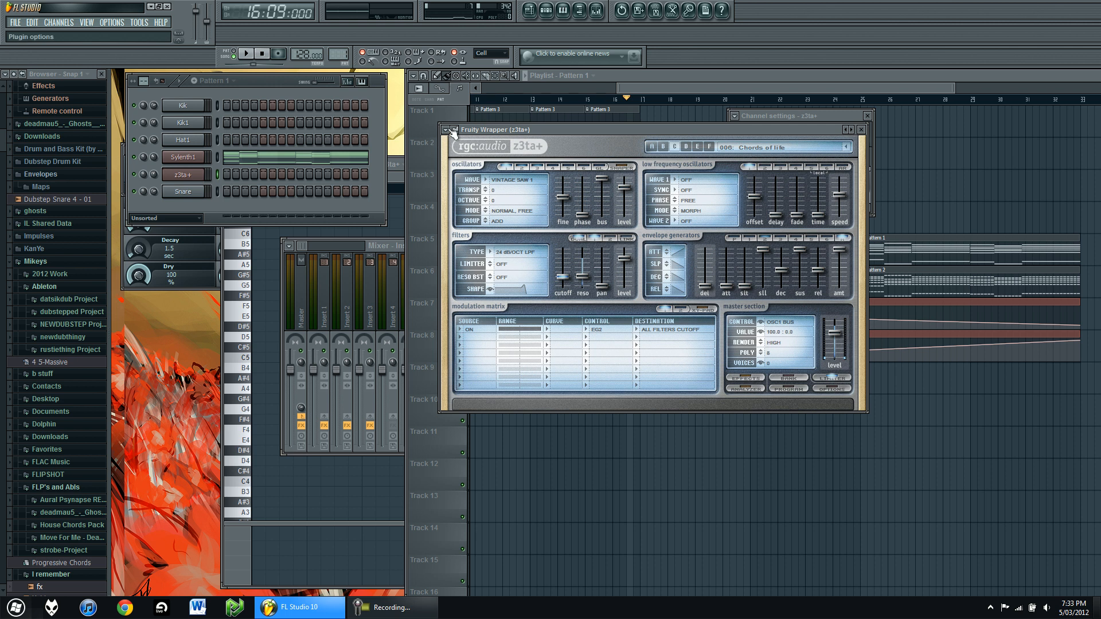
pyautogui.click(446, 129)
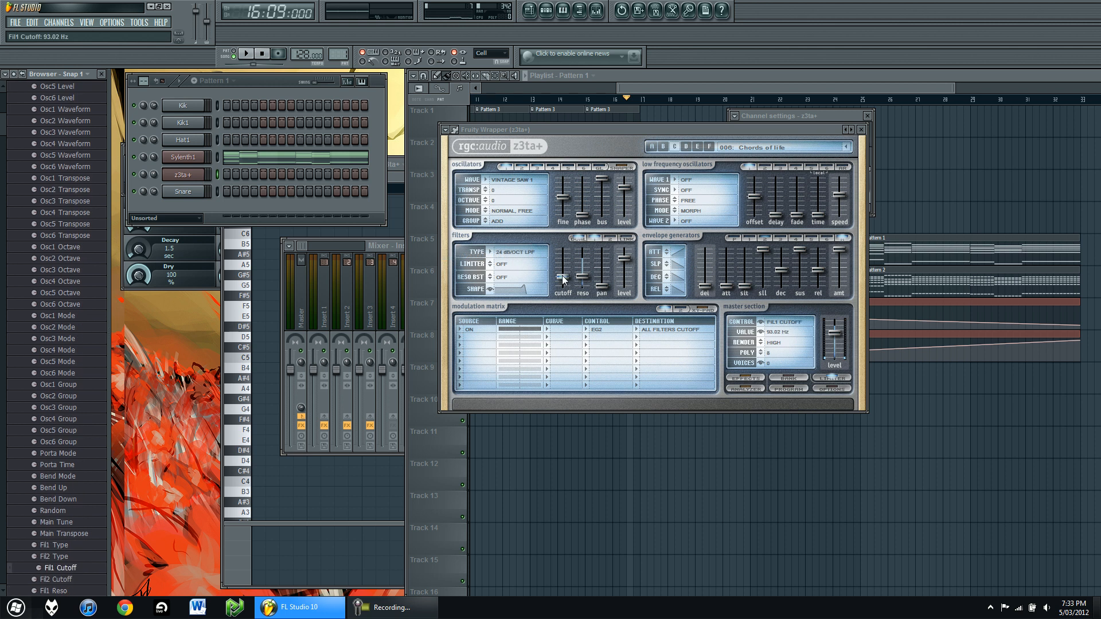
pyautogui.moveTo(562, 277); pyautogui.dragTo(561, 264)
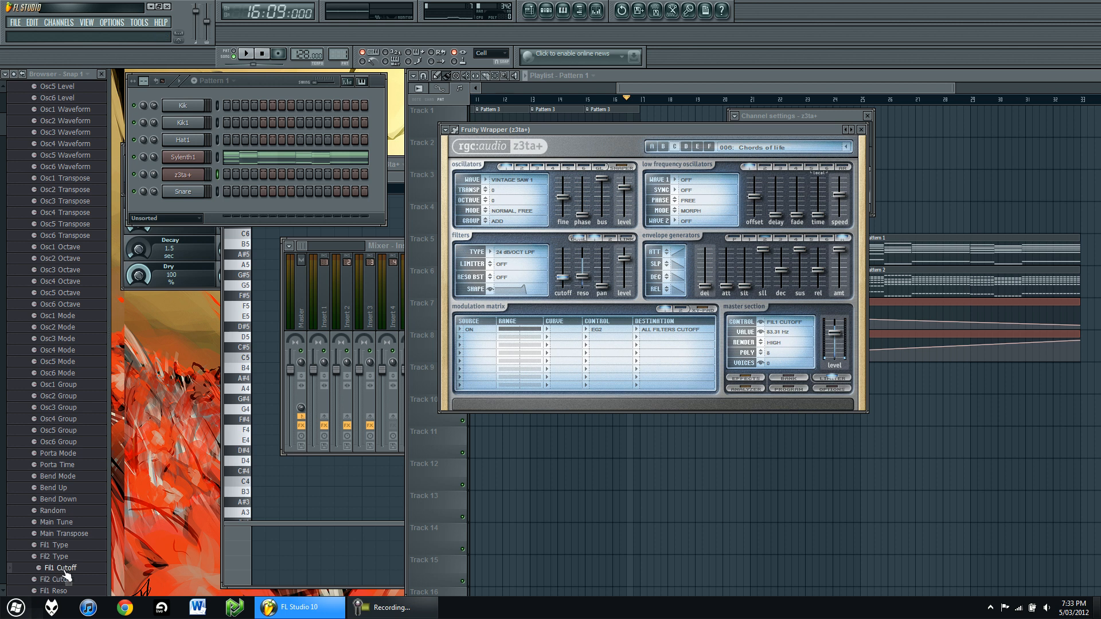
pyautogui.moveTo(66, 583)
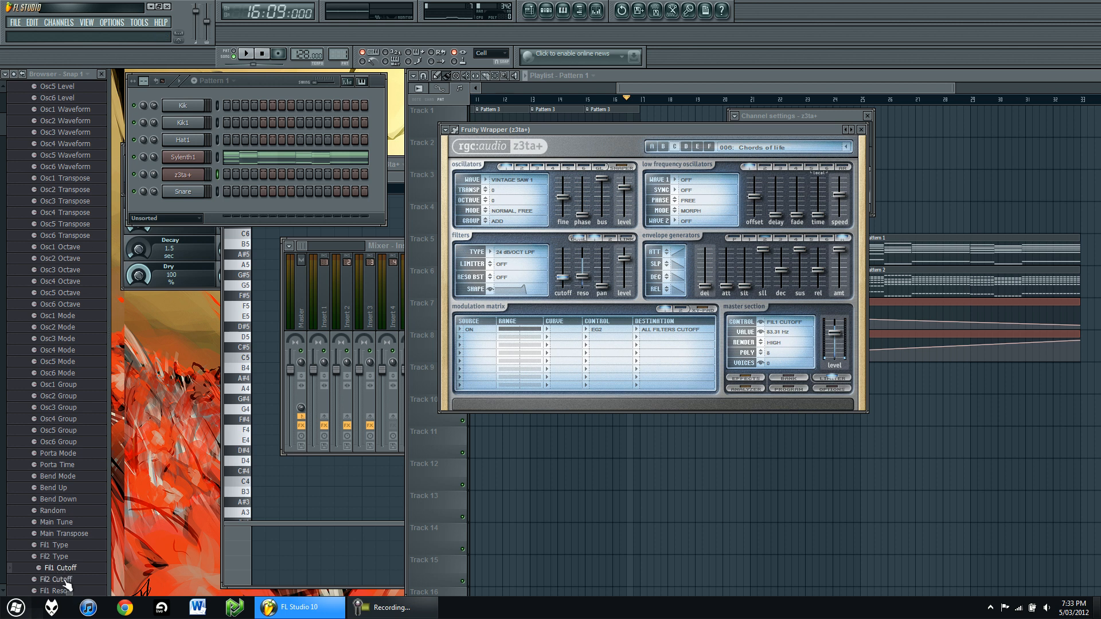
pyautogui.rightClick(59, 568)
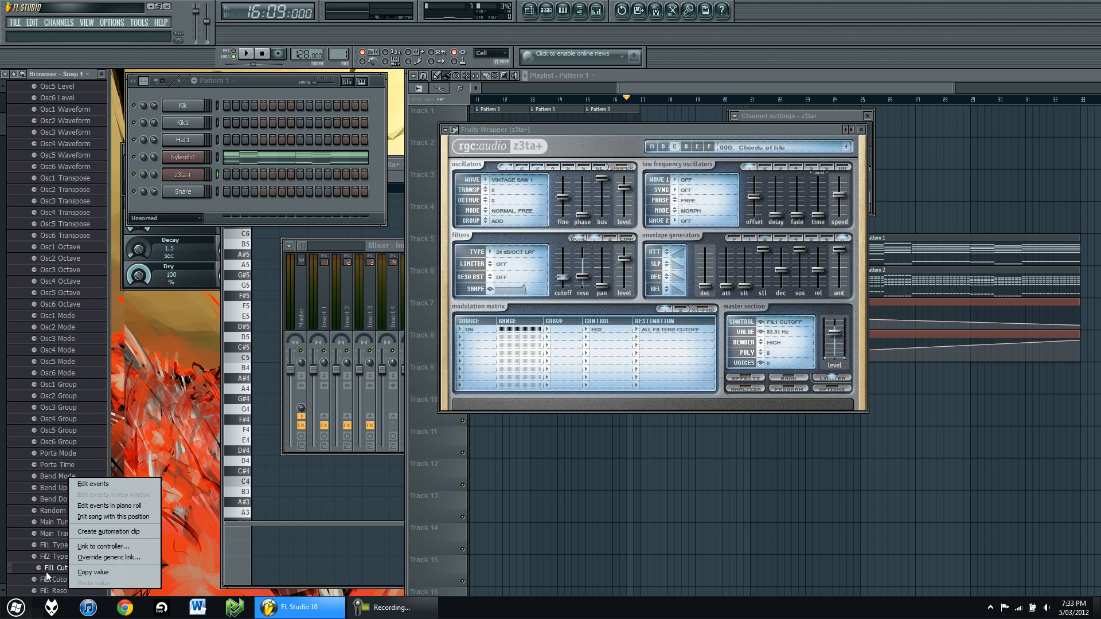
pyautogui.click(105, 531)
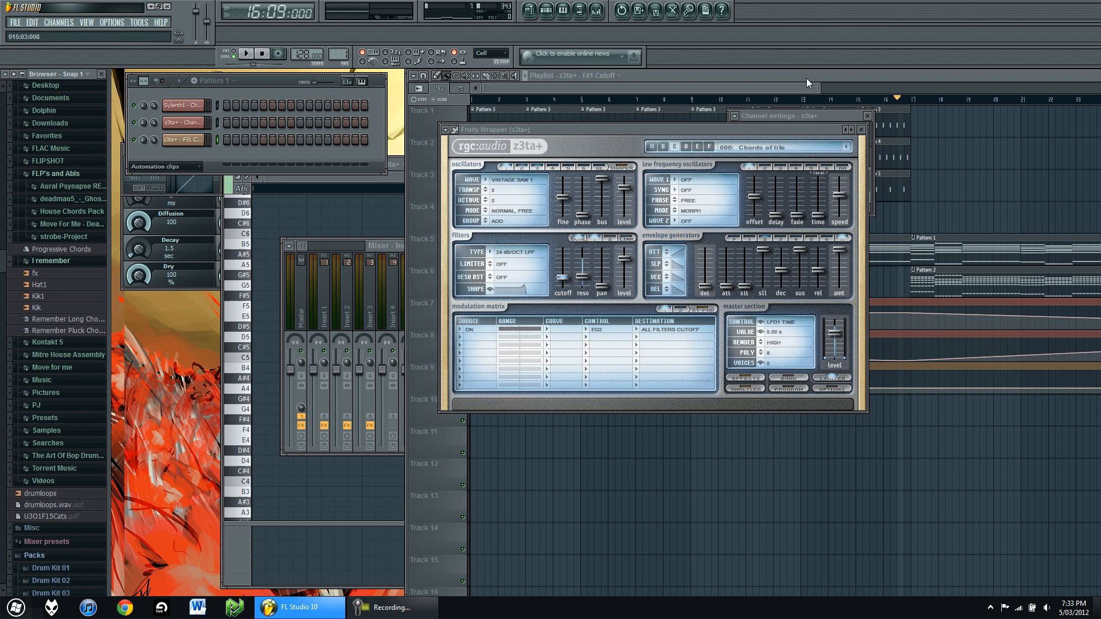
# Step: Shape the cutoff automation on Track 9 into an upward sweep through the intro
pyautogui.click(860, 130)
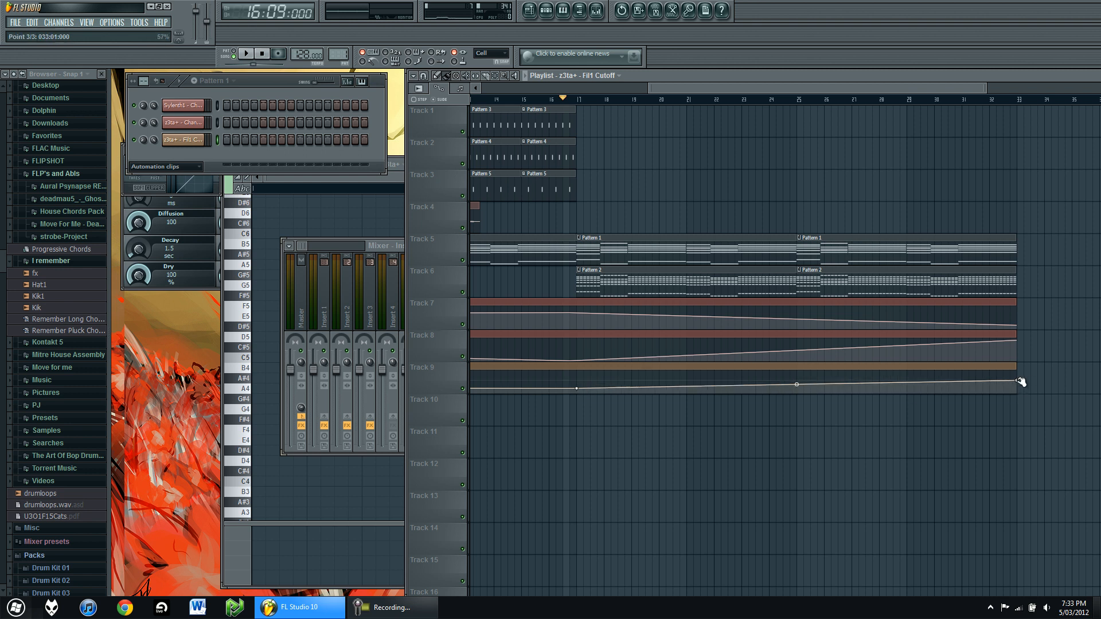
pyautogui.moveTo(1021, 381); pyautogui.dragTo(1020, 370)
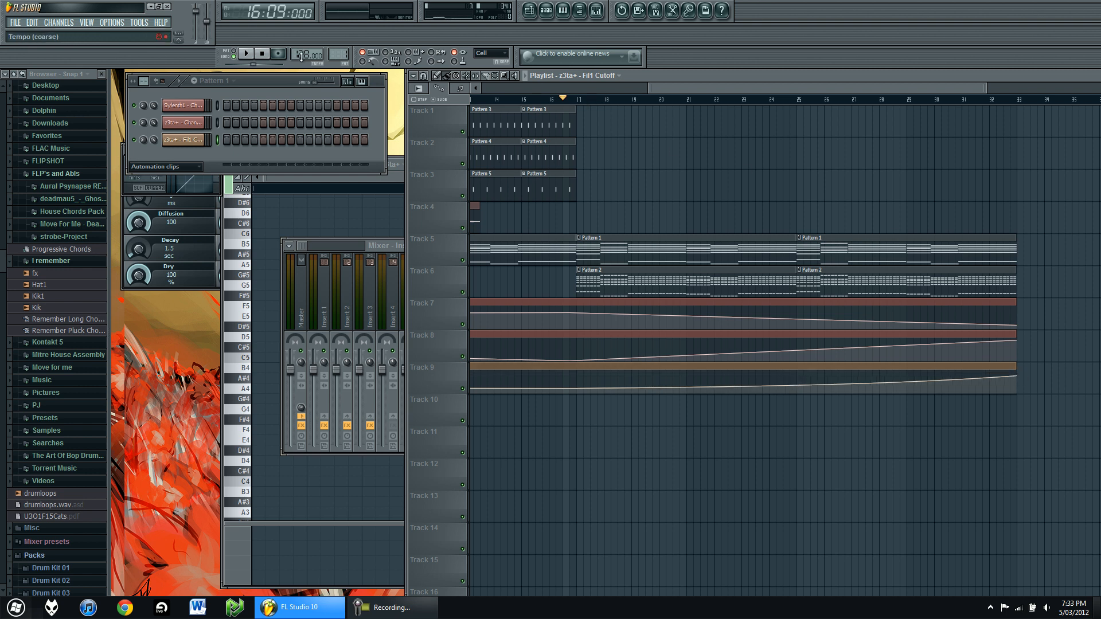
pyautogui.click(245, 54)
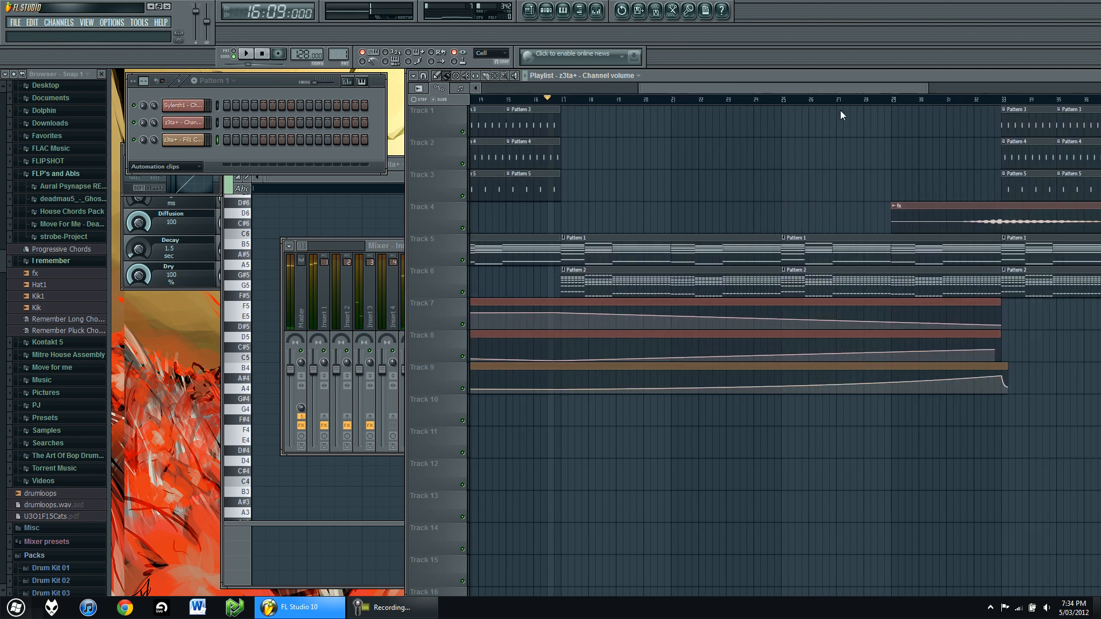
# Step: Preview the song around the drop and stop before moving to the mixer
pyautogui.click(245, 54)
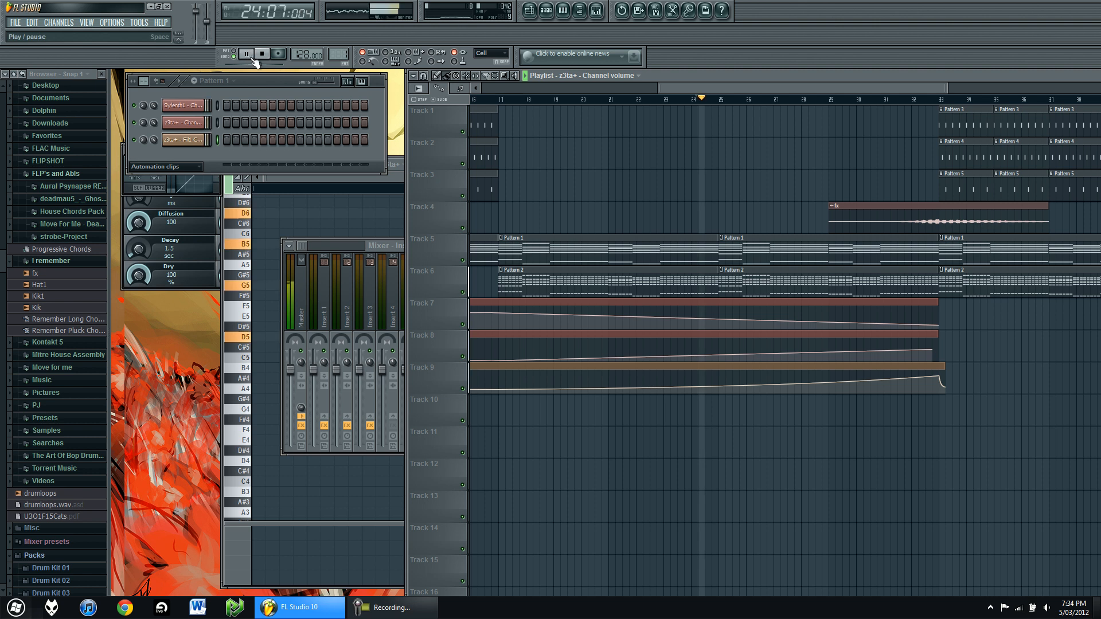
pyautogui.click(245, 54)
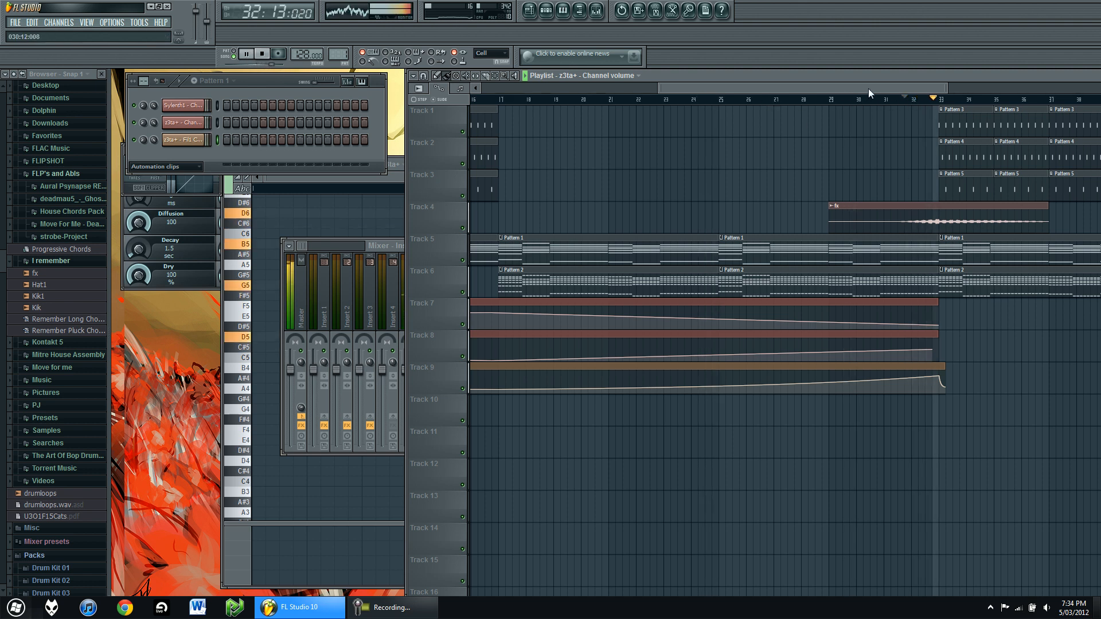
pyautogui.click(246, 54)
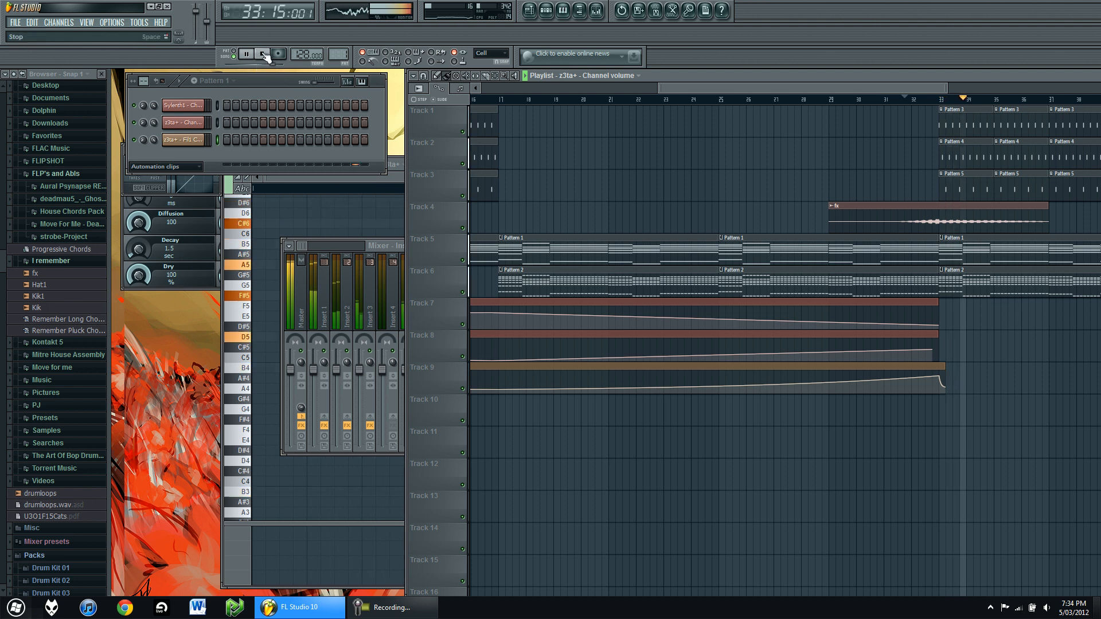
pyautogui.click(245, 53)
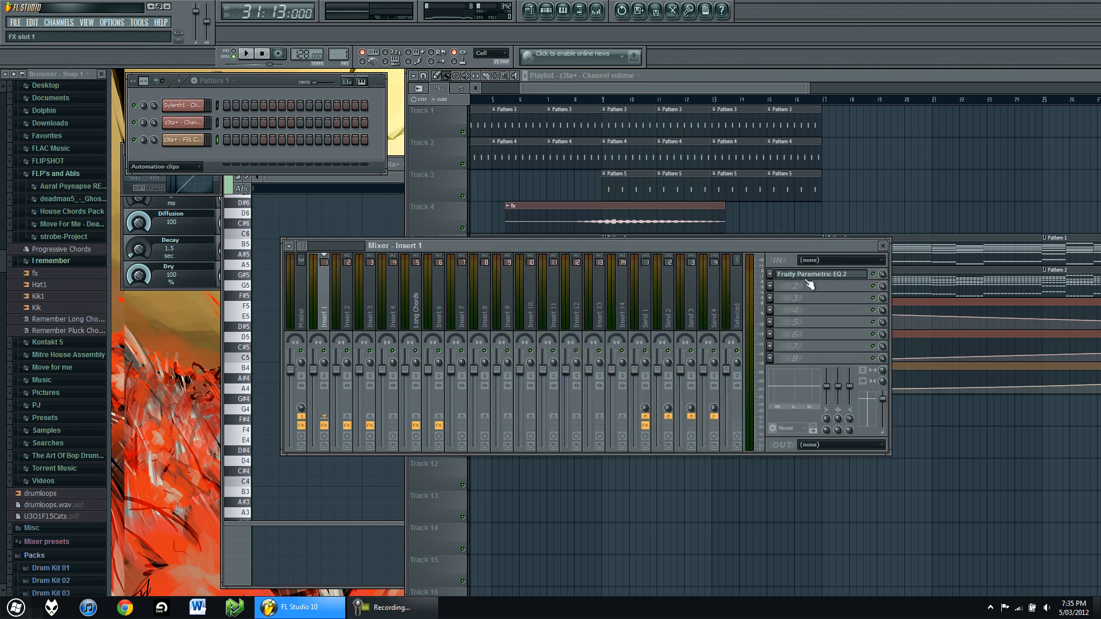
# Step: Add a Fruity Peak Controller after Insert 1's Parametric EQ 2 and select Insert 6
pyautogui.rightClick(813, 285)
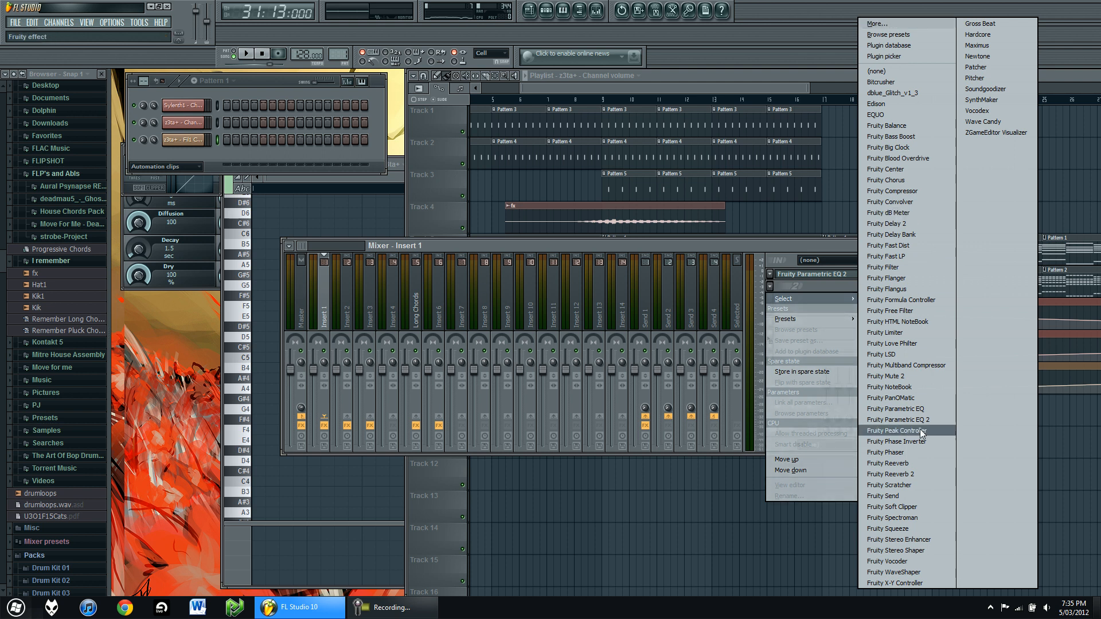
pyautogui.click(896, 430)
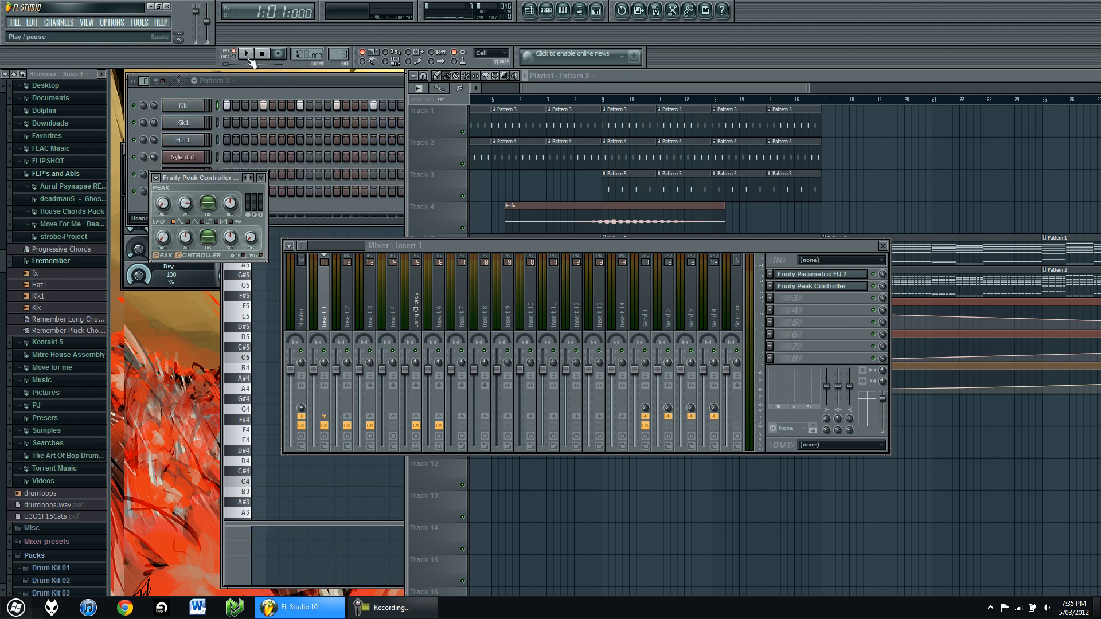
pyautogui.click(245, 54)
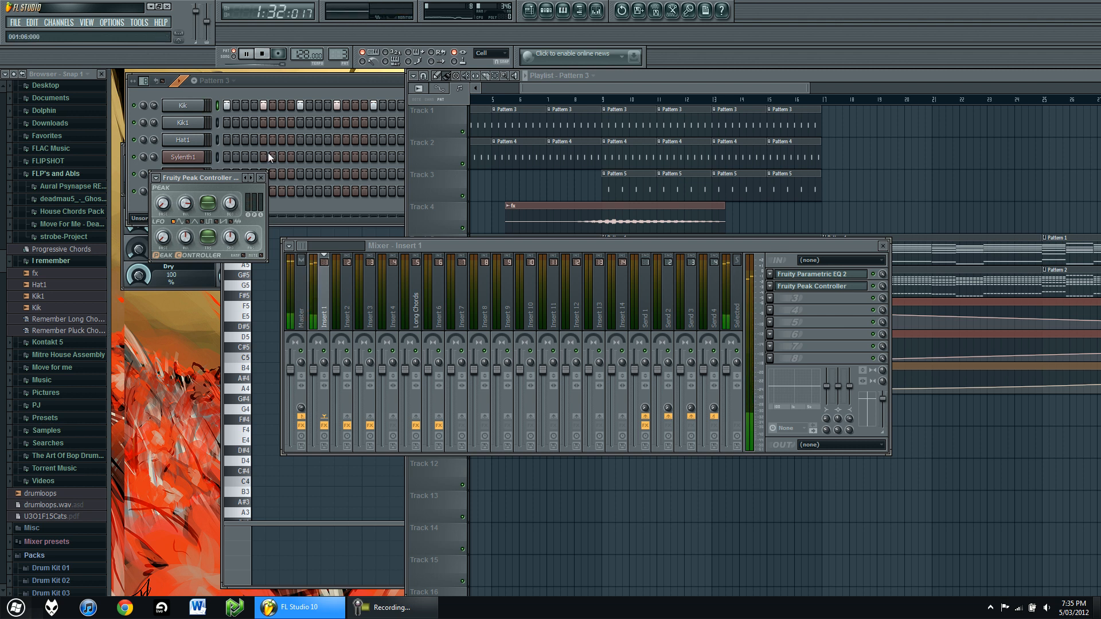
pyautogui.click(425, 308)
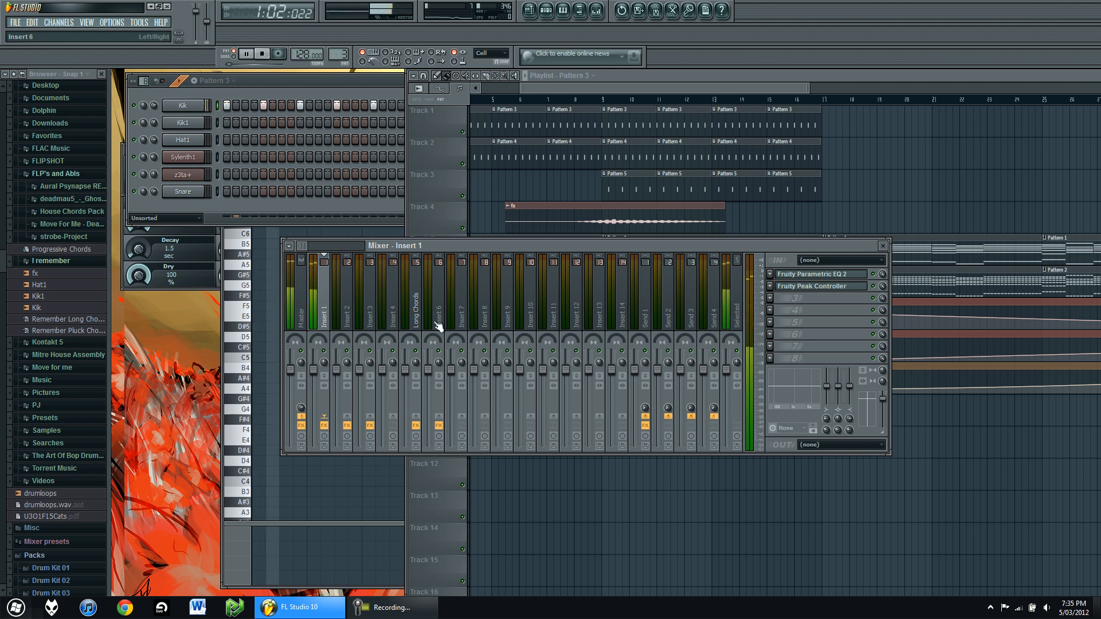
pyautogui.click(438, 302)
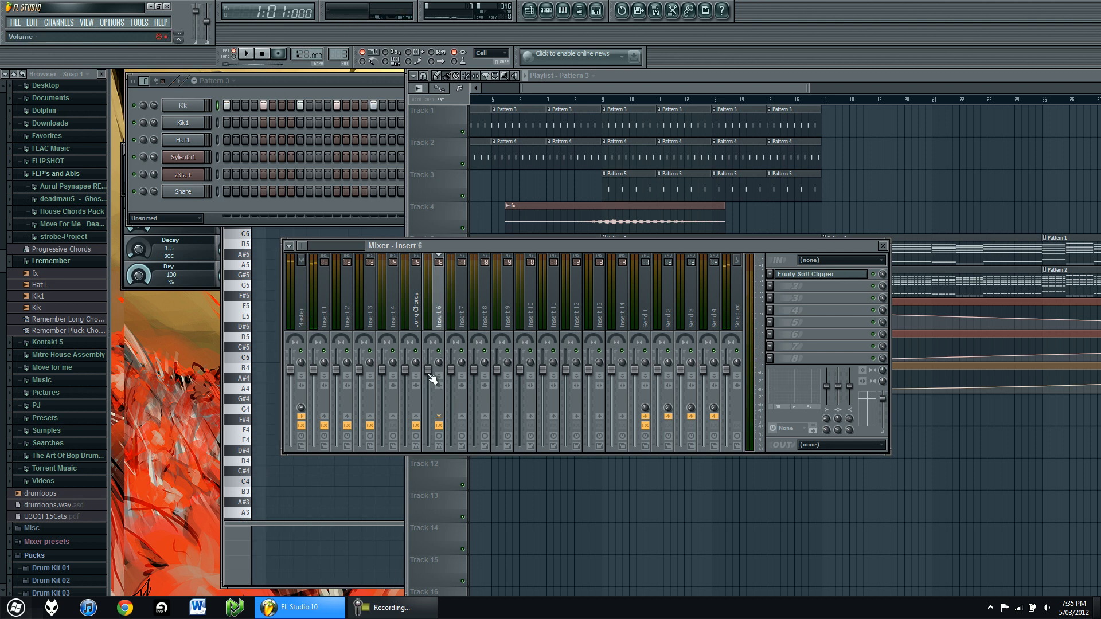
# Step: Link Insert 6's volume to Peak ctrl (Insert 1) - Peak with an Inverted mapping
pyautogui.rightClick(432, 380)
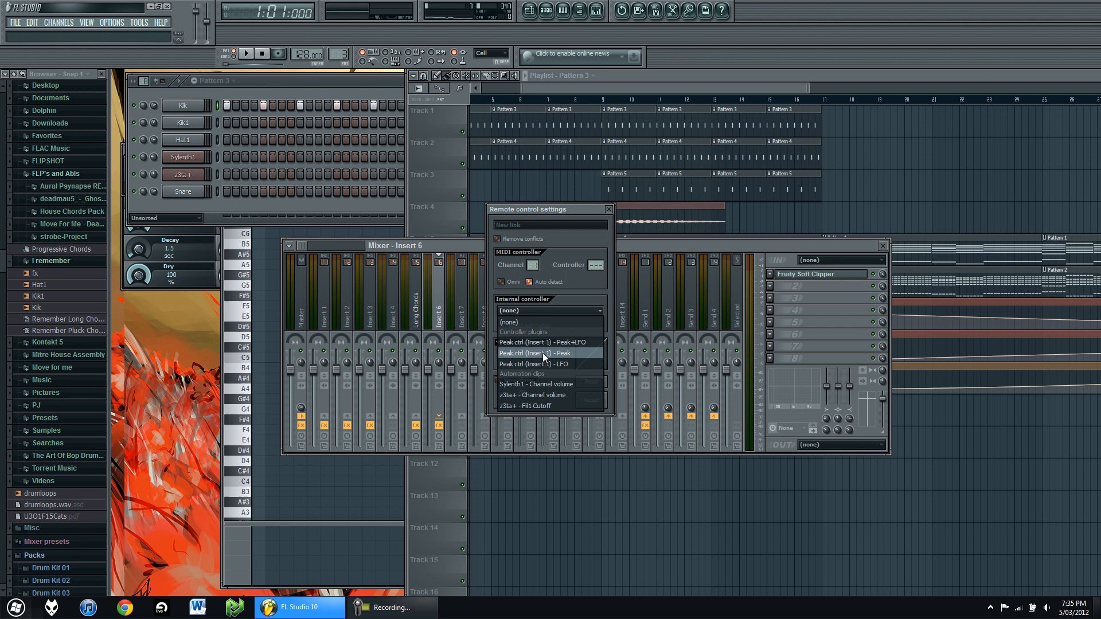
pyautogui.click(537, 352)
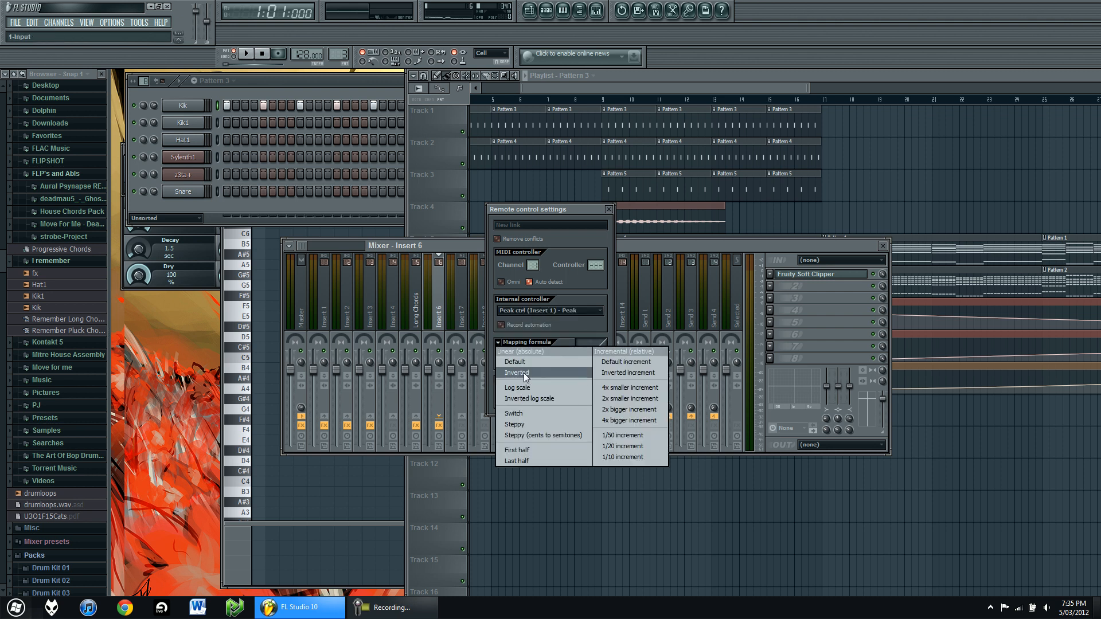
pyautogui.click(517, 372)
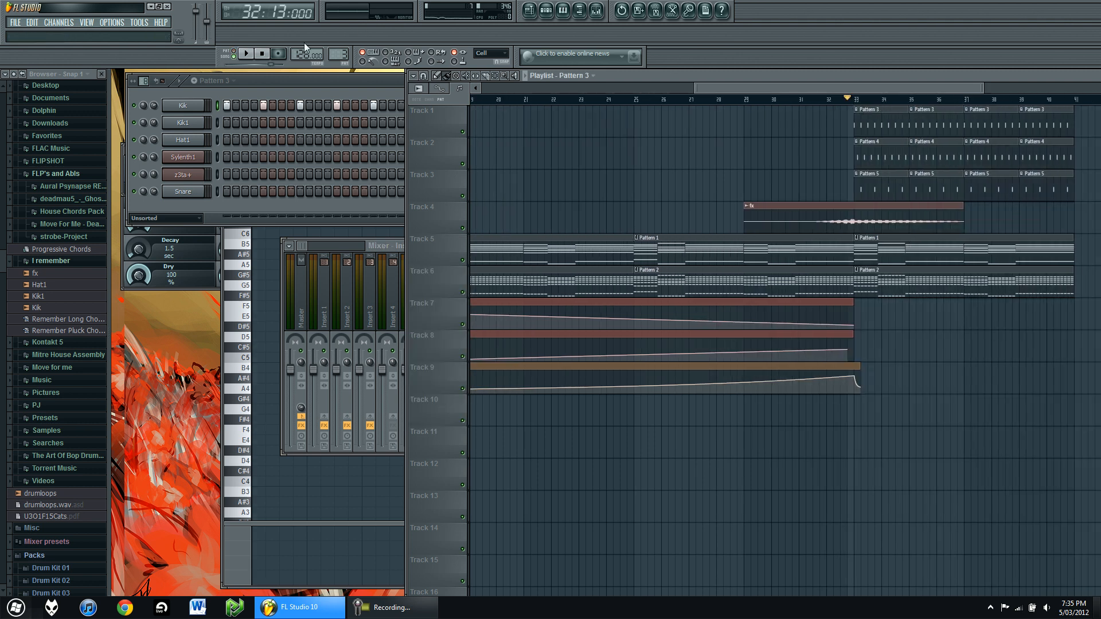
pyautogui.click(245, 54)
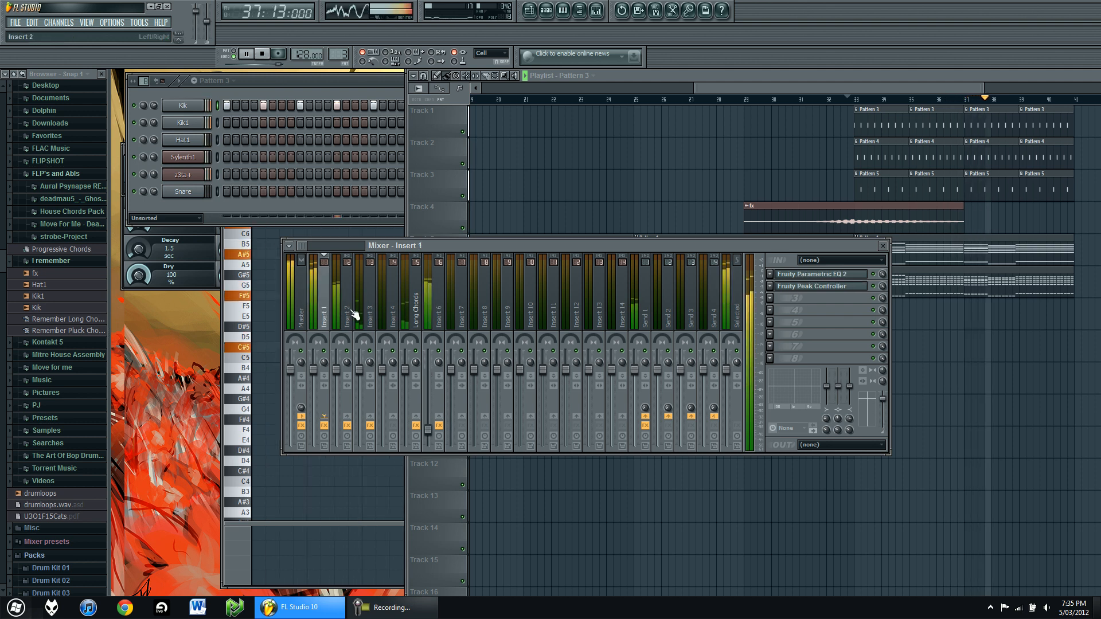
pyautogui.click(817, 285)
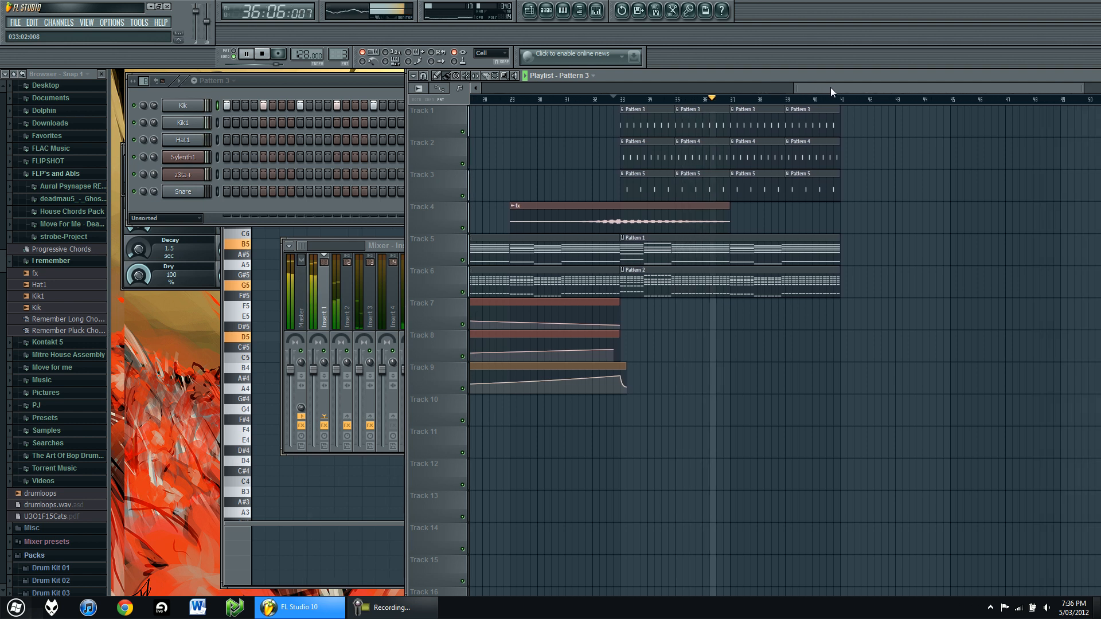
# Step: Stop the song preview and bring up the File menu
pyautogui.click(245, 54)
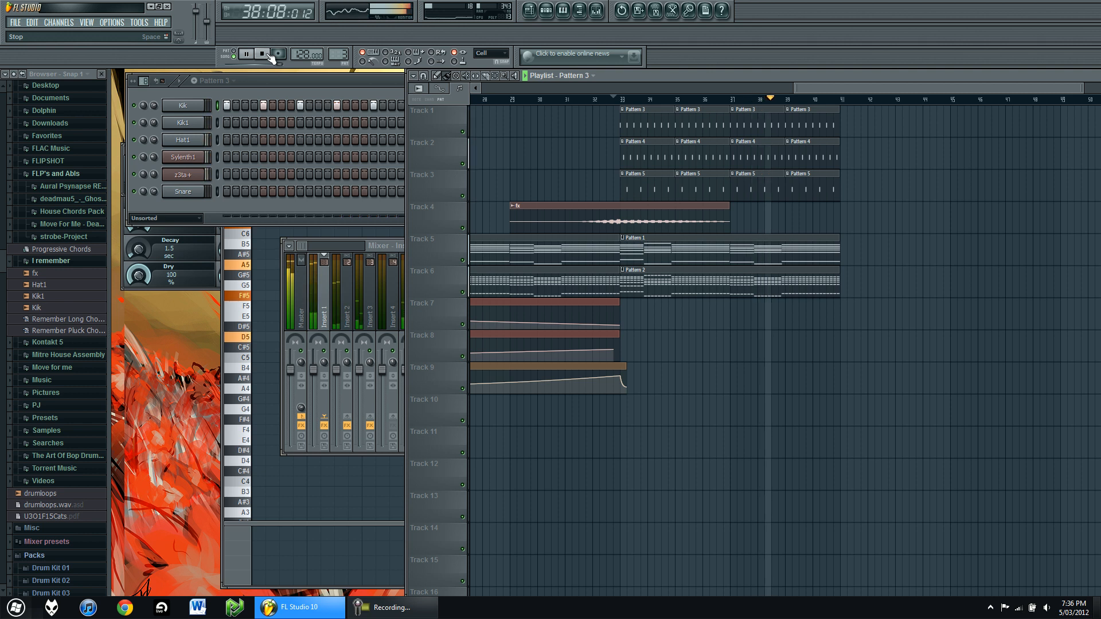
pyautogui.click(14, 22)
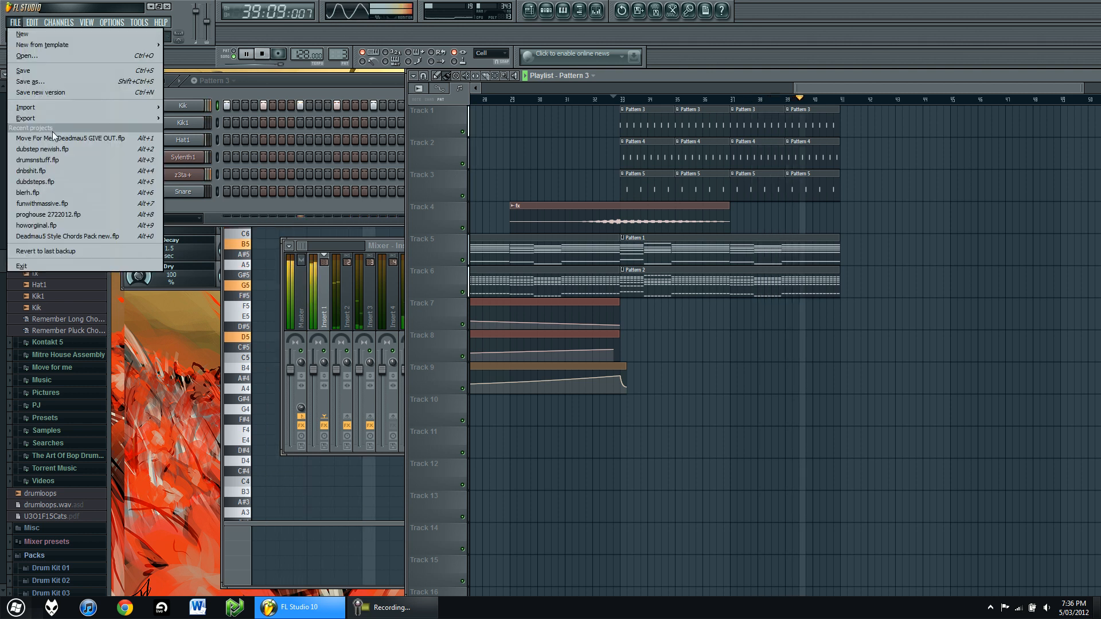